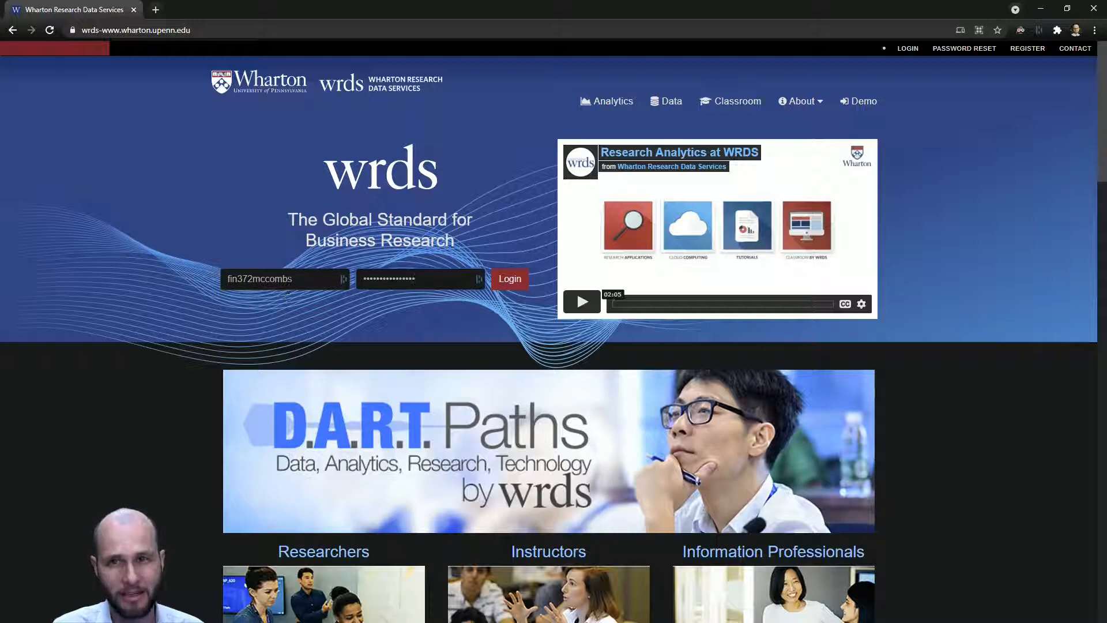
# Log in to WRDS, browse the Subscriptions list, and open the Get Data menu
pyautogui.click(509, 278)
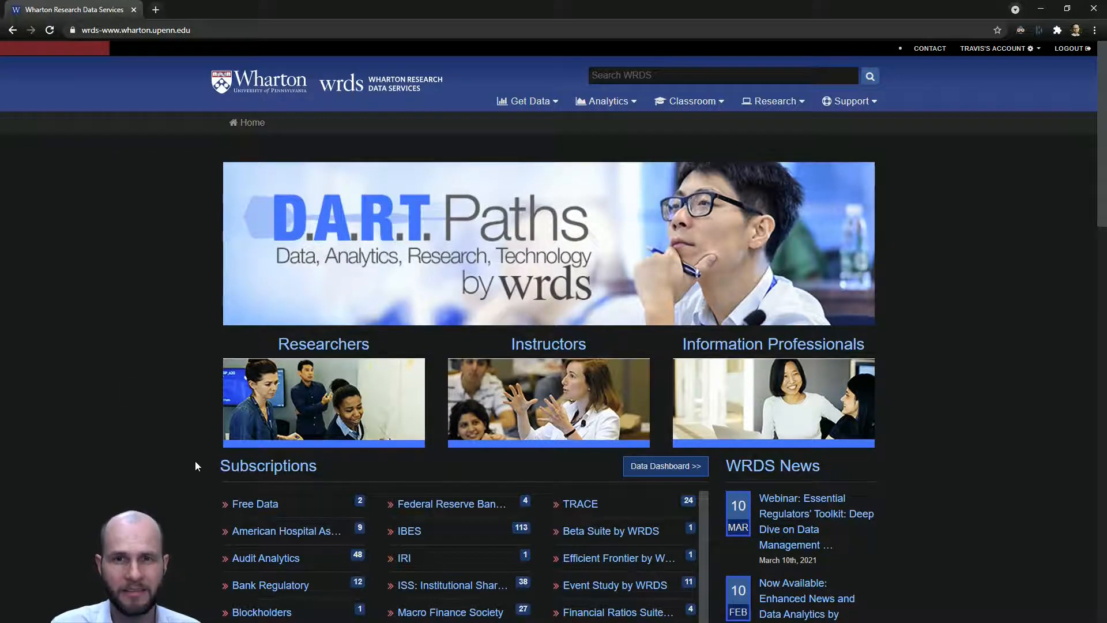
pyautogui.scroll(-3)
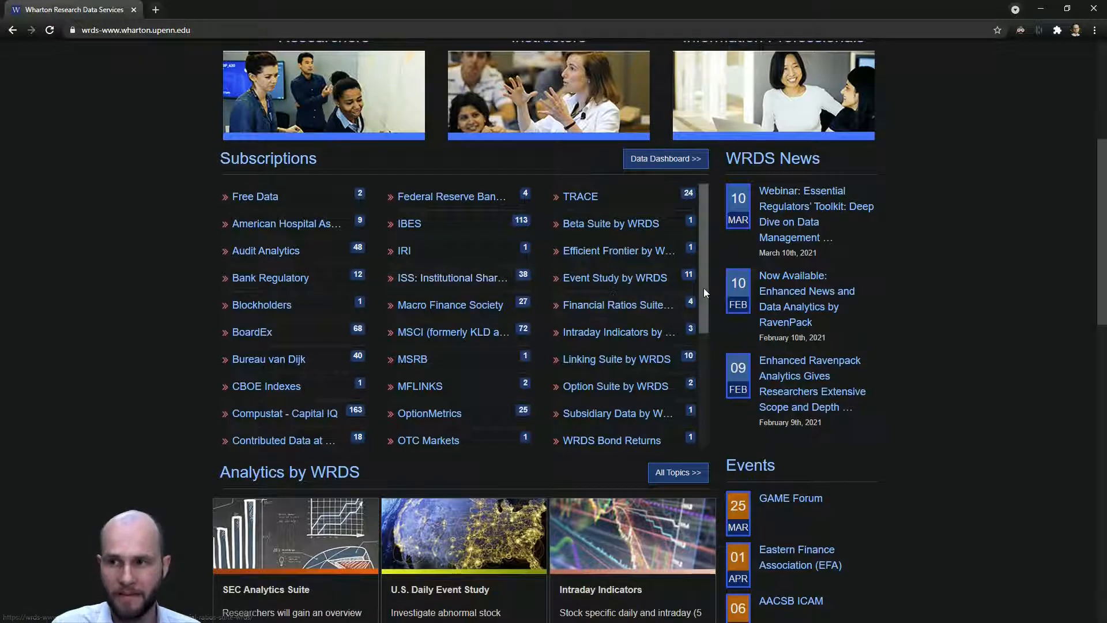
pyautogui.scroll(-3)
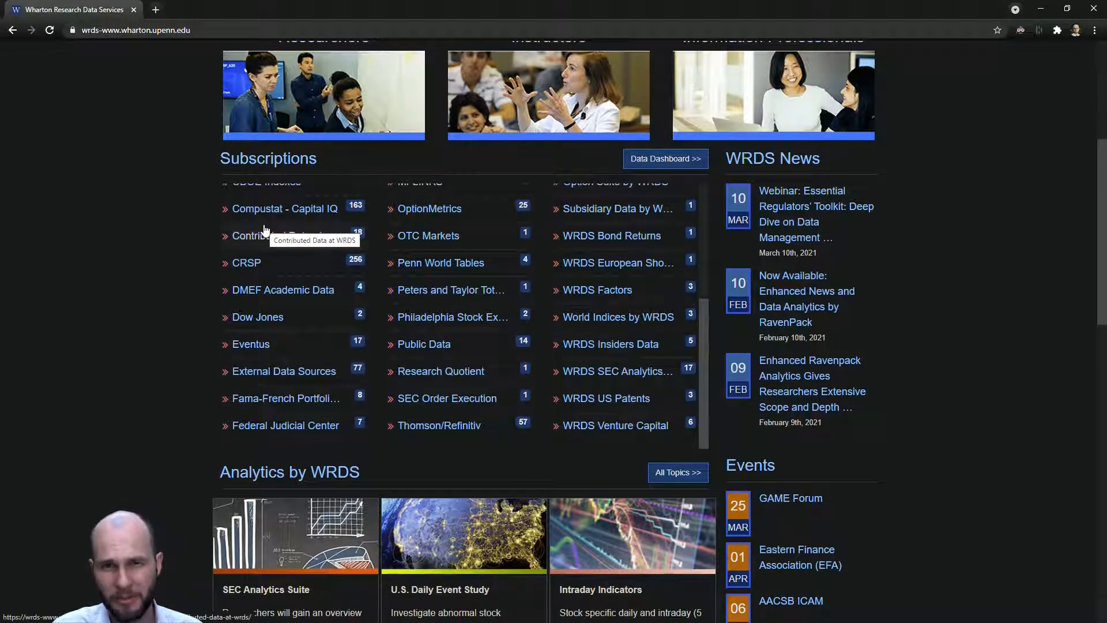
pyautogui.moveTo(179, 265)
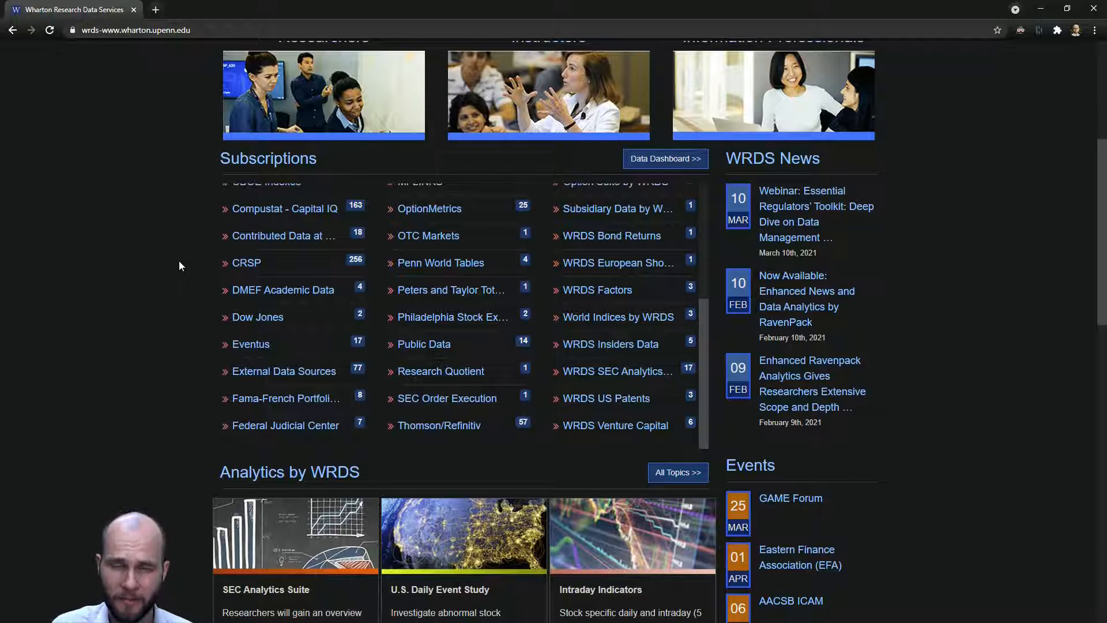
pyautogui.scroll(3)
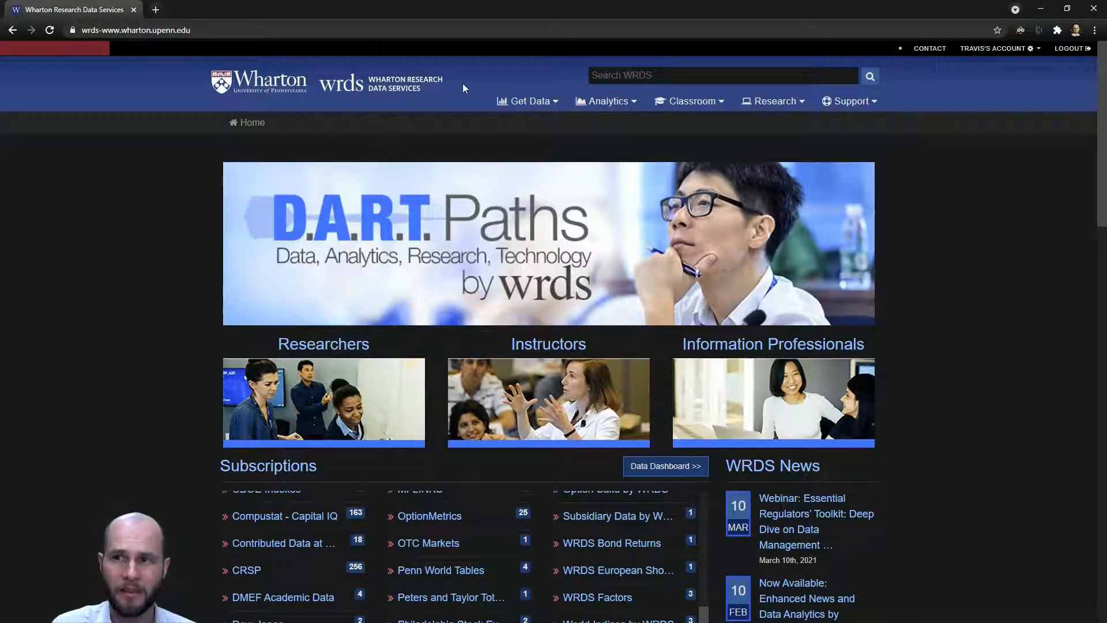
pyautogui.click(526, 101)
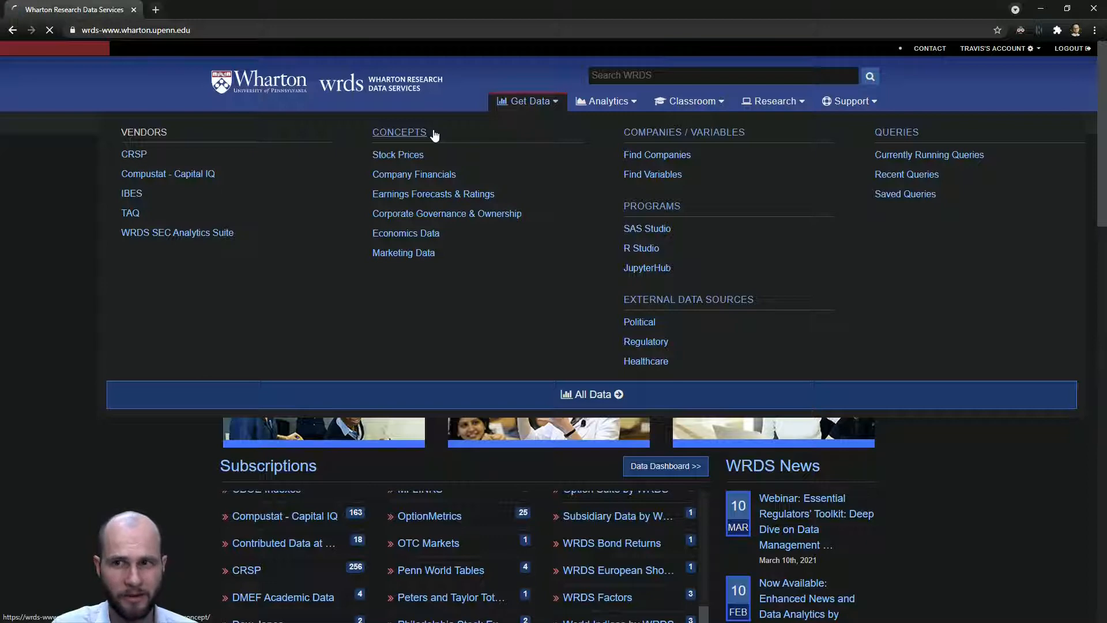
# Open Browse Data by Concept and scroll through its sections from Company Financials onward
pyautogui.click(399, 132)
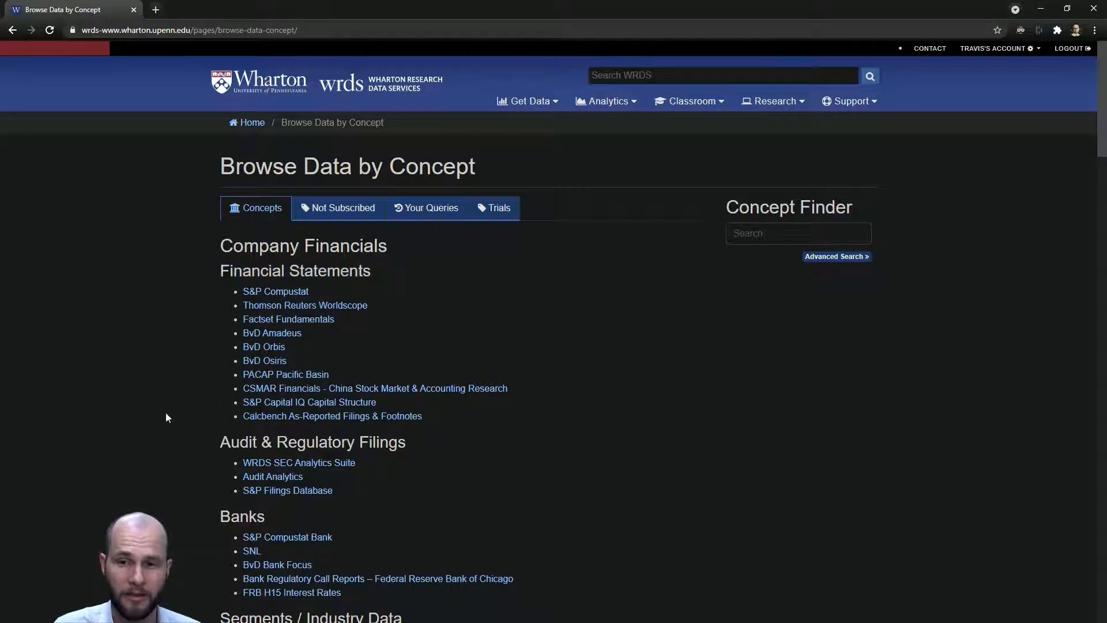
pyautogui.scroll(-3)
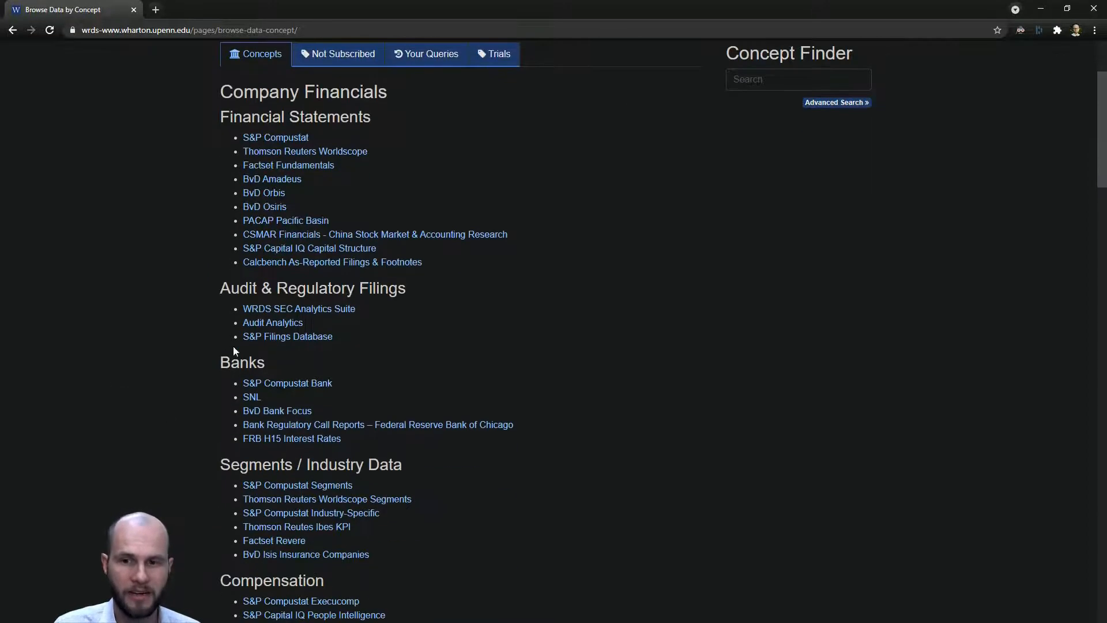
pyautogui.scroll(-3)
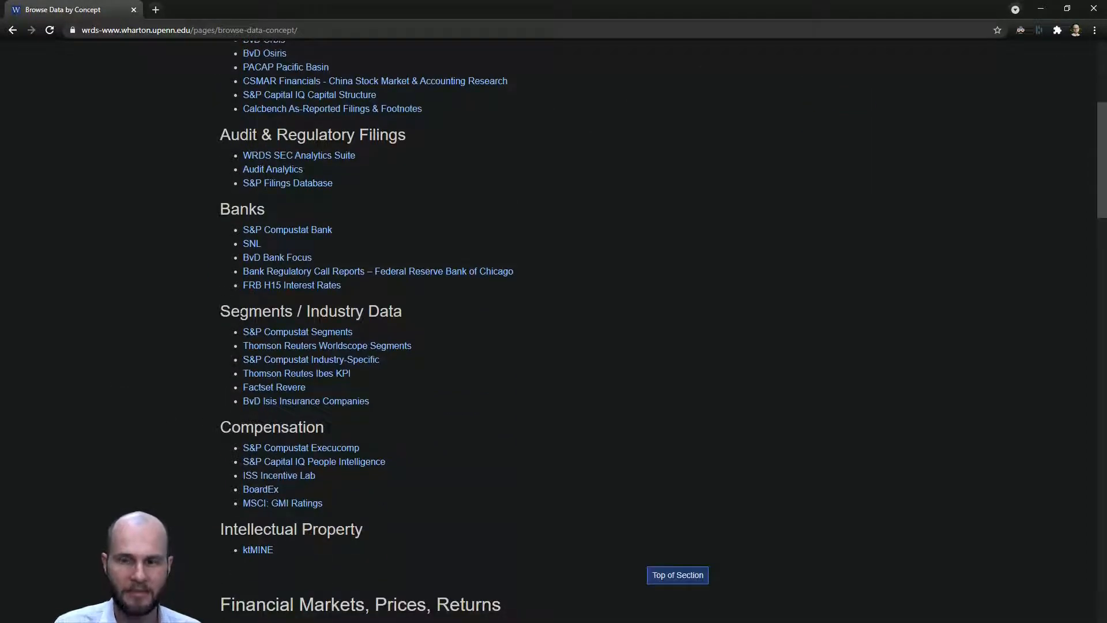
pyautogui.scroll(-3)
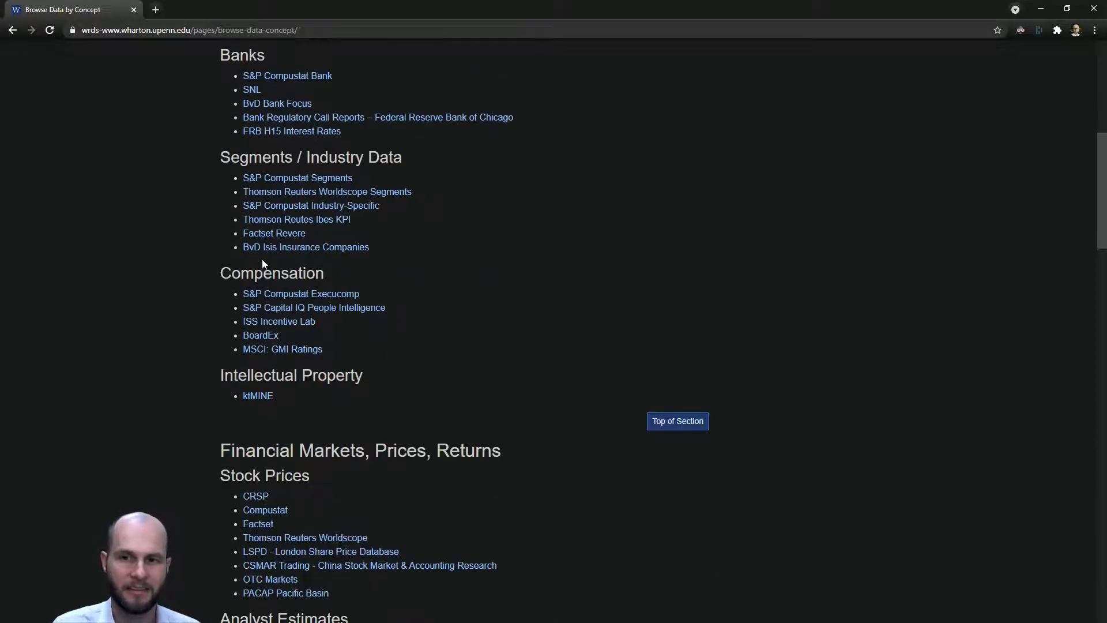
pyautogui.scroll(-3)
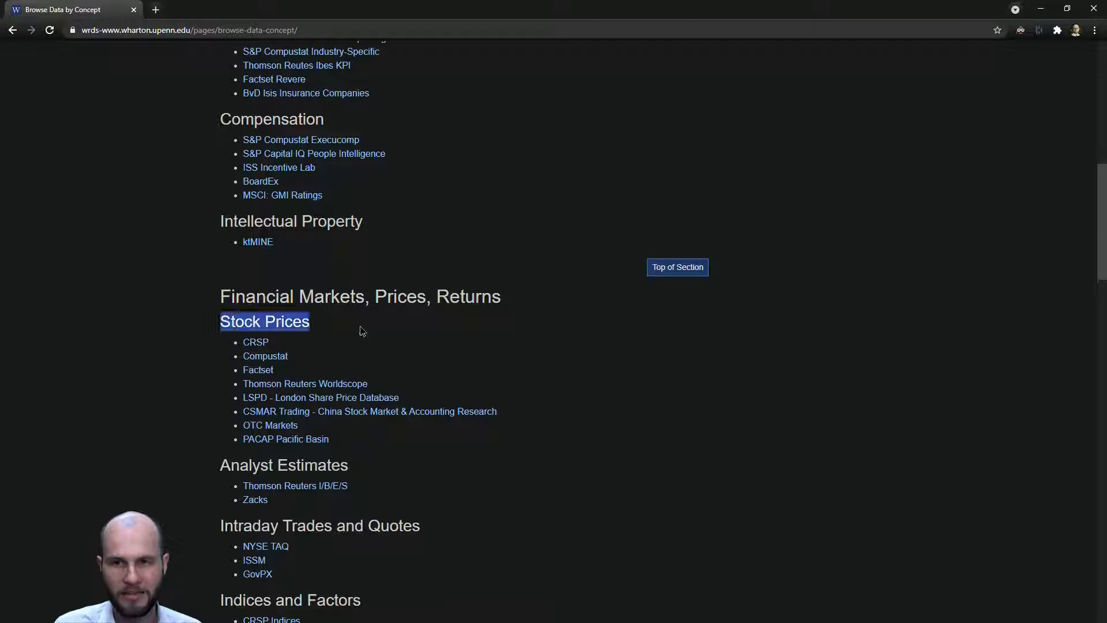
pyautogui.scroll(-3)
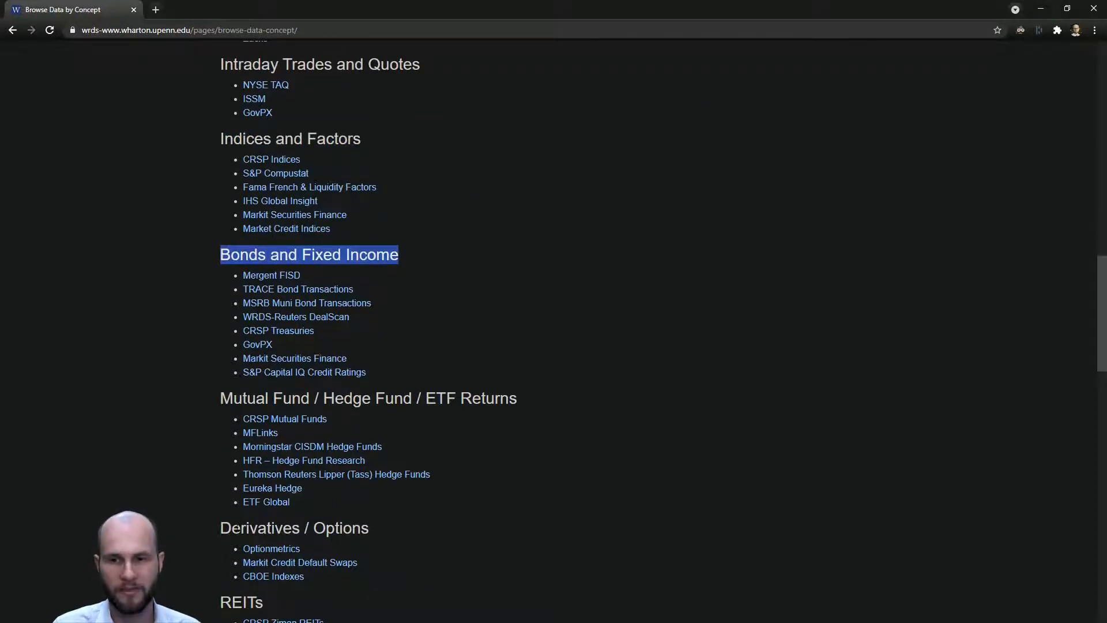
pyautogui.scroll(-3)
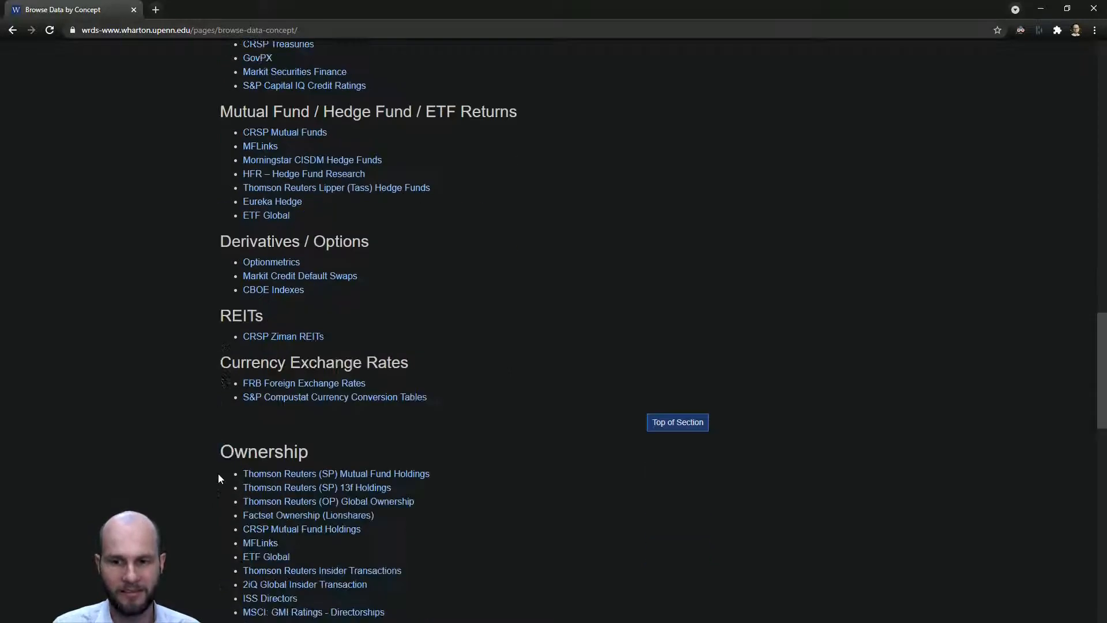
pyautogui.scroll(-3)
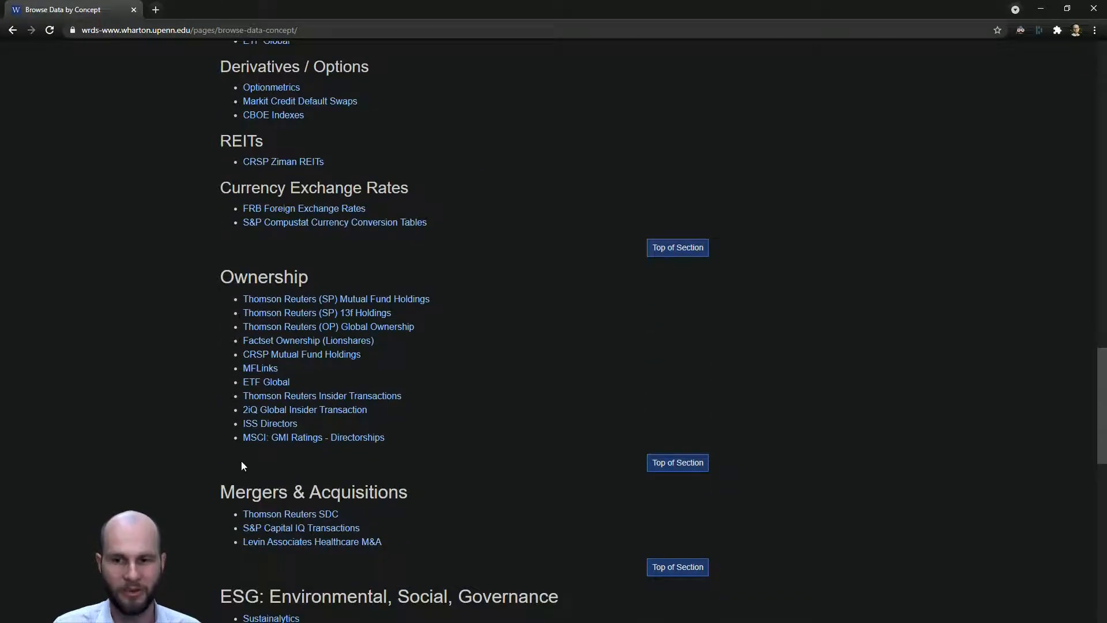
pyautogui.scroll(-3)
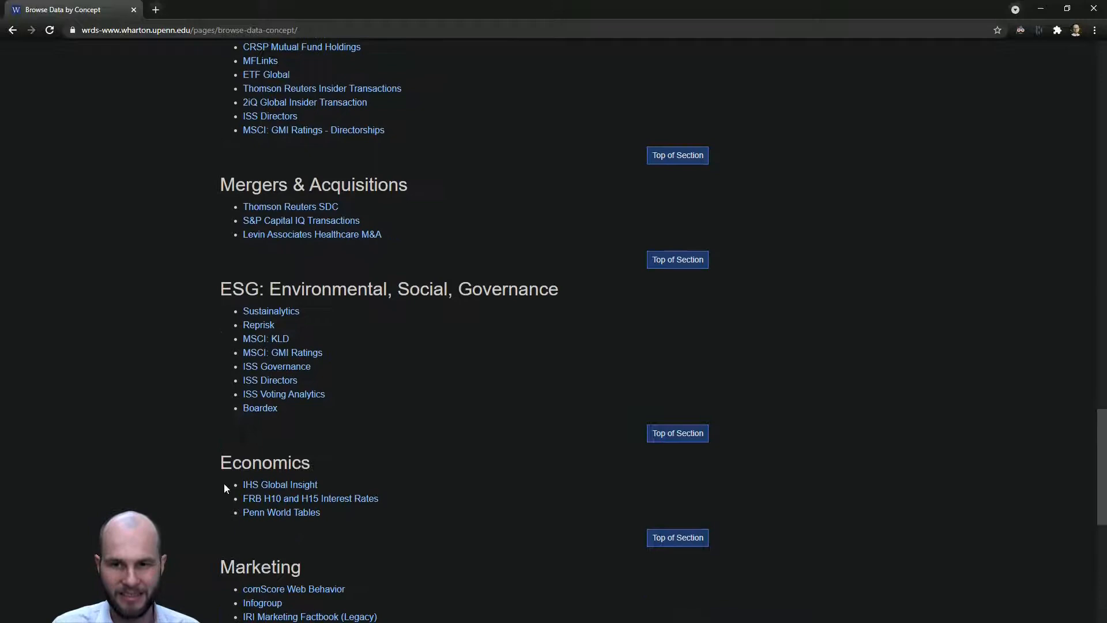
pyautogui.scroll(-3)
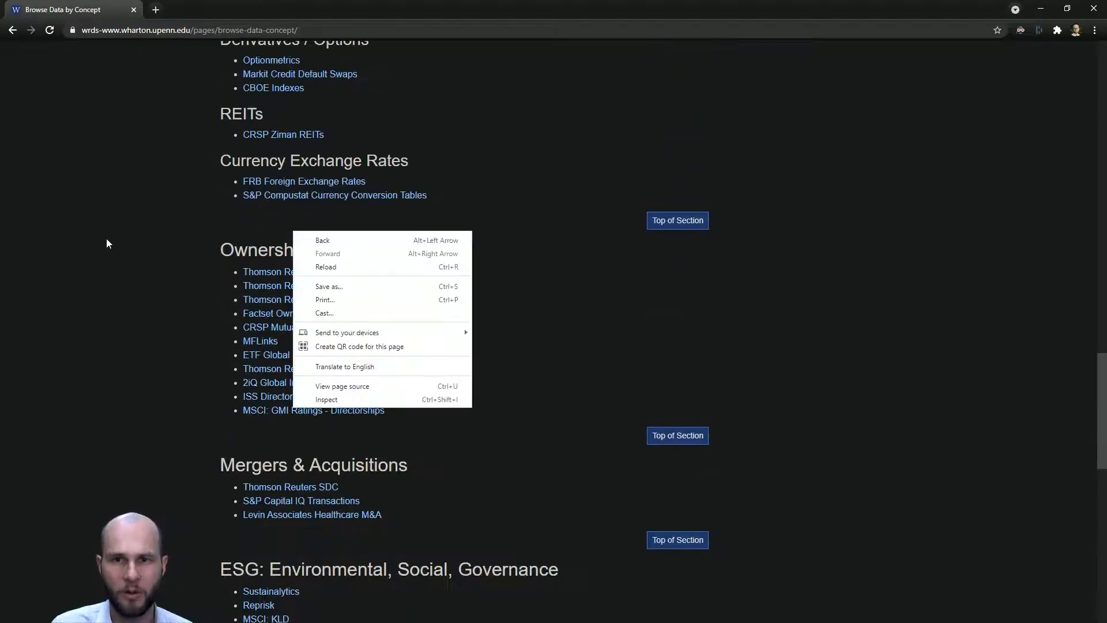
# Return to the Stock Prices section and highlight its heading
pyautogui.click(118, 259)
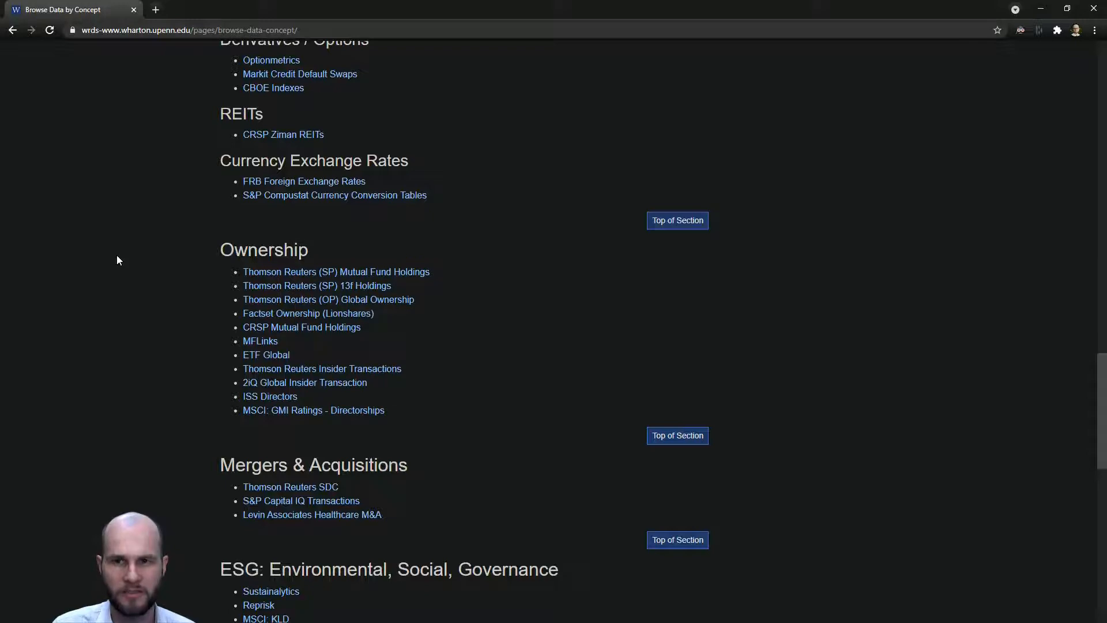
pyautogui.scroll(3)
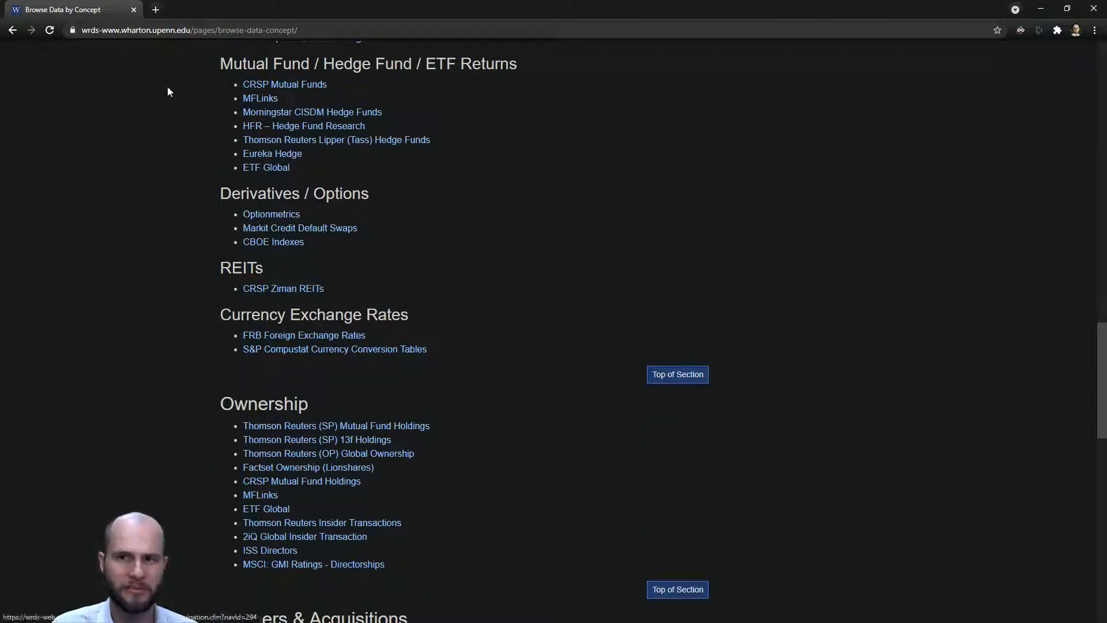
pyautogui.scroll(3)
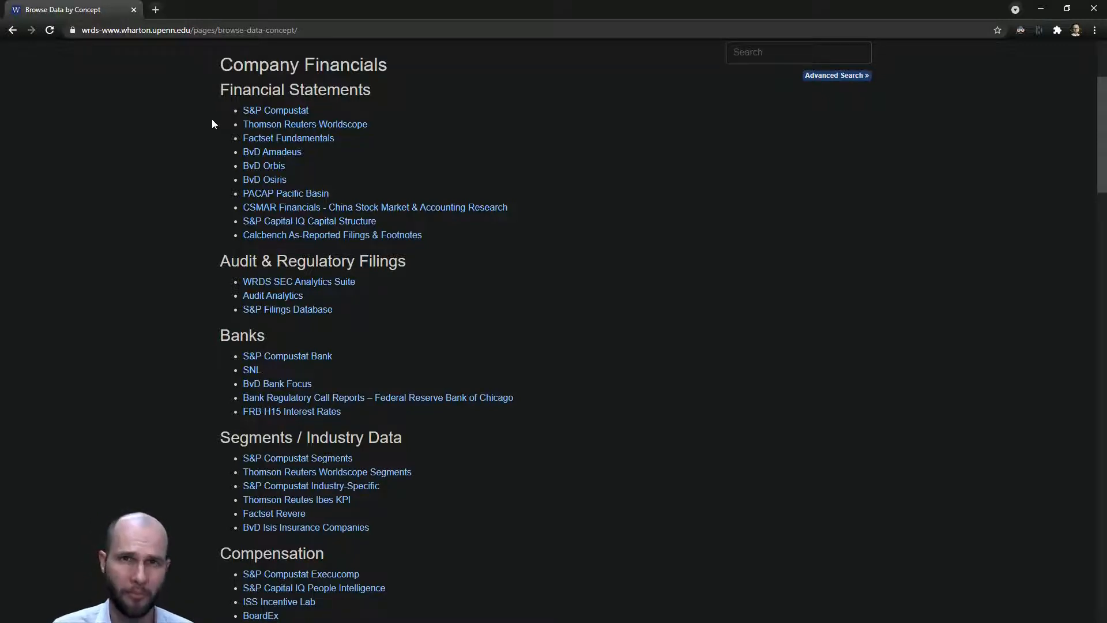
pyautogui.scroll(-3)
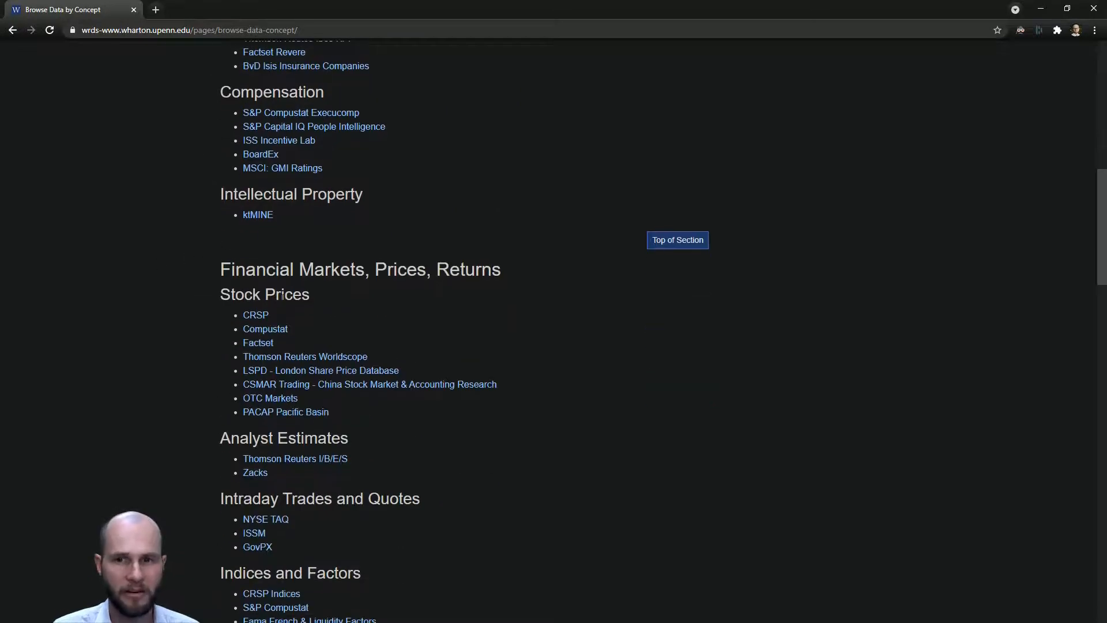
pyautogui.moveTo(219, 293); pyautogui.dragTo(282, 295)
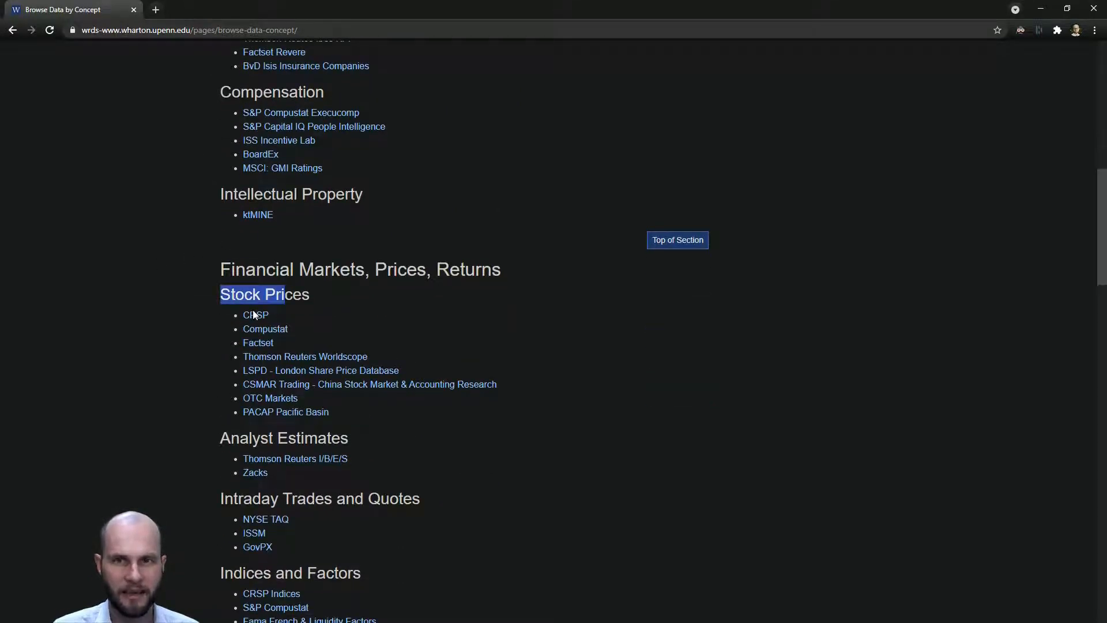
# Open the CRSP data page and scroll down to its Annual Update databases
pyautogui.click(255, 315)
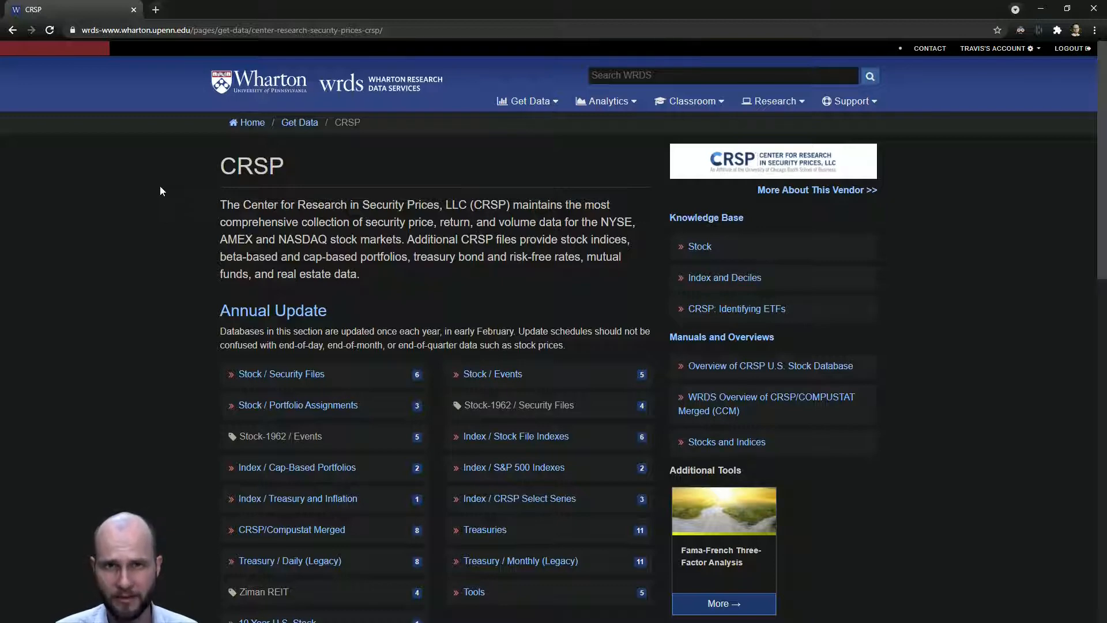
pyautogui.scroll(-3)
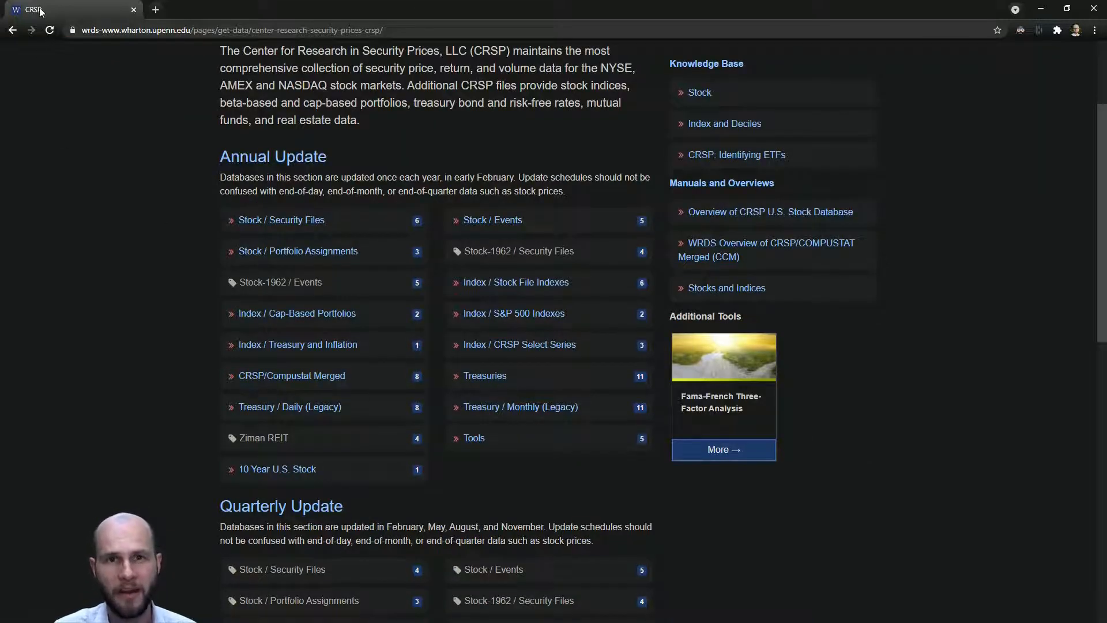
pyautogui.moveTo(573, 226)
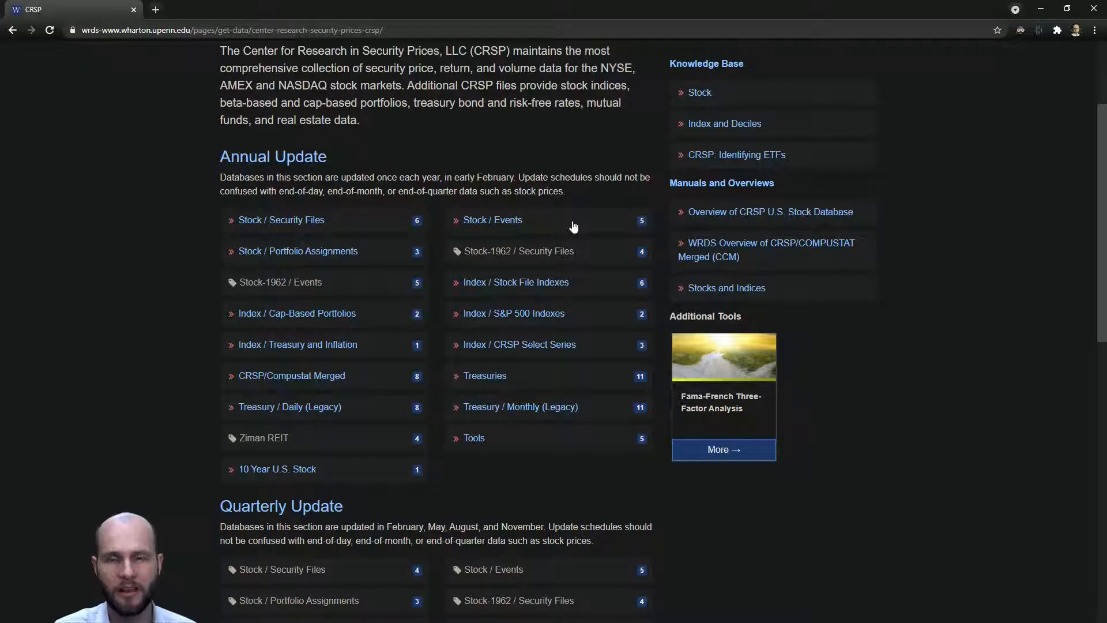
pyautogui.moveTo(240, 220)
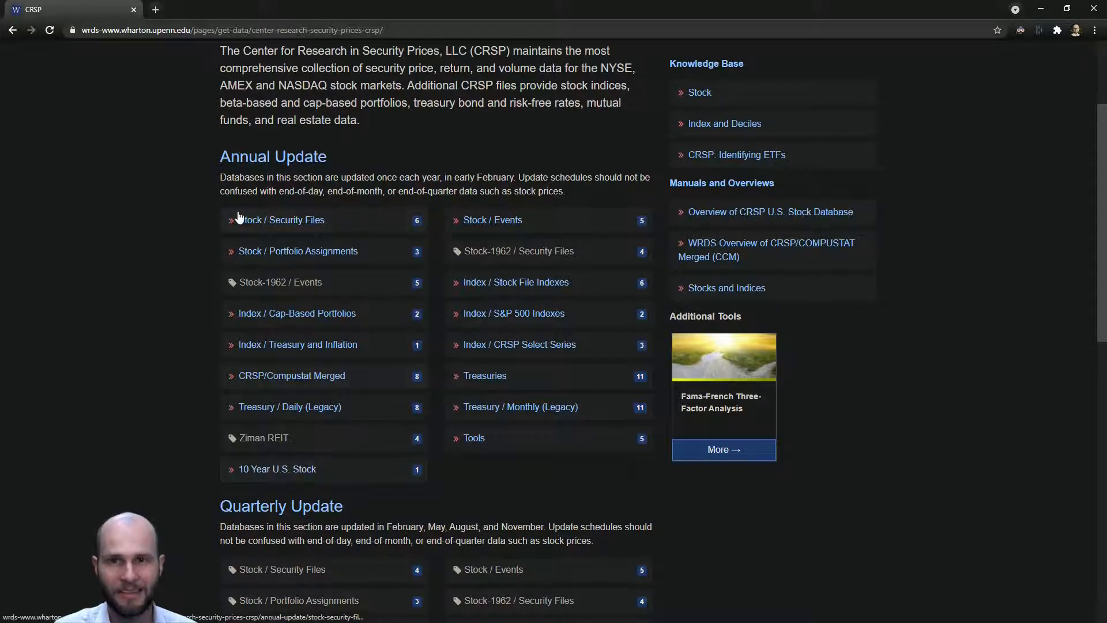
pyautogui.moveTo(485, 337)
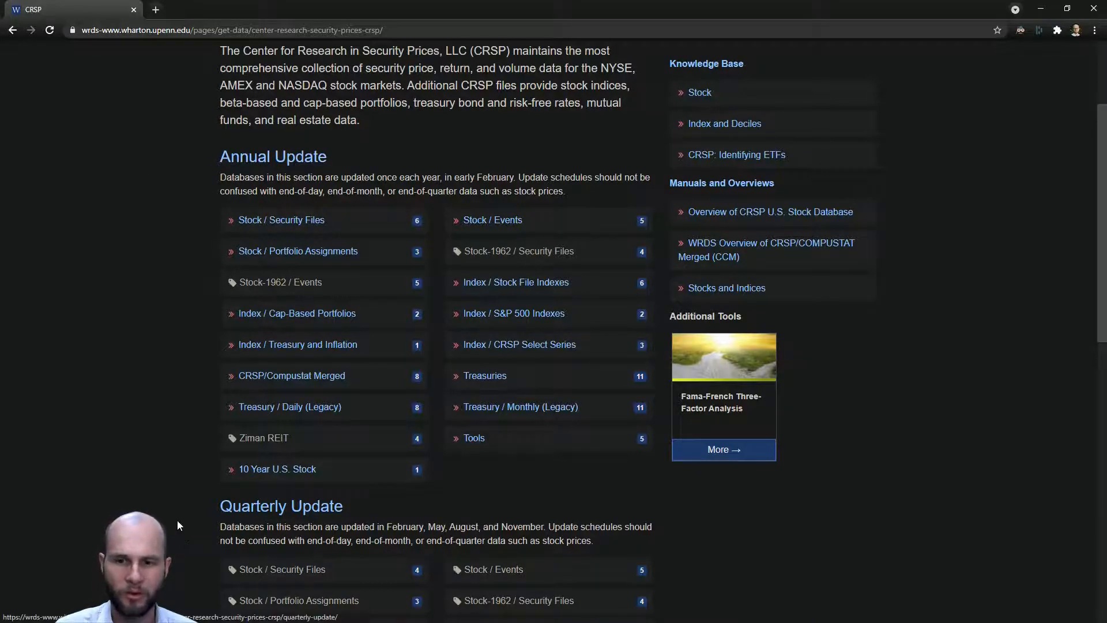
pyautogui.scroll(-3)
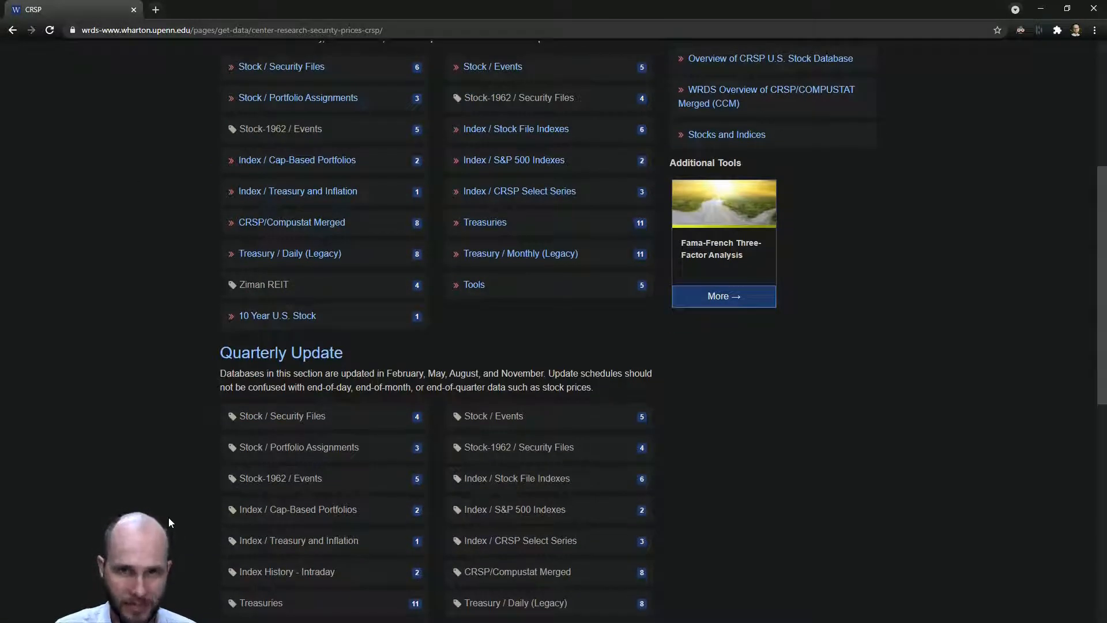
pyautogui.scroll(-3)
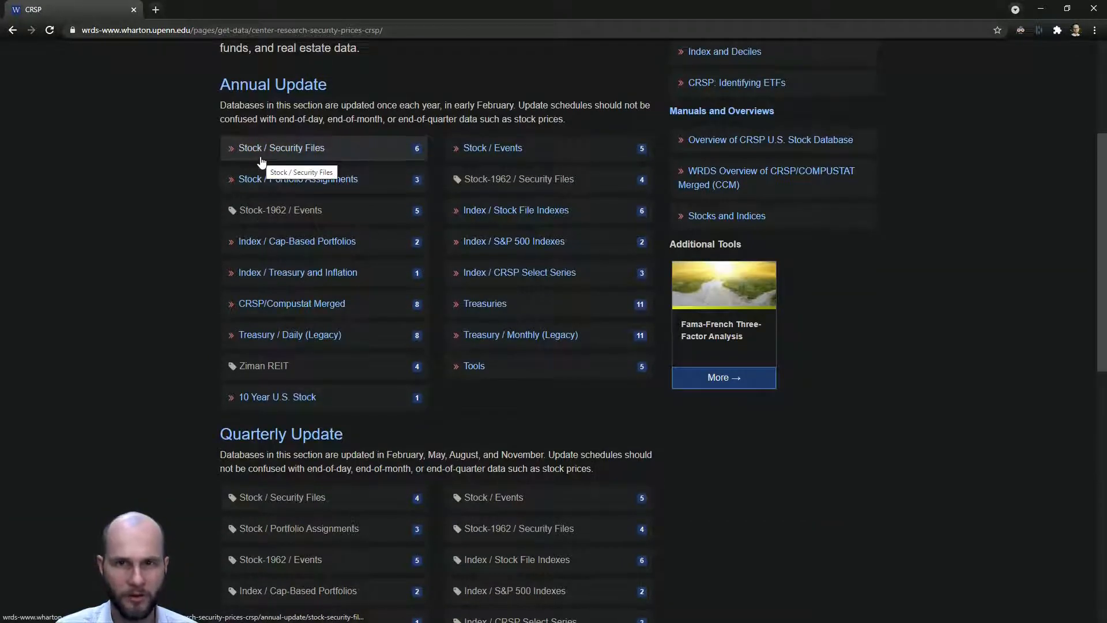
pyautogui.moveTo(169, 167)
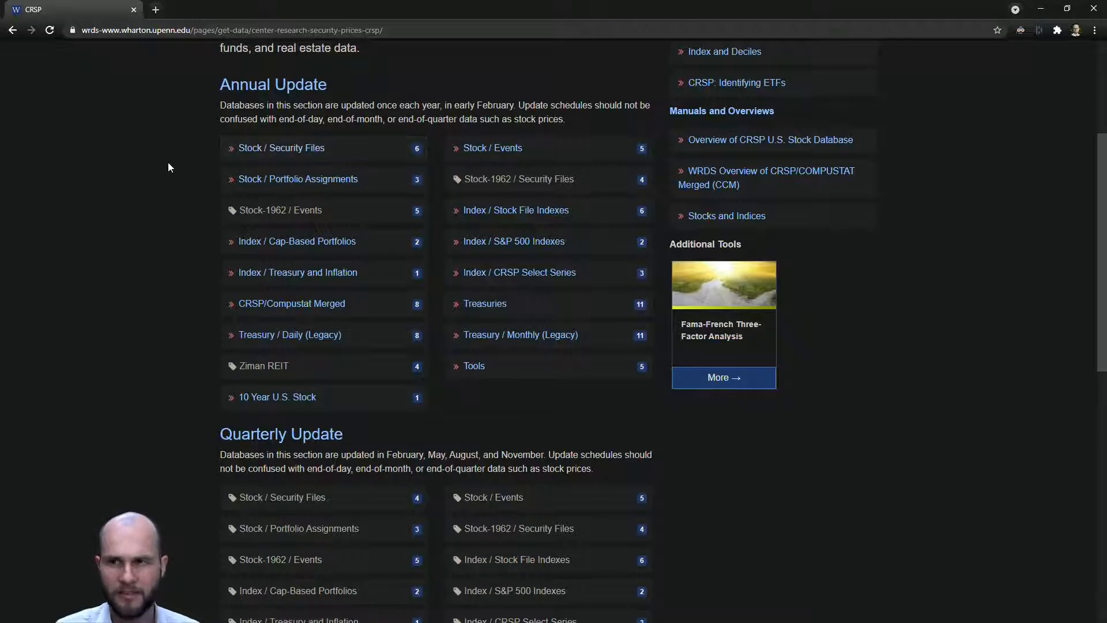
pyautogui.moveTo(280, 148)
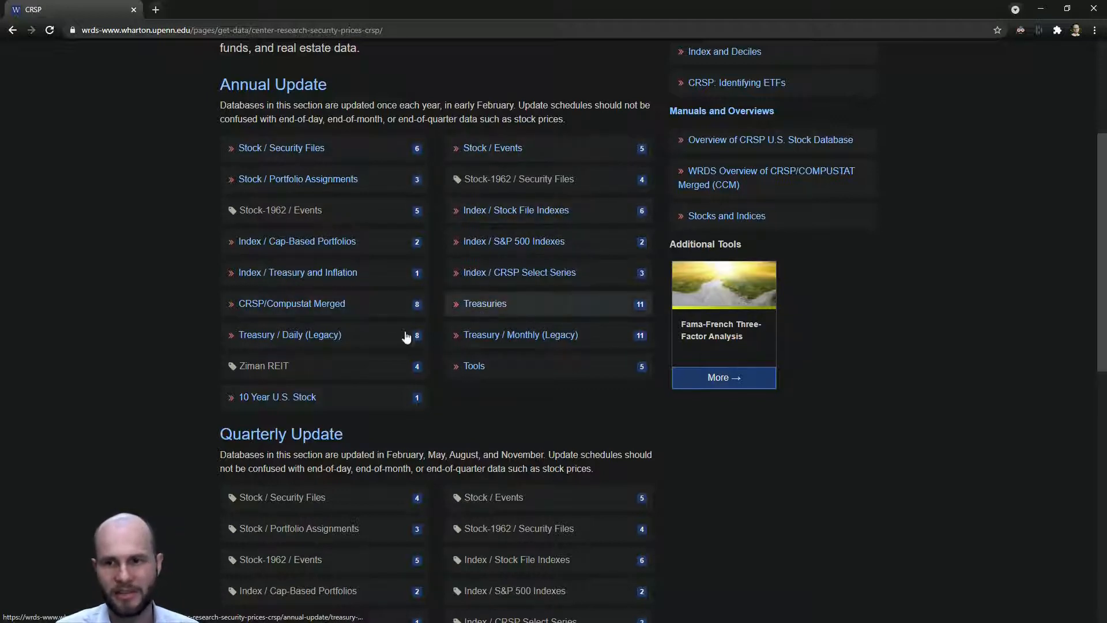
pyautogui.moveTo(298, 179)
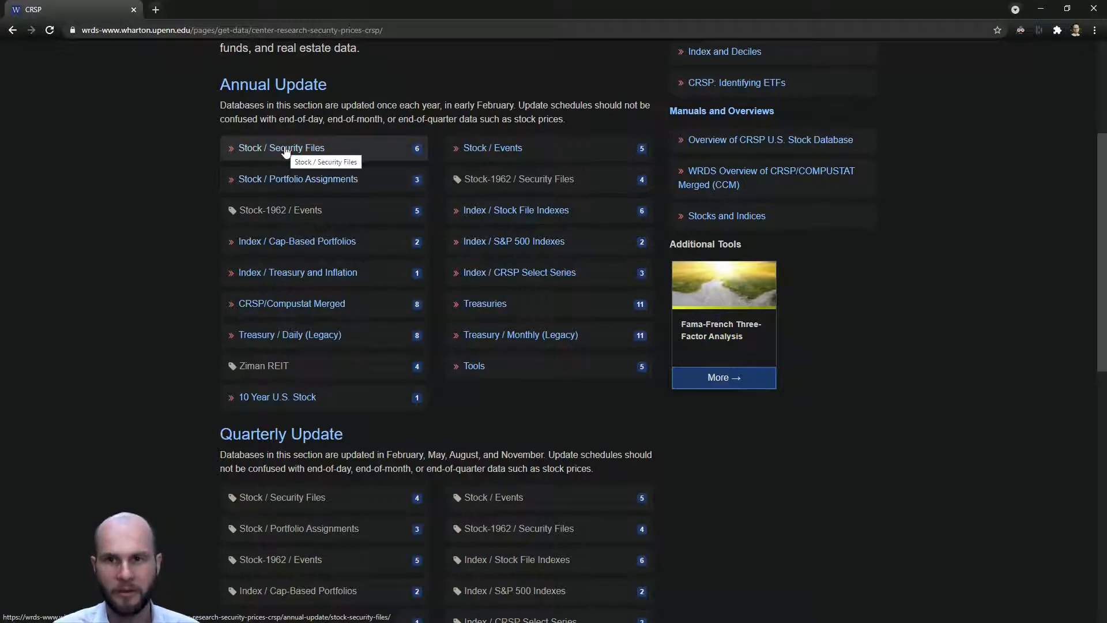
# Open Annual Update Stock / Security Files, then the Monthly Stock File form
pyautogui.click(281, 148)
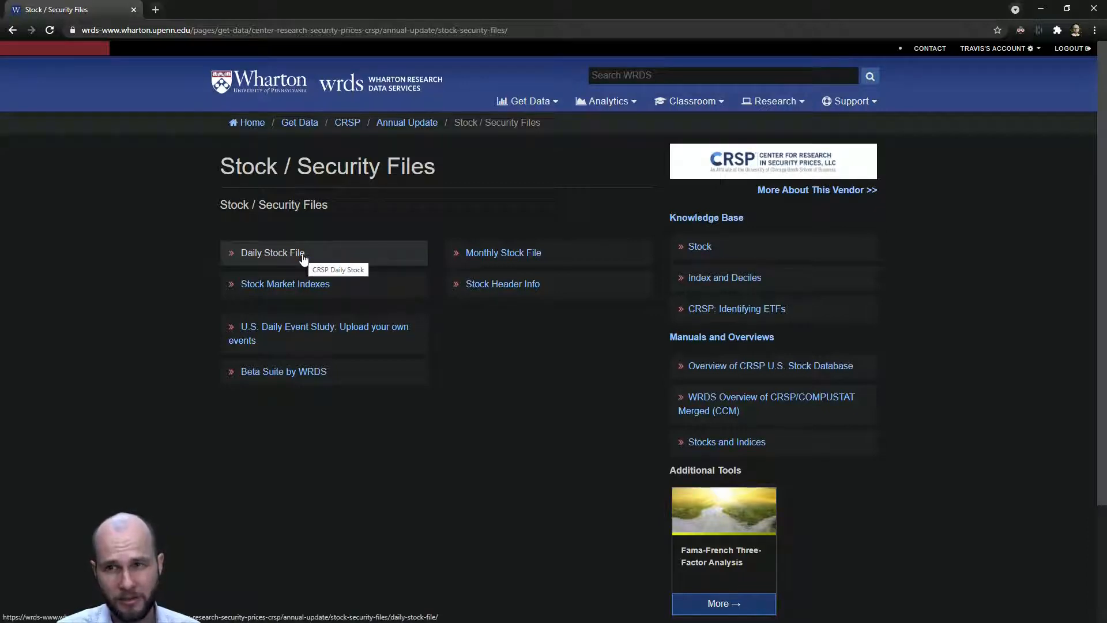
pyautogui.moveTo(503, 253)
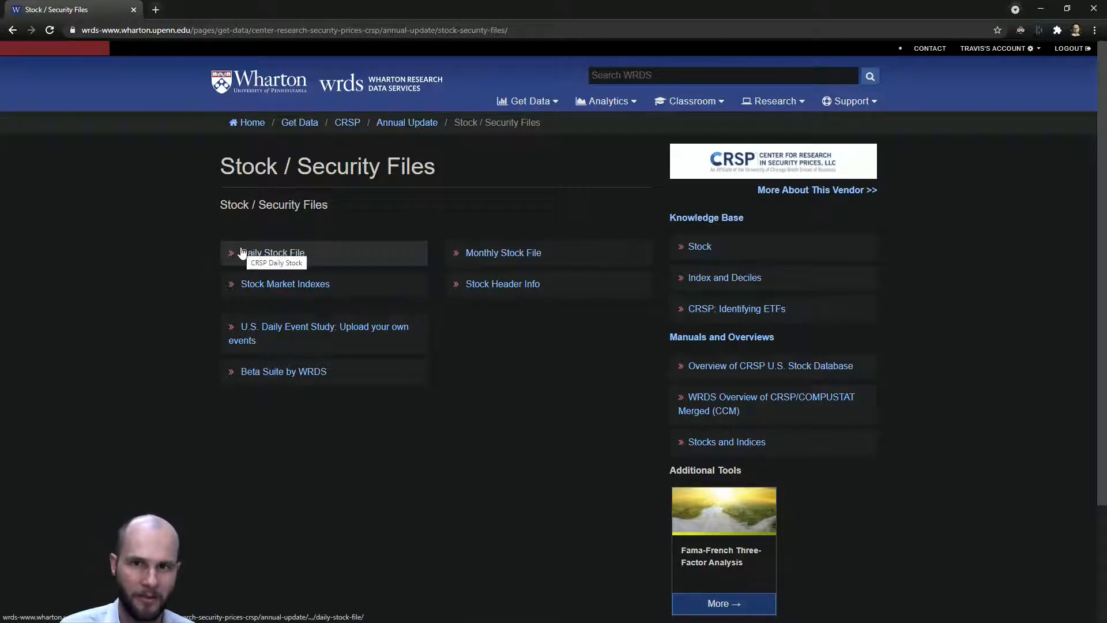
pyautogui.click(502, 253)
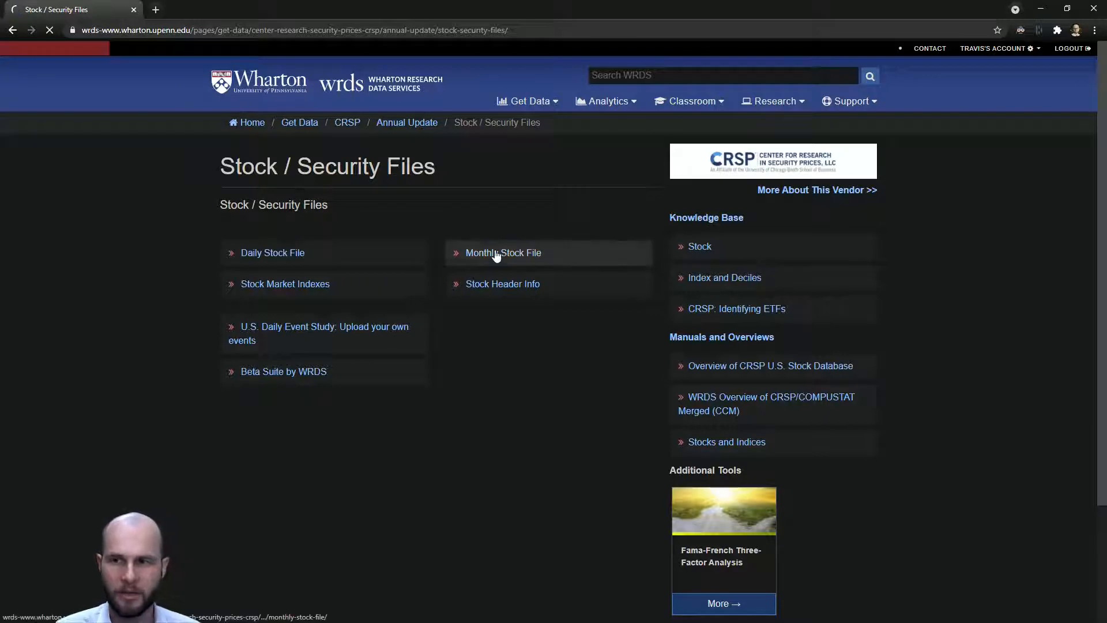
# Set the start date to 1963-01 and try entering ticker codes such as MSFT and FB
pyautogui.click(503, 252)
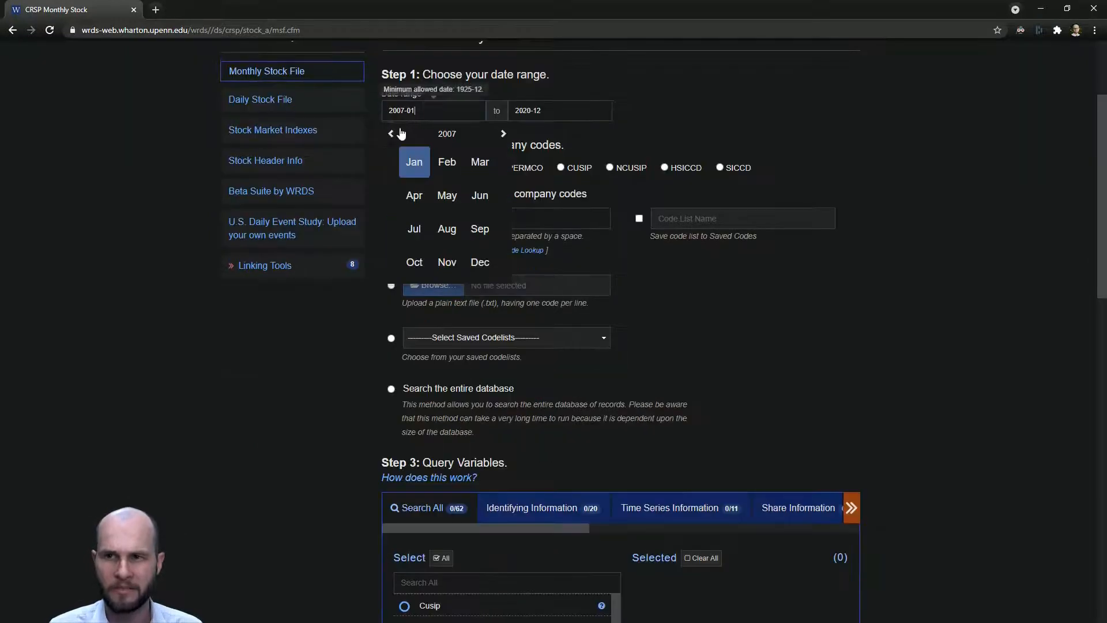
pyautogui.click(390, 134)
pyautogui.write('1963')
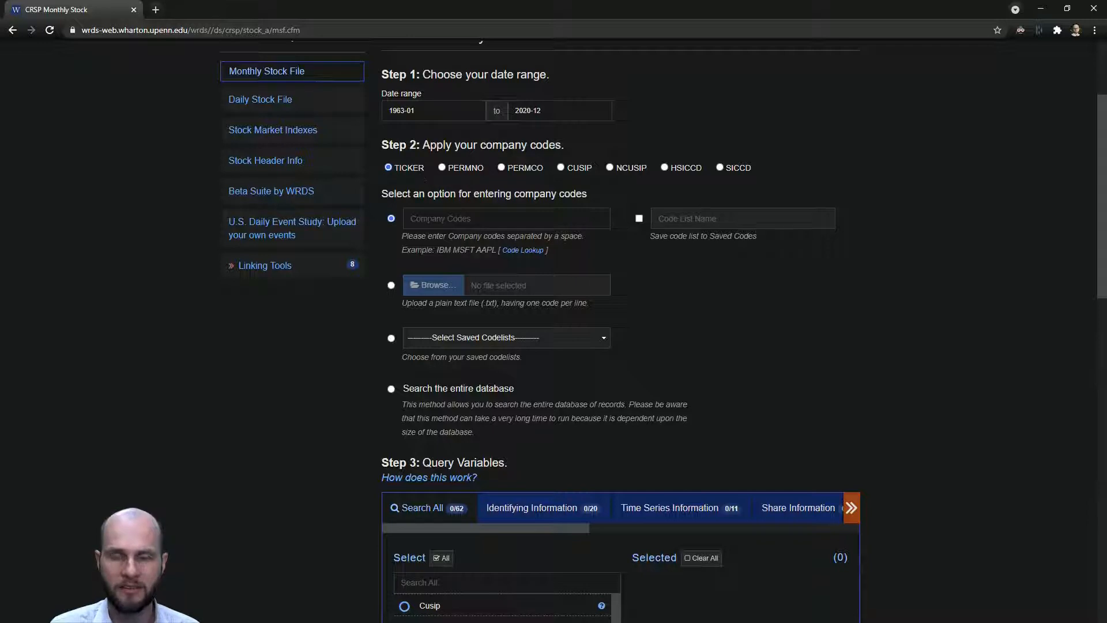
pyautogui.write('S')
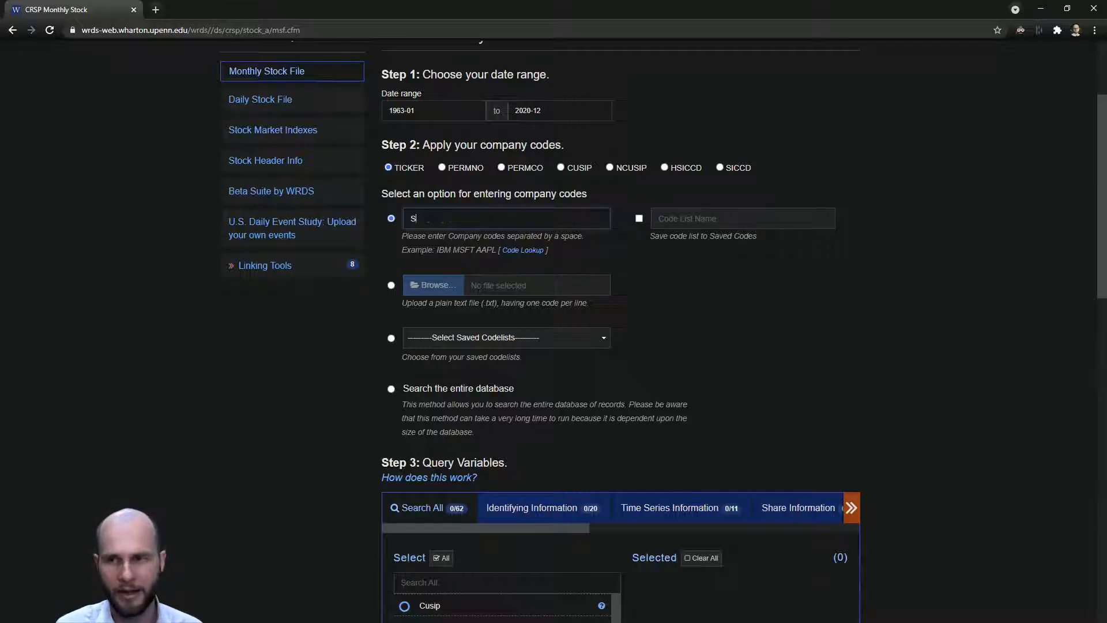
pyautogui.write('PY')
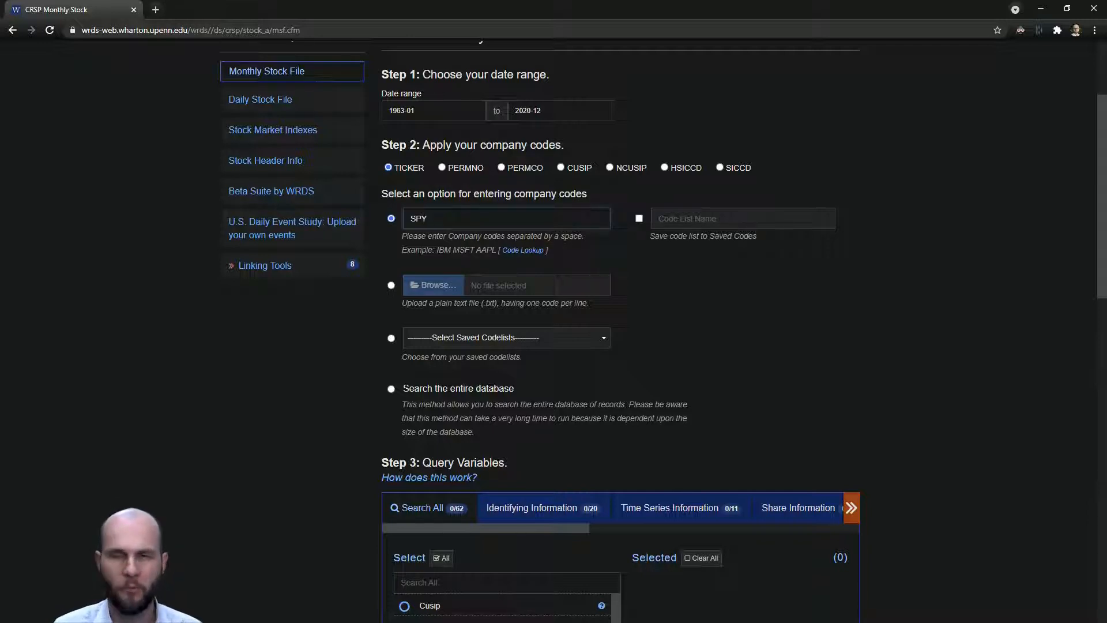
pyautogui.write('MSFT')
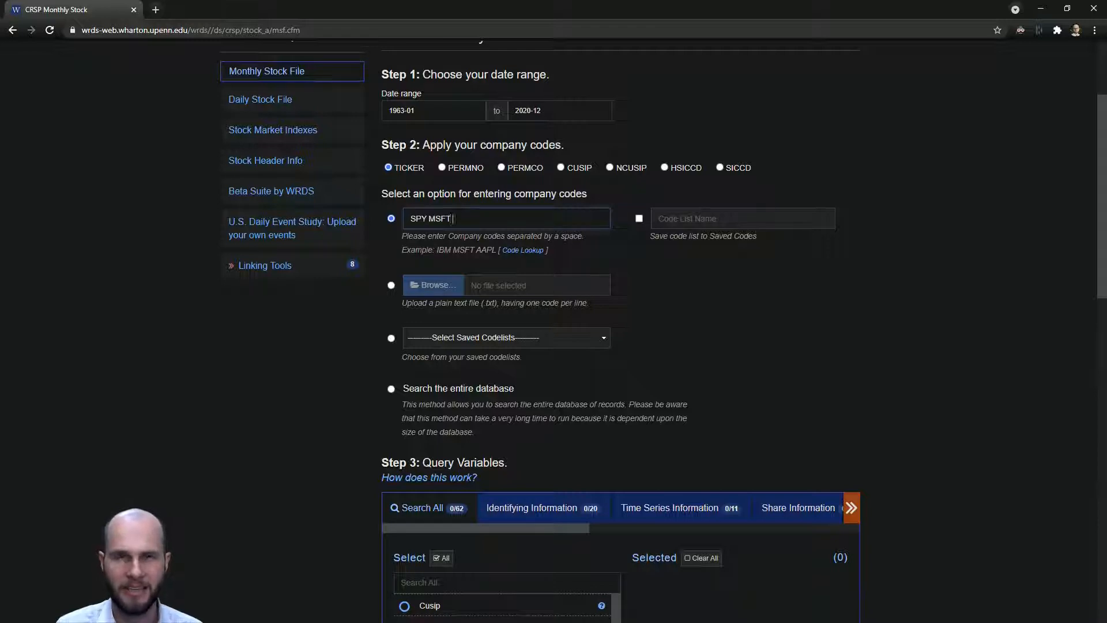
pyautogui.write('FB')
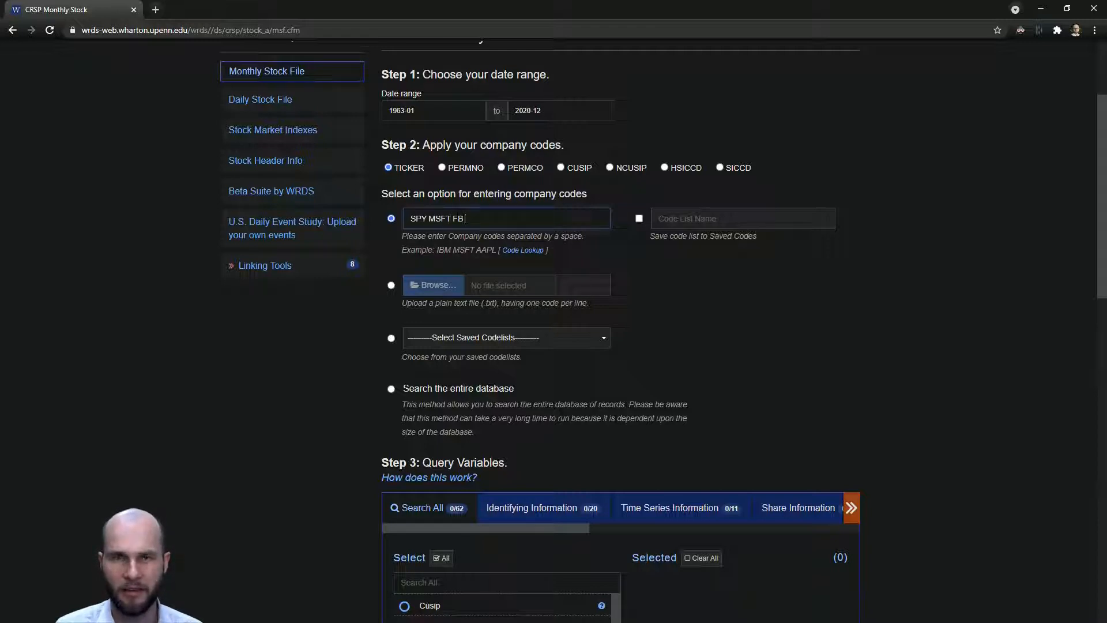
pyautogui.click(507, 217)
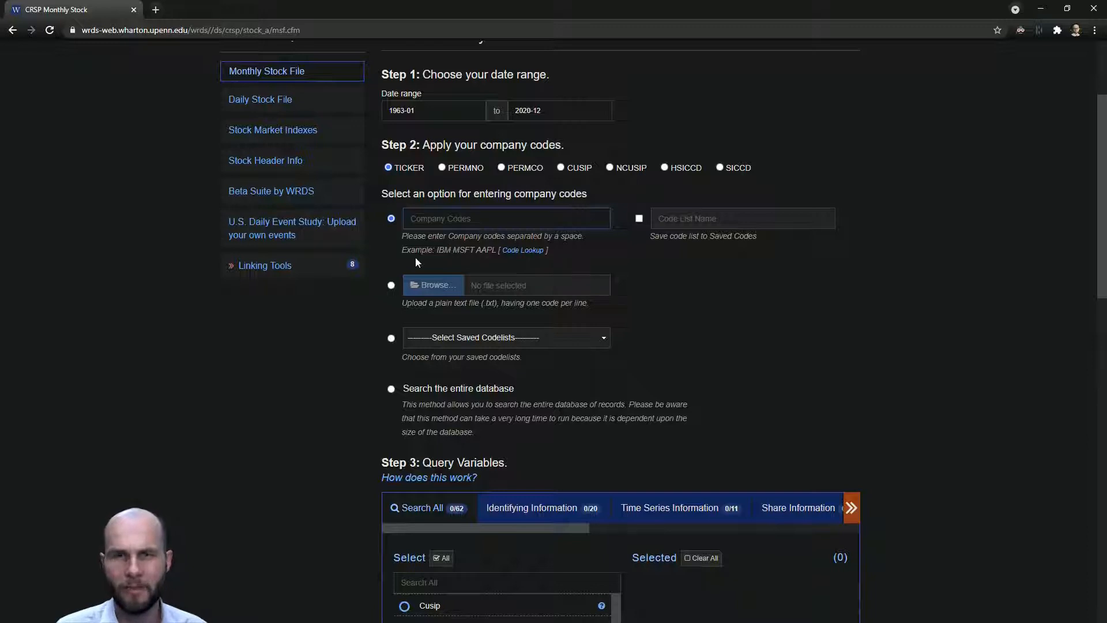
# Compare the company code options, then search the entire database identifying firms by PERMNO
pyautogui.click(390, 284)
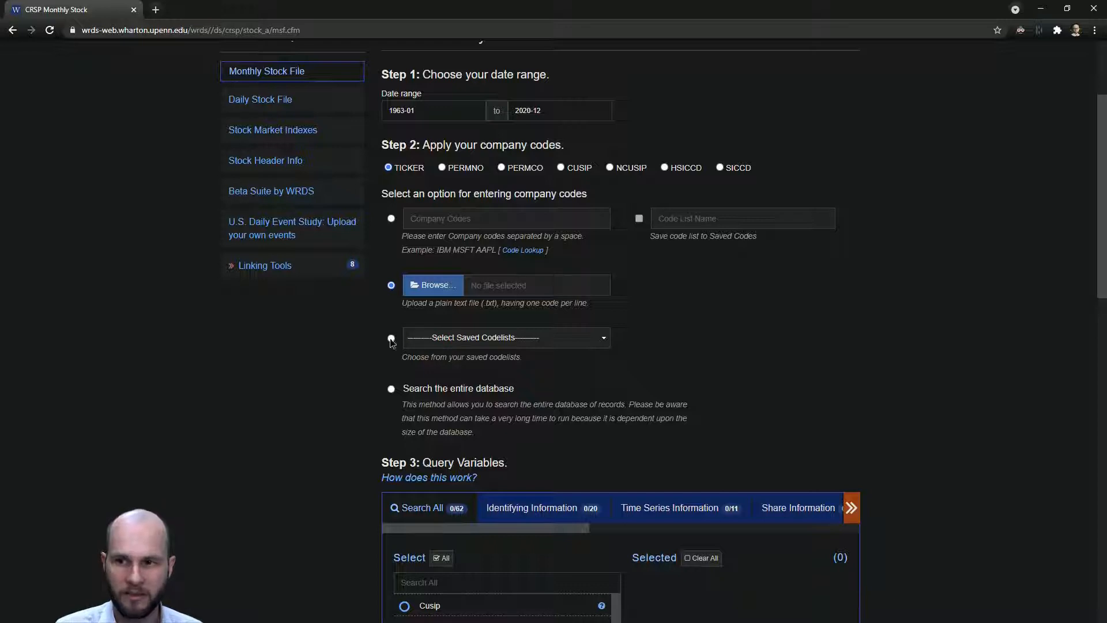
pyautogui.click(391, 338)
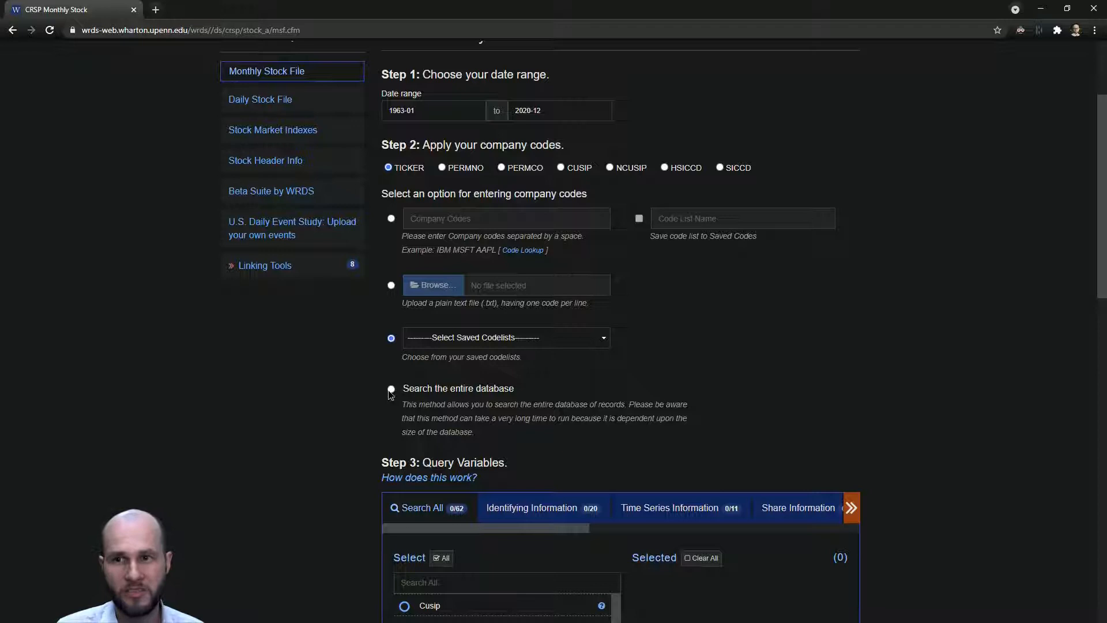
pyautogui.click(390, 388)
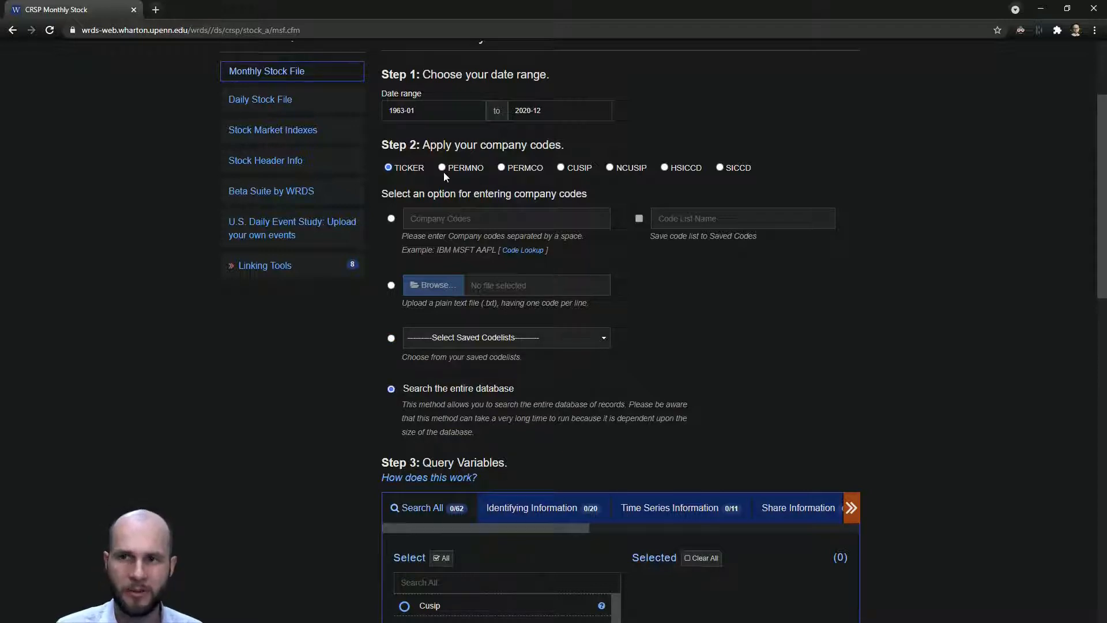
pyautogui.click(441, 167)
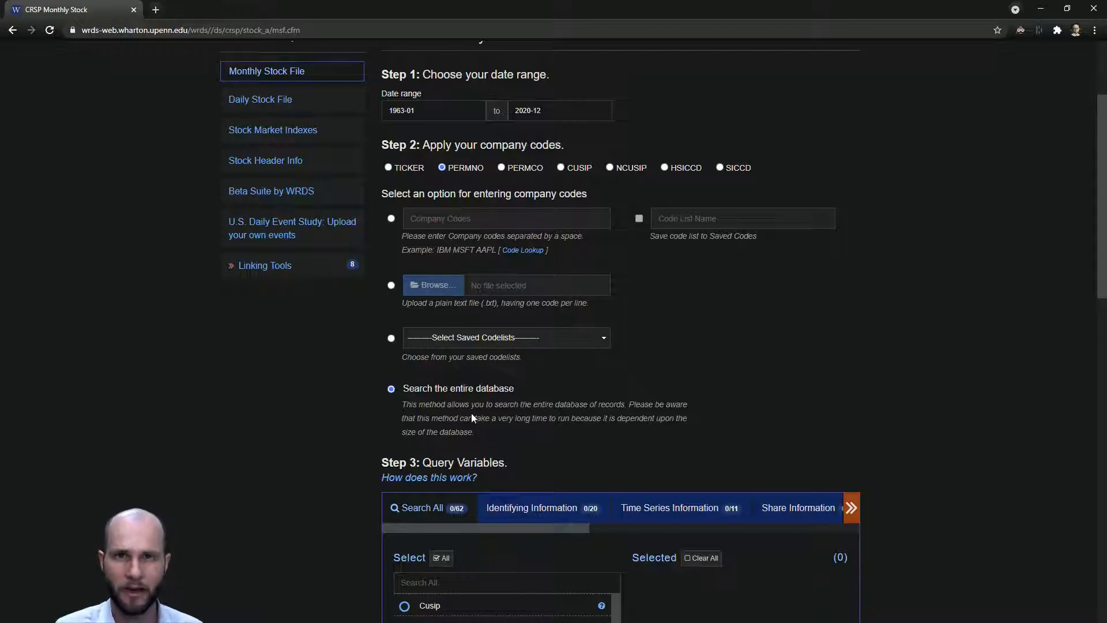
# Scroll to Step 3: Query Variables and show the Identifying Information variables
pyautogui.scroll(-3)
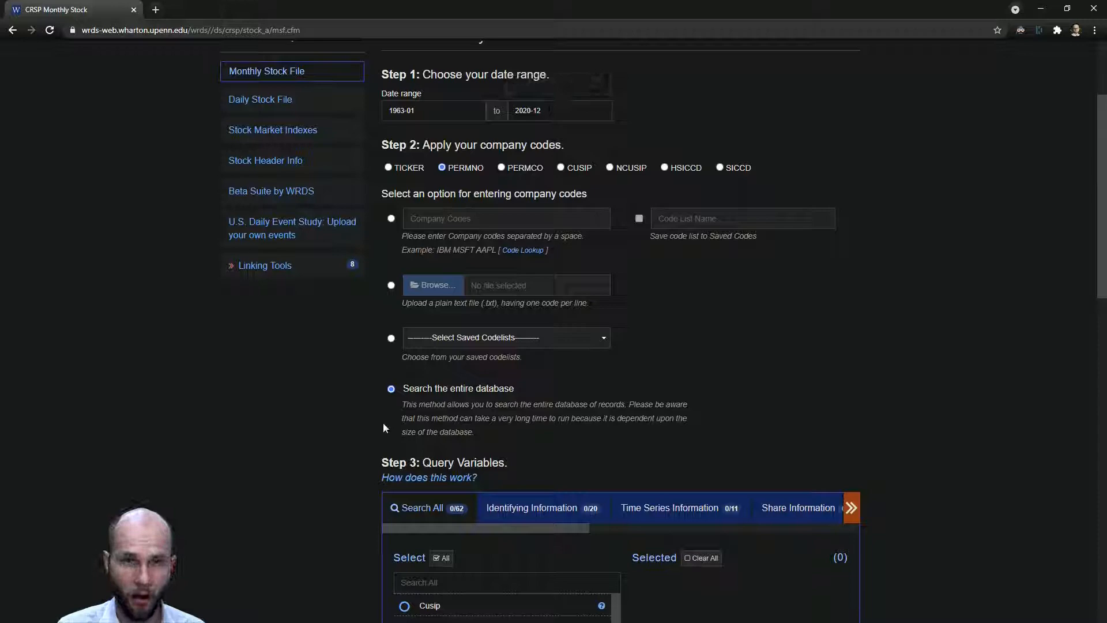
pyautogui.scroll(-3)
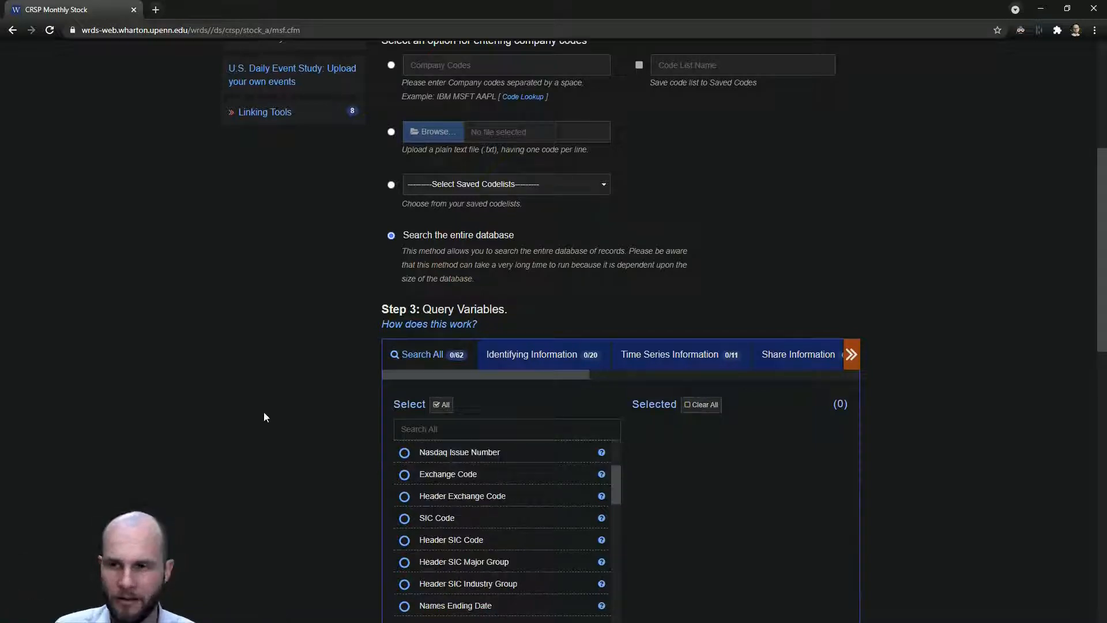
pyautogui.scroll(-3)
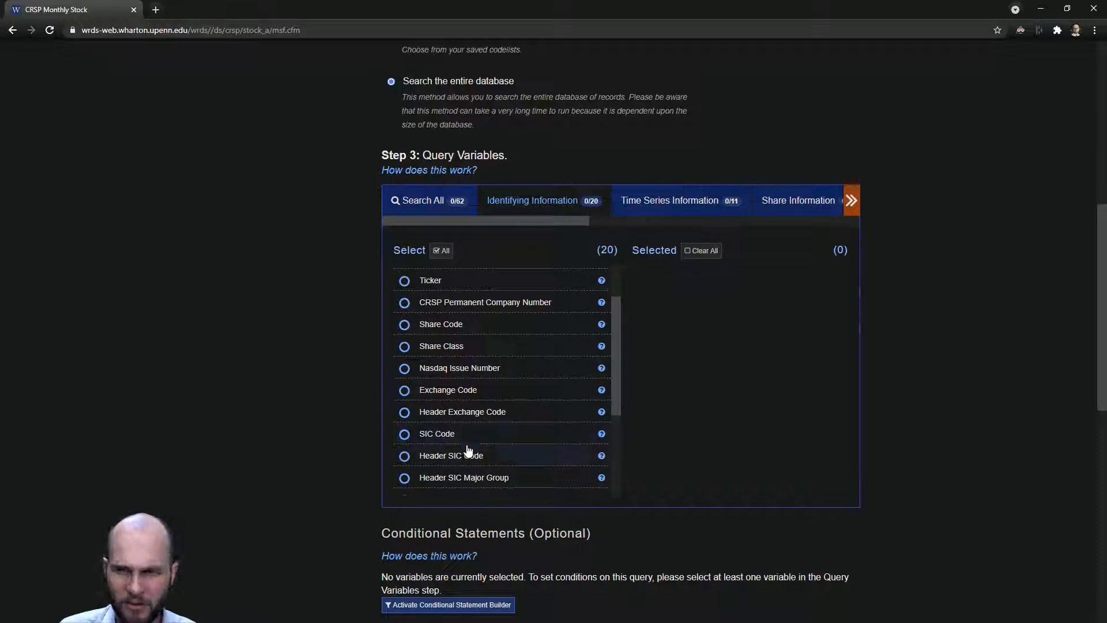
pyautogui.moveTo(444, 340)
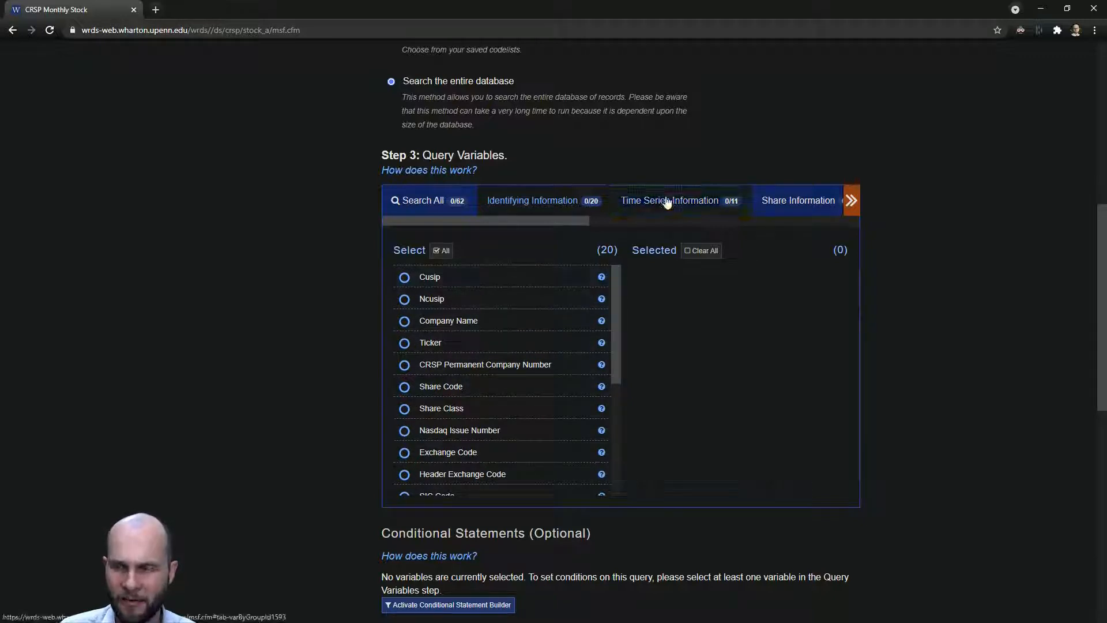
# Select Price, both Holding Period Returns and Shares Outstanding while browsing the variable tabs
pyautogui.click(669, 200)
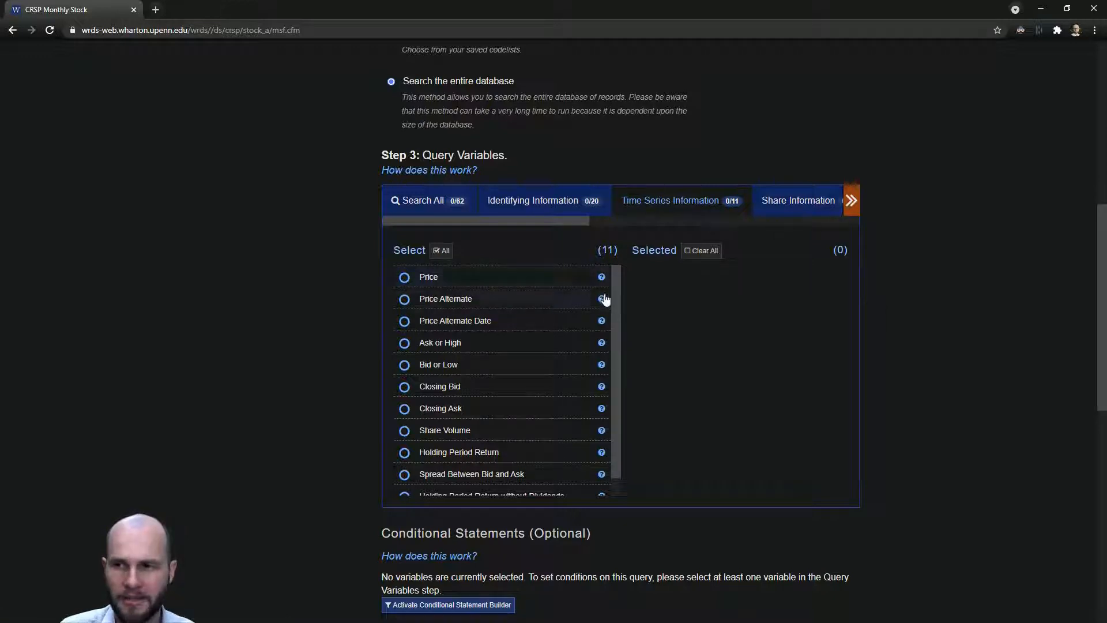
pyautogui.moveTo(601, 298)
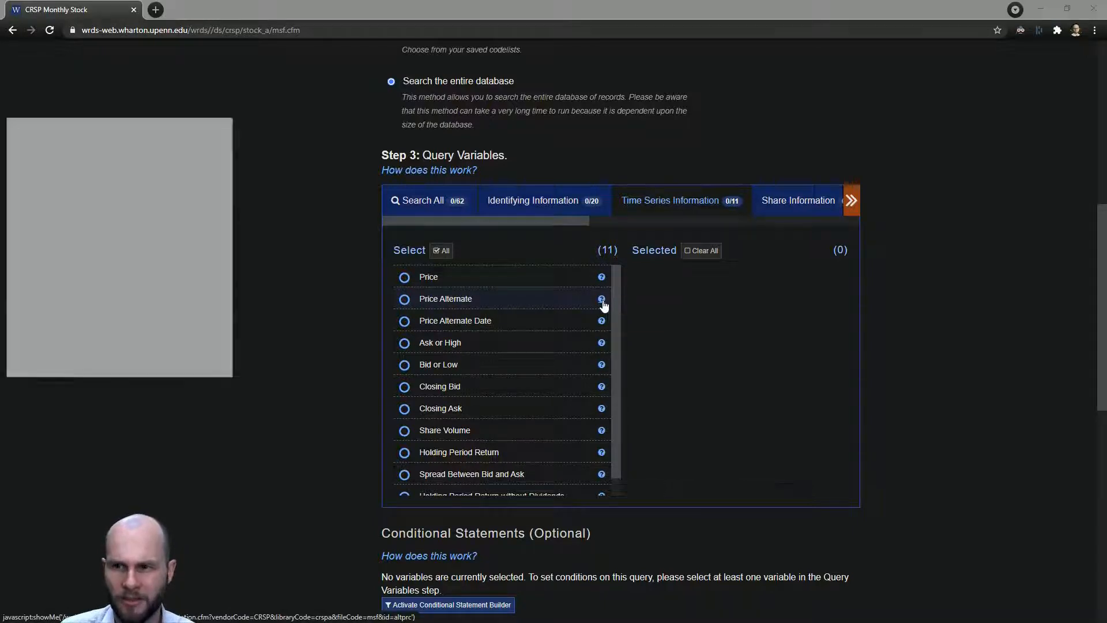
pyautogui.click(601, 299)
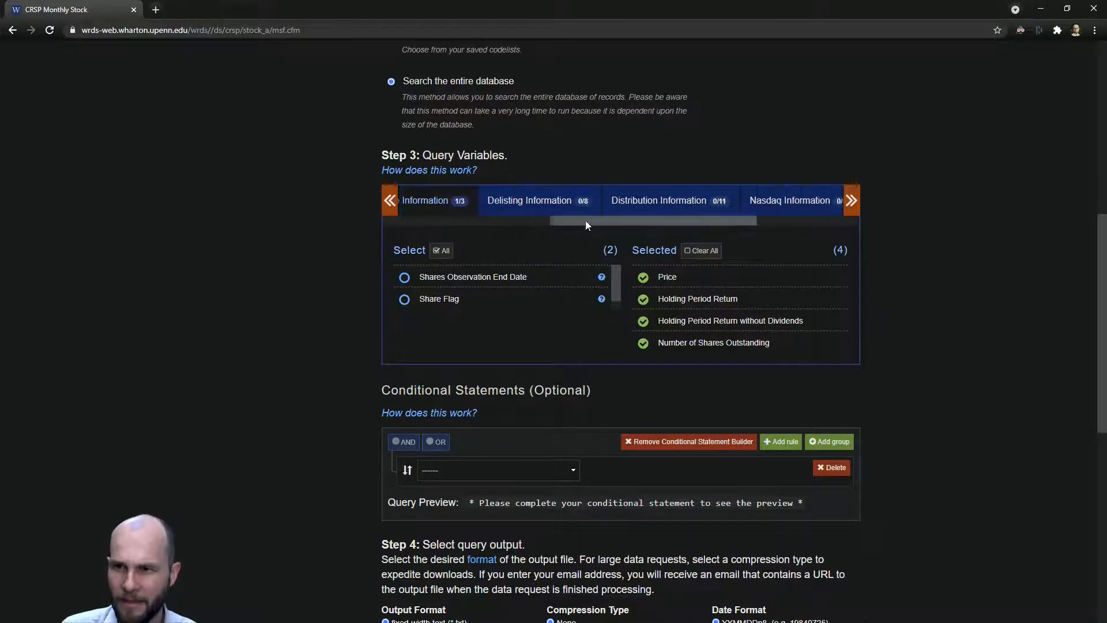
pyautogui.click(528, 200)
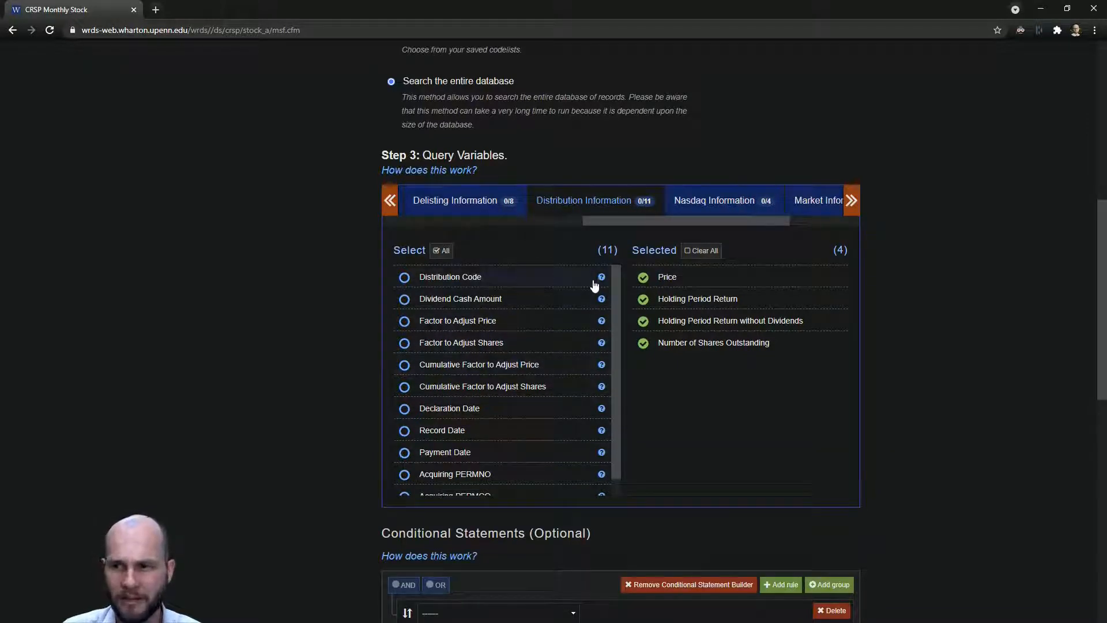
pyautogui.click(600, 276)
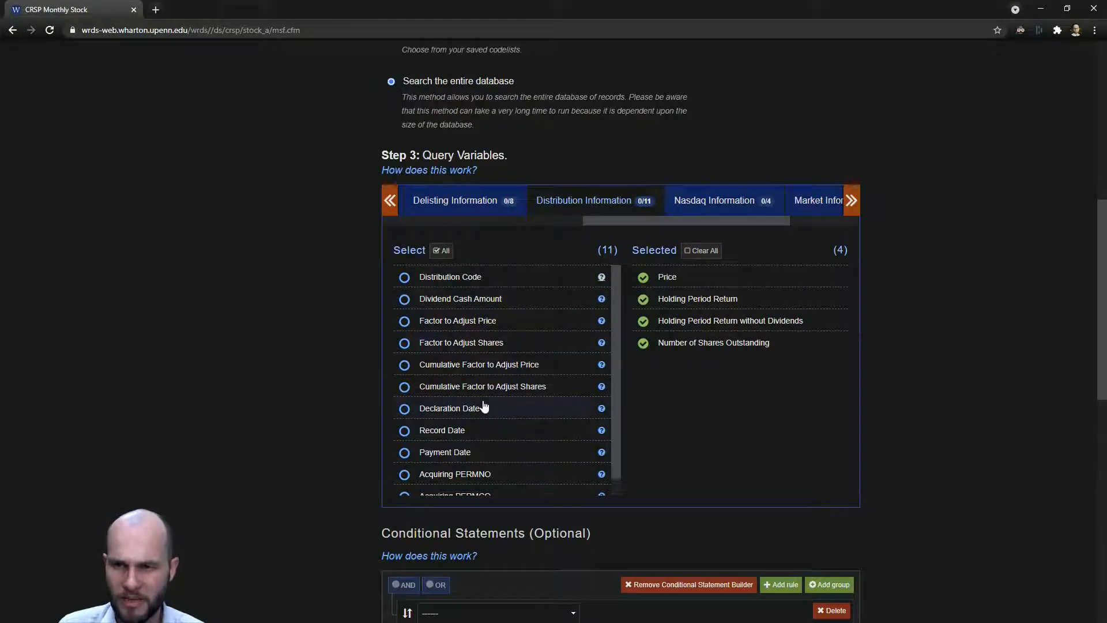
pyautogui.moveTo(441, 386)
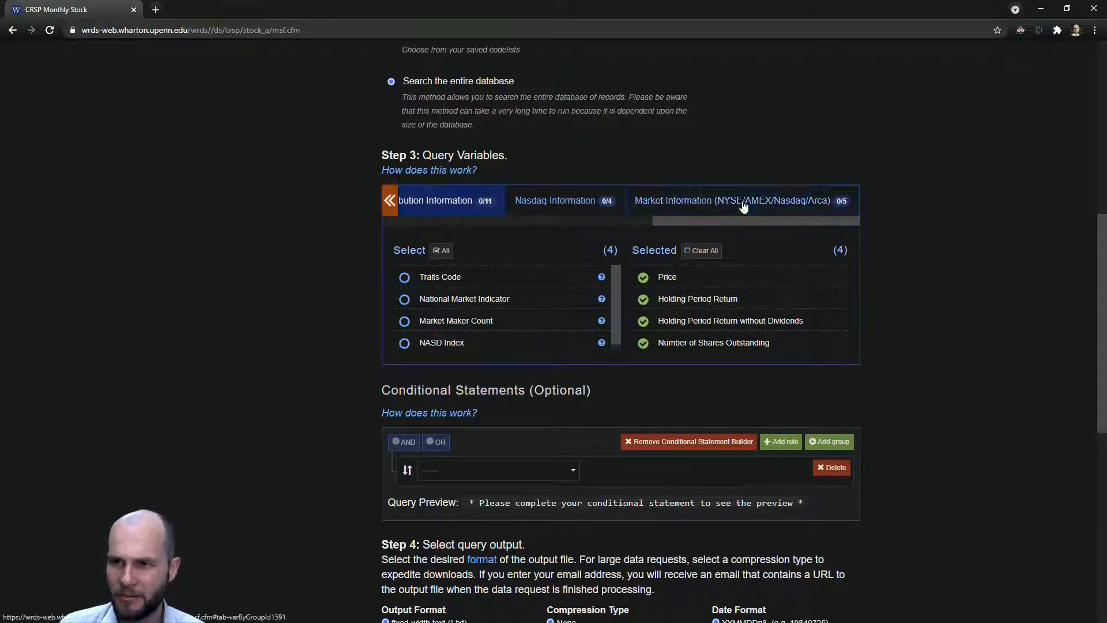
pyautogui.click(556, 200)
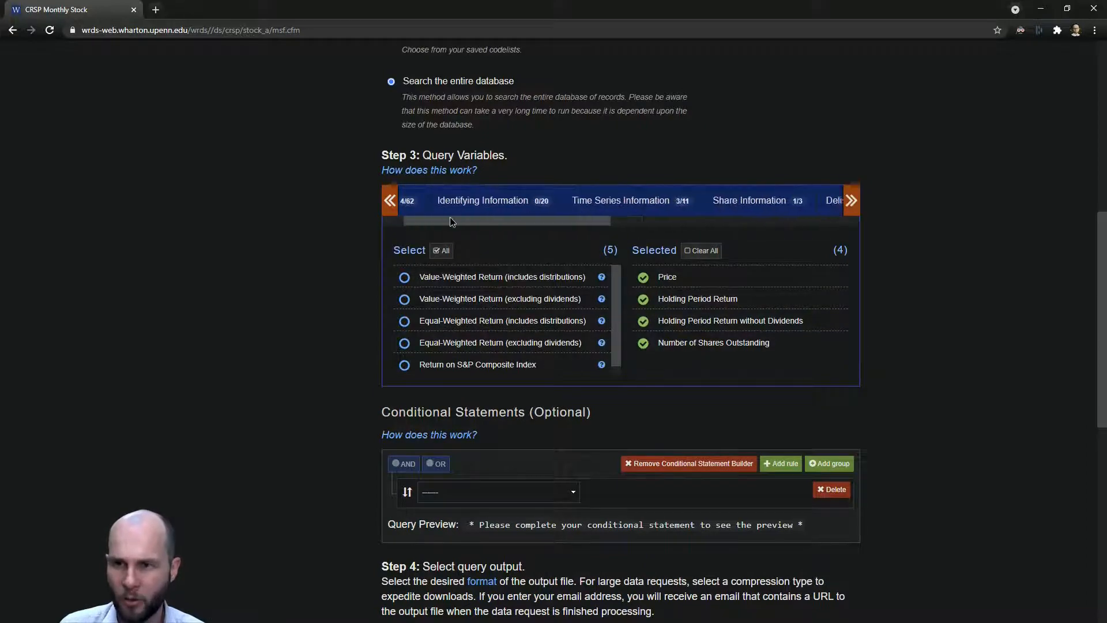
# Review the Share Code security-type definitions, then scroll back down the form
pyautogui.scroll(-3)
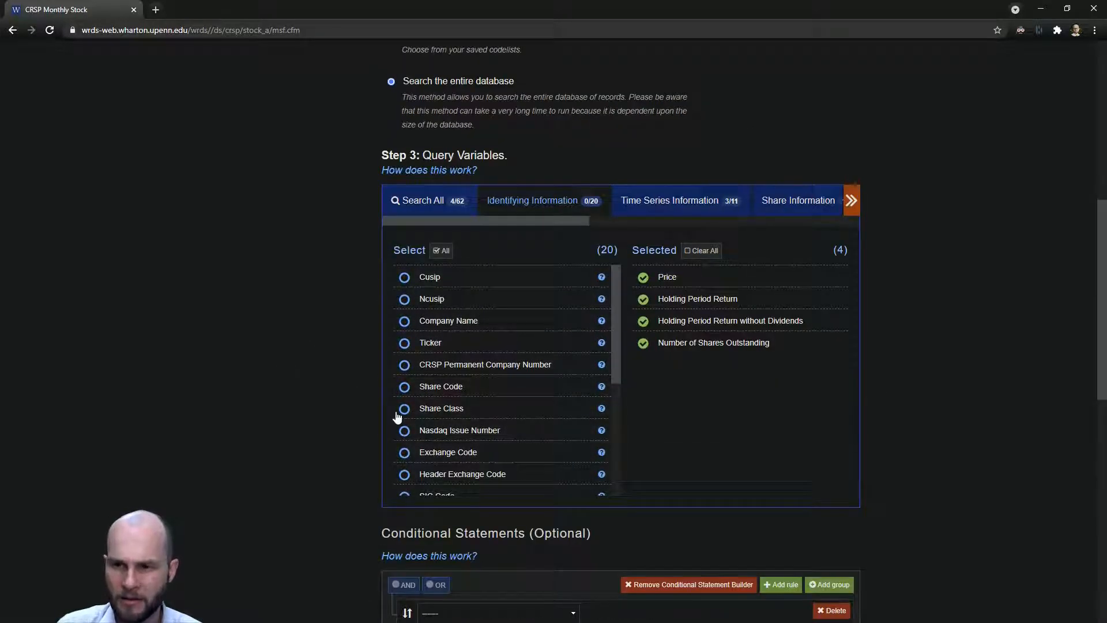
pyautogui.moveTo(430, 392)
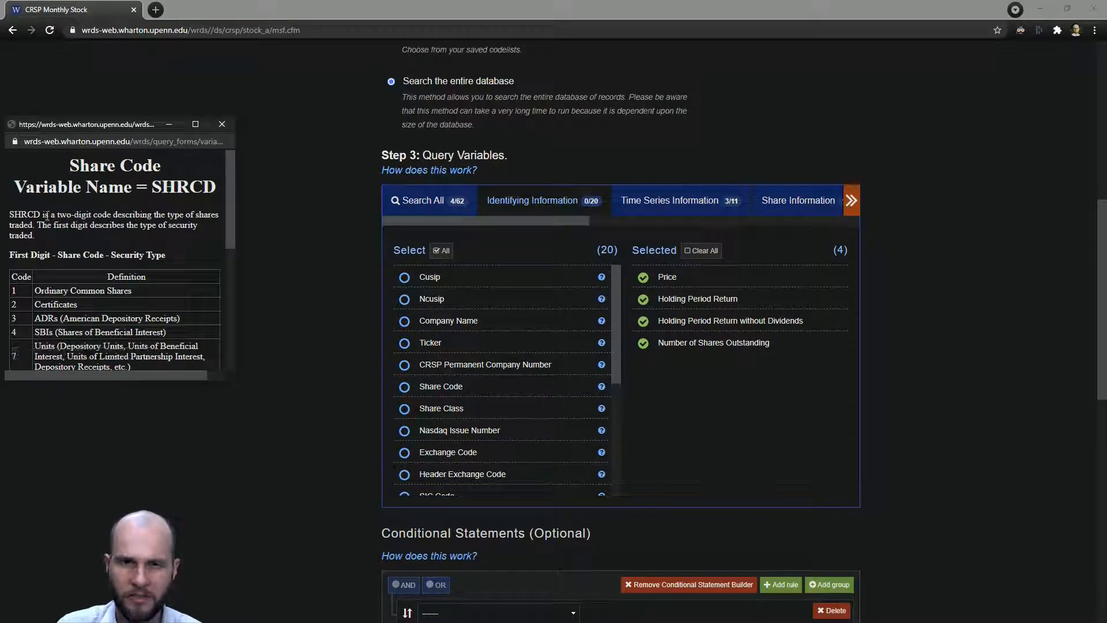
pyautogui.moveTo(45, 214); pyautogui.dragTo(34, 235)
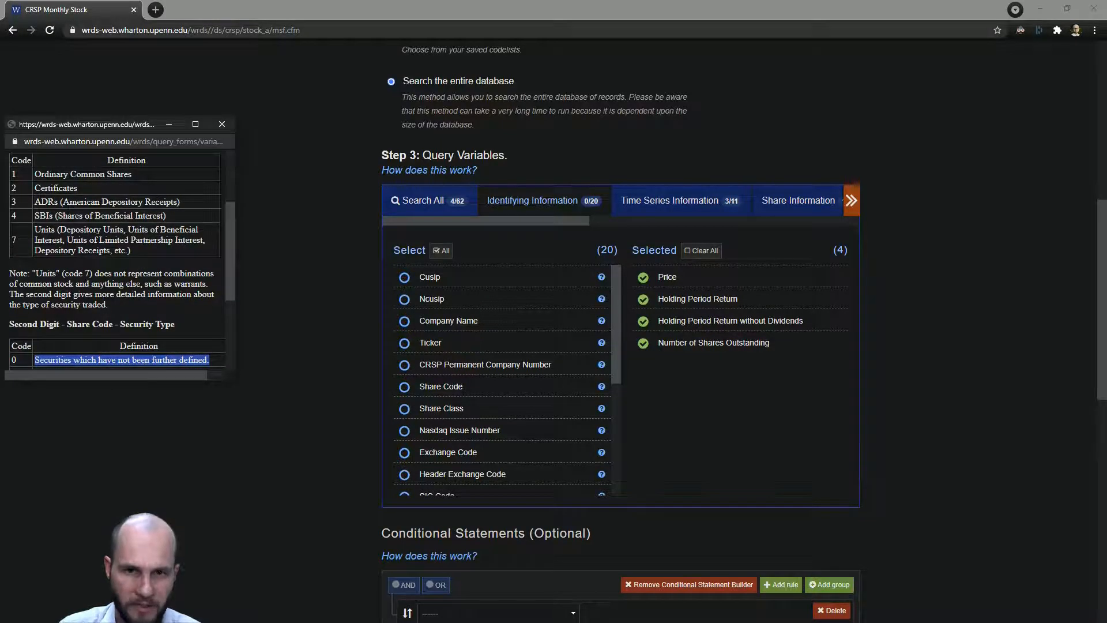
pyautogui.scroll(-3)
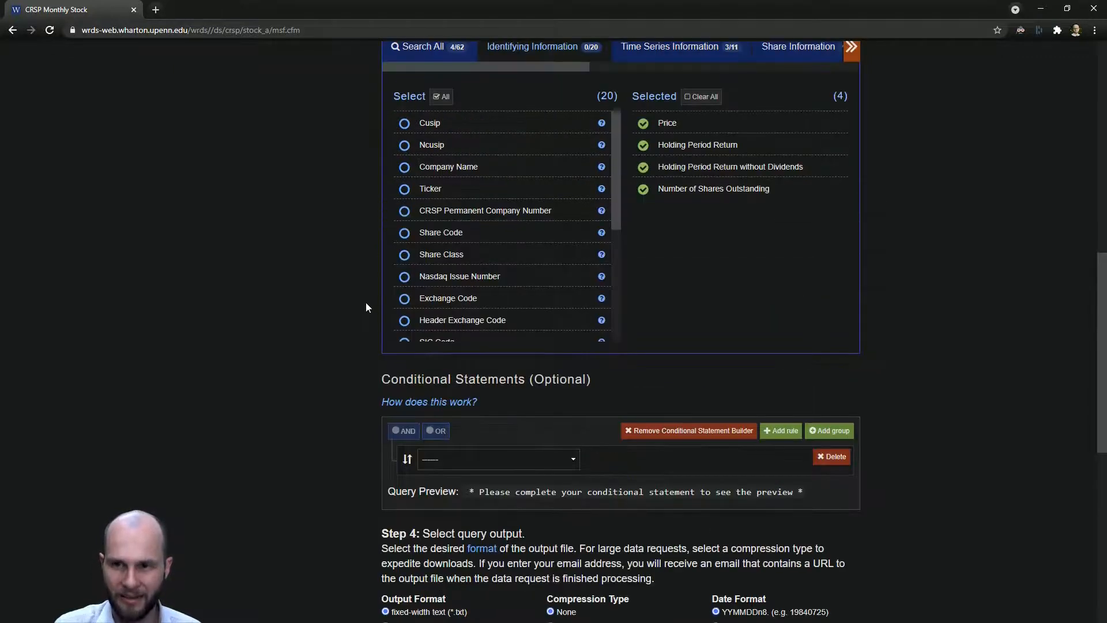
# Add conditions Share Code >= 10 AND Share Code <= 11
pyautogui.click(497, 459)
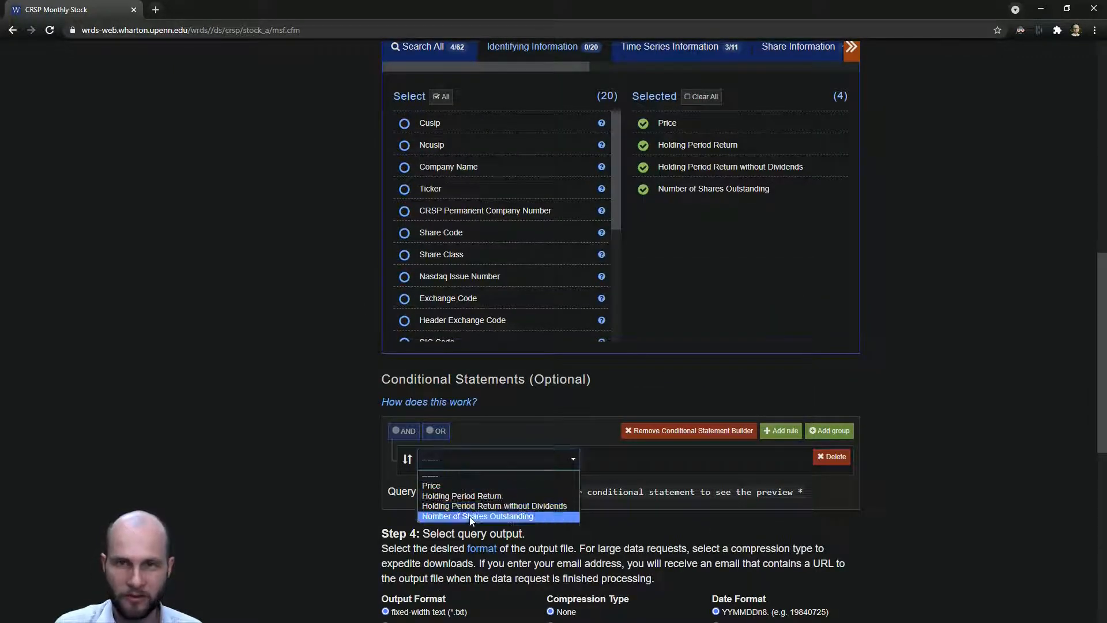
pyautogui.moveTo(494, 506)
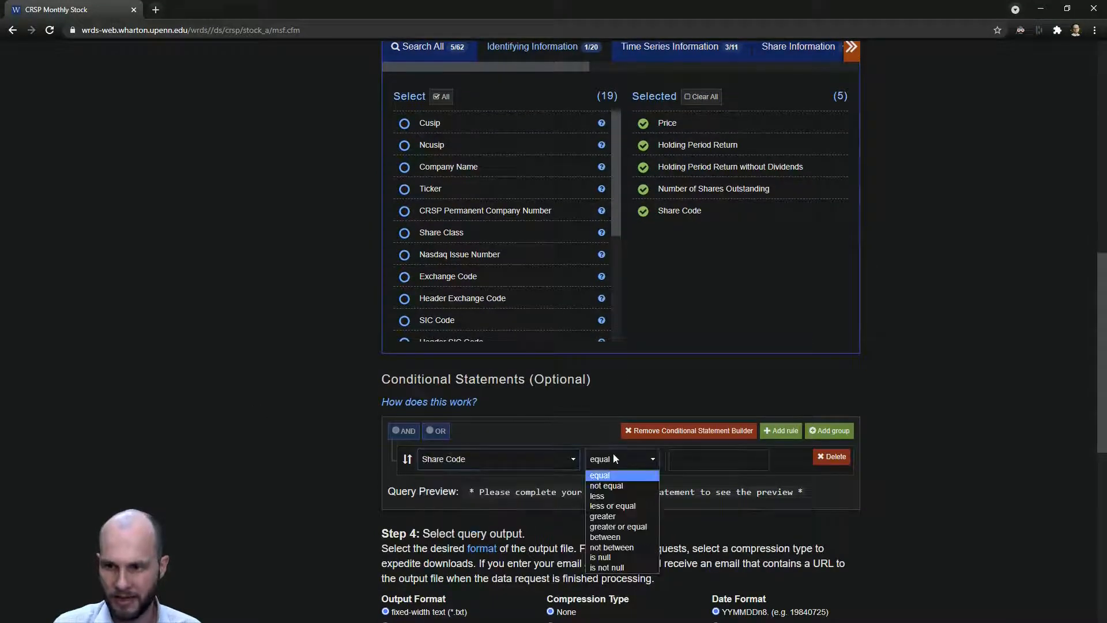
pyautogui.click(617, 526)
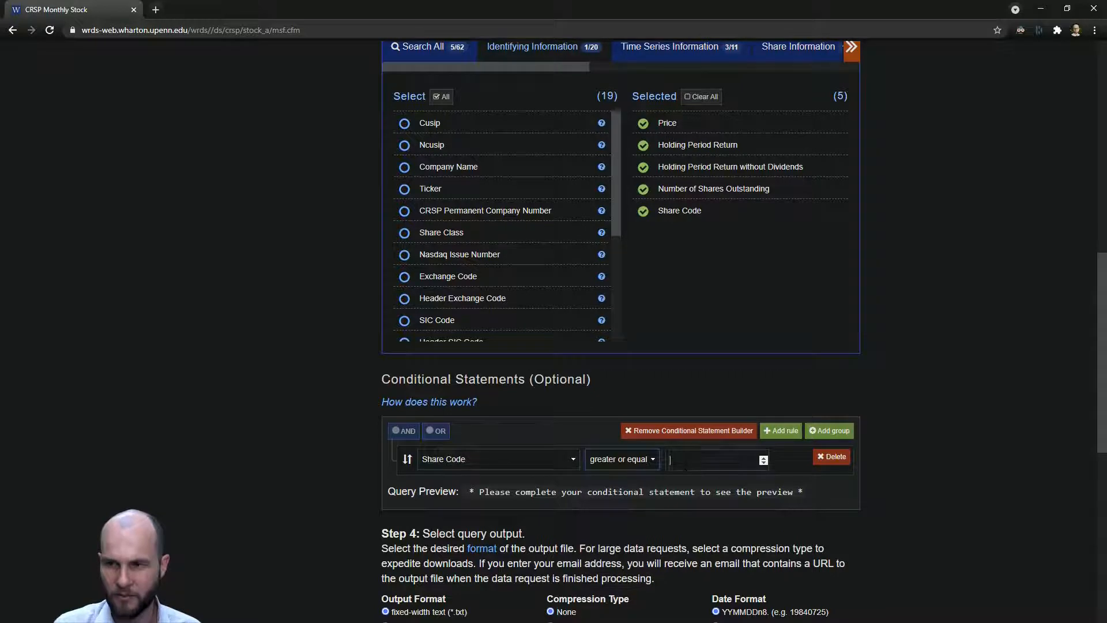
pyautogui.write('10')
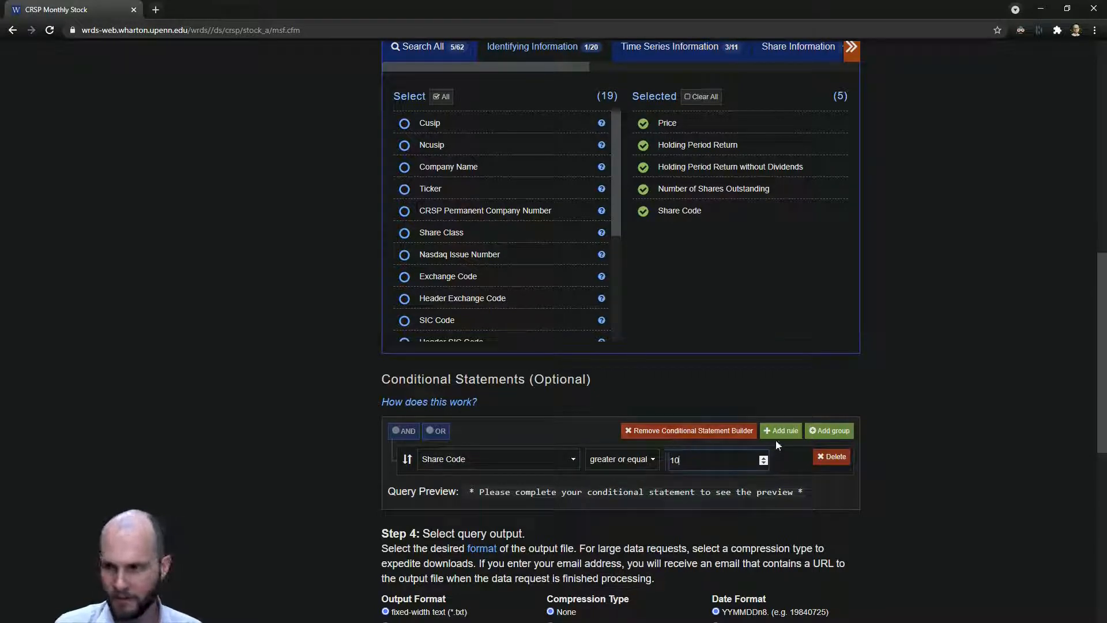
pyautogui.click(780, 430)
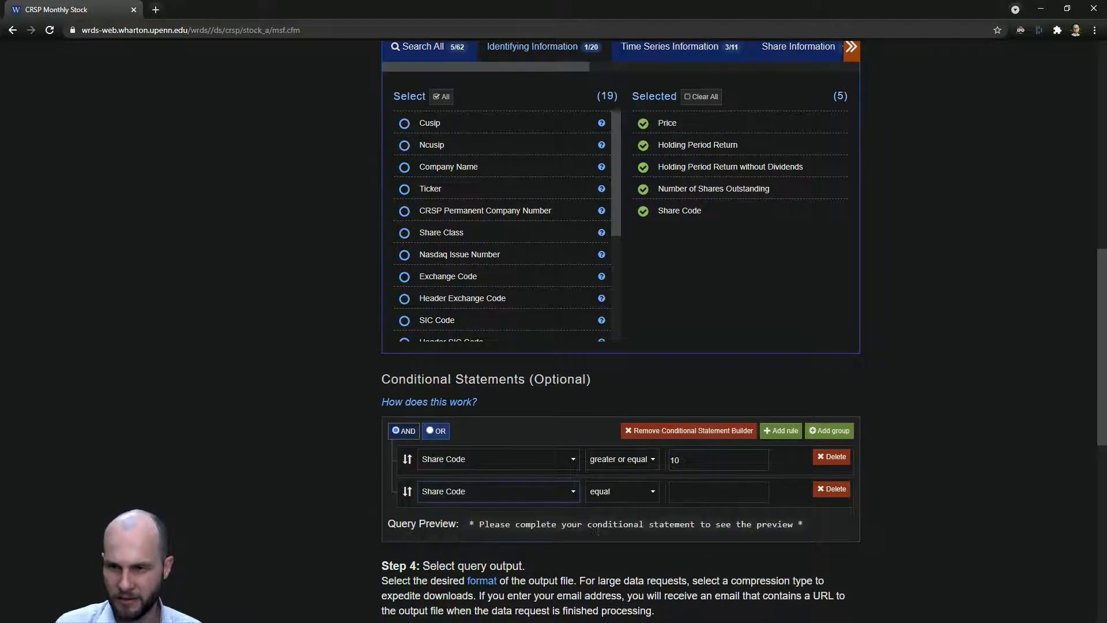
pyautogui.write('11')
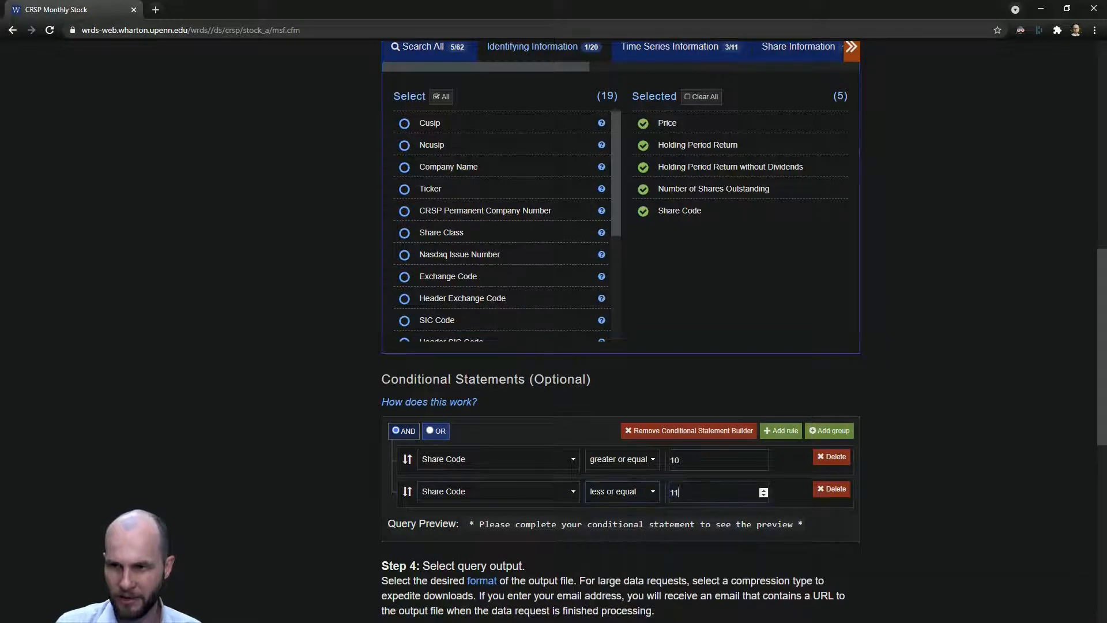
pyautogui.click(429, 431)
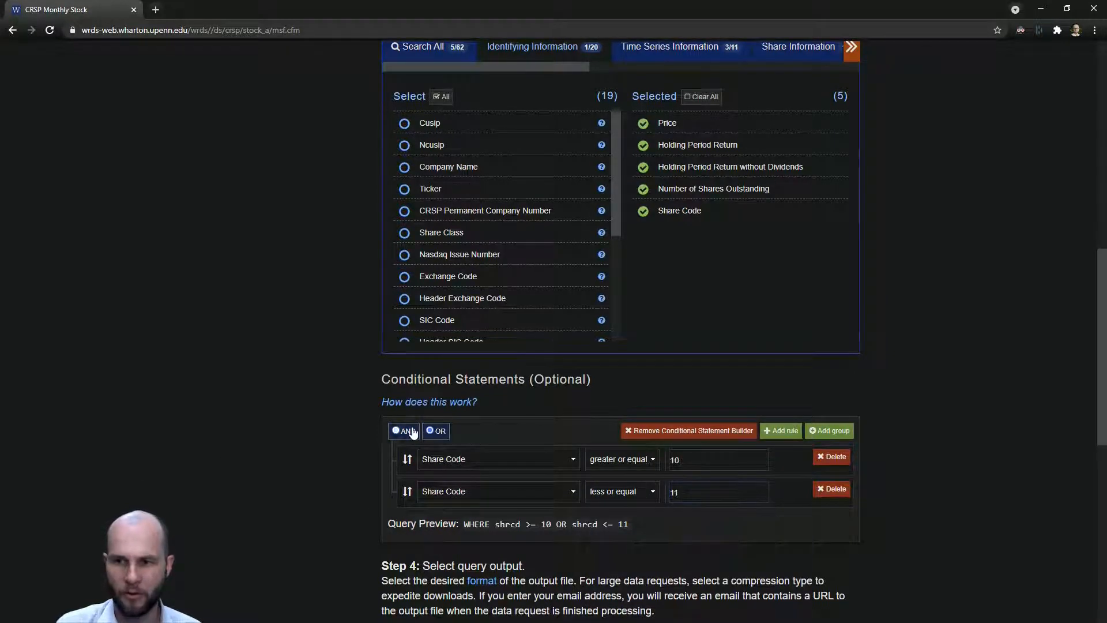
pyautogui.click(396, 430)
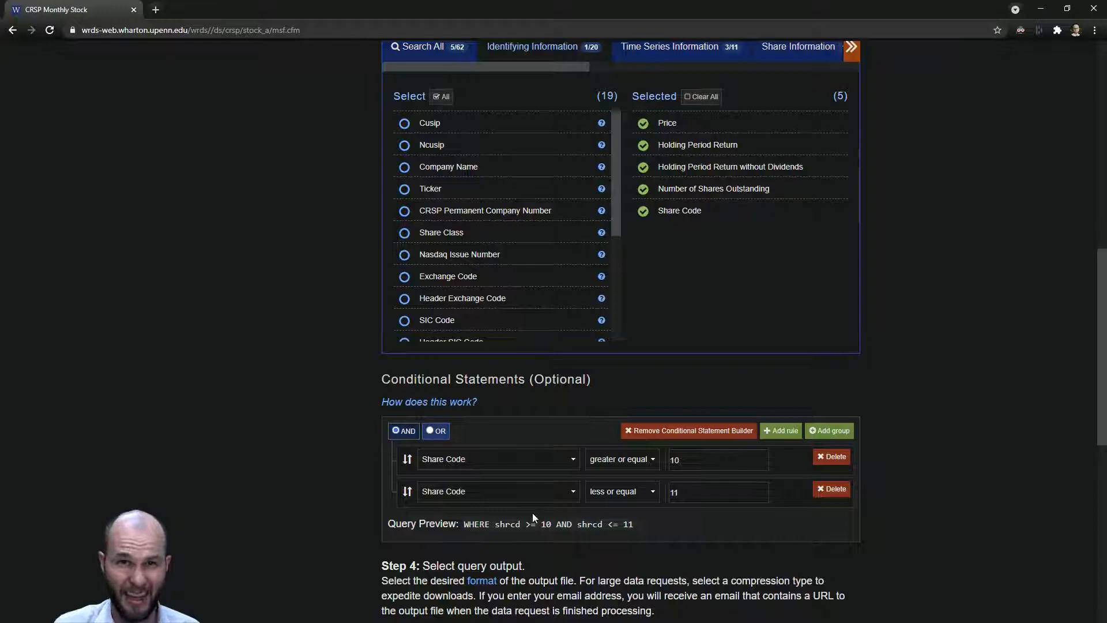
pyautogui.scroll(-3)
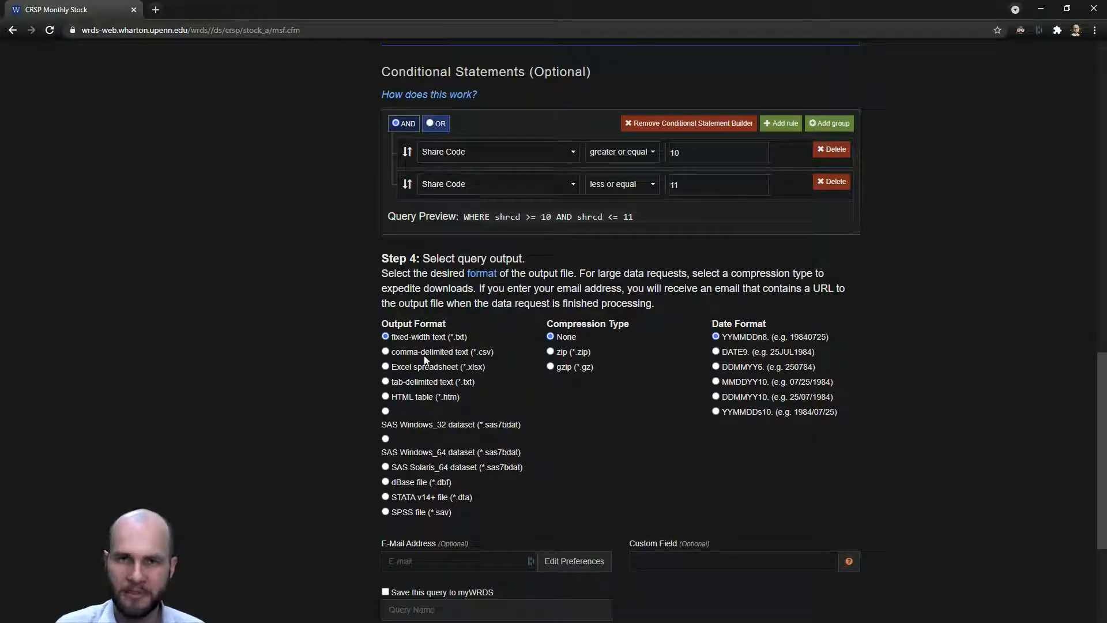
# Choose comma-delimited text (*.csv) as the query output format
pyautogui.click(385, 351)
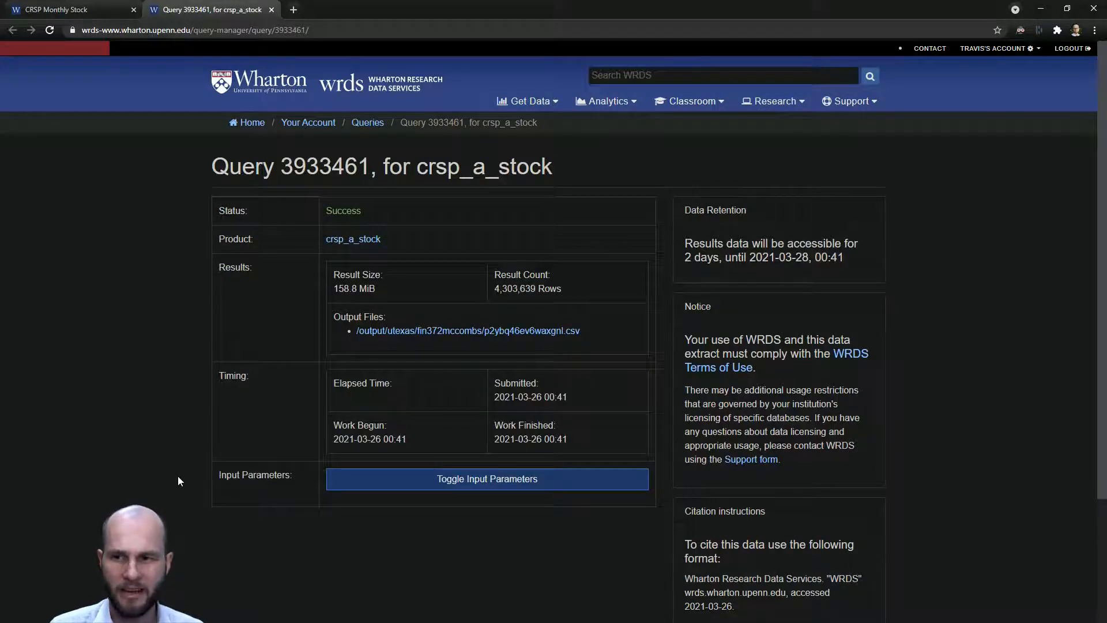
pyautogui.moveTo(393, 337)
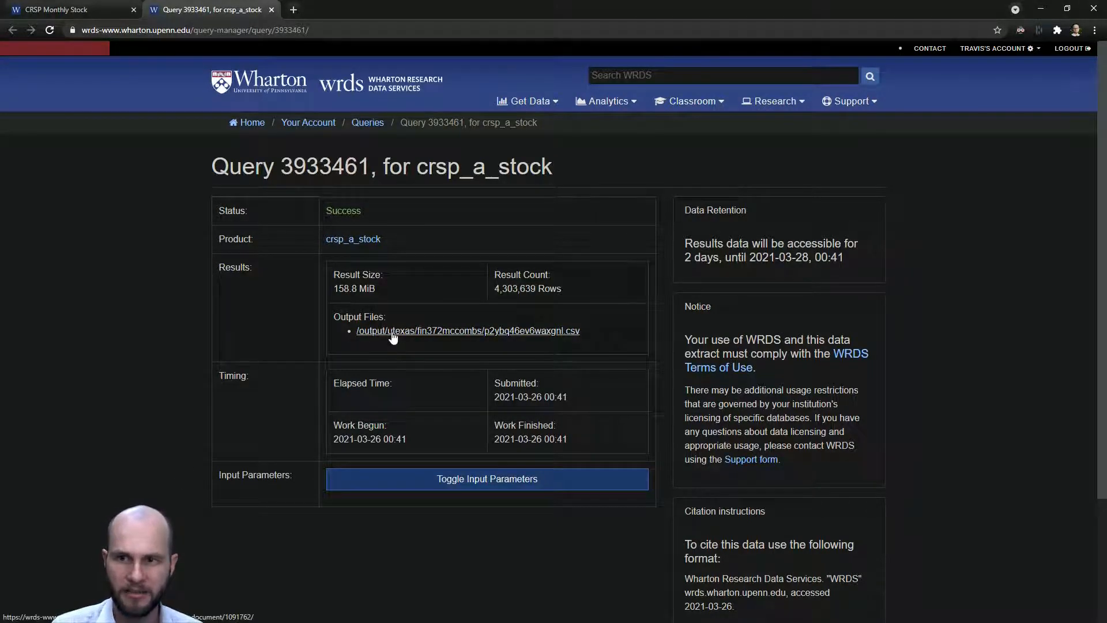
# Download the query's CSV output file from the Output Files list
pyautogui.click(466, 331)
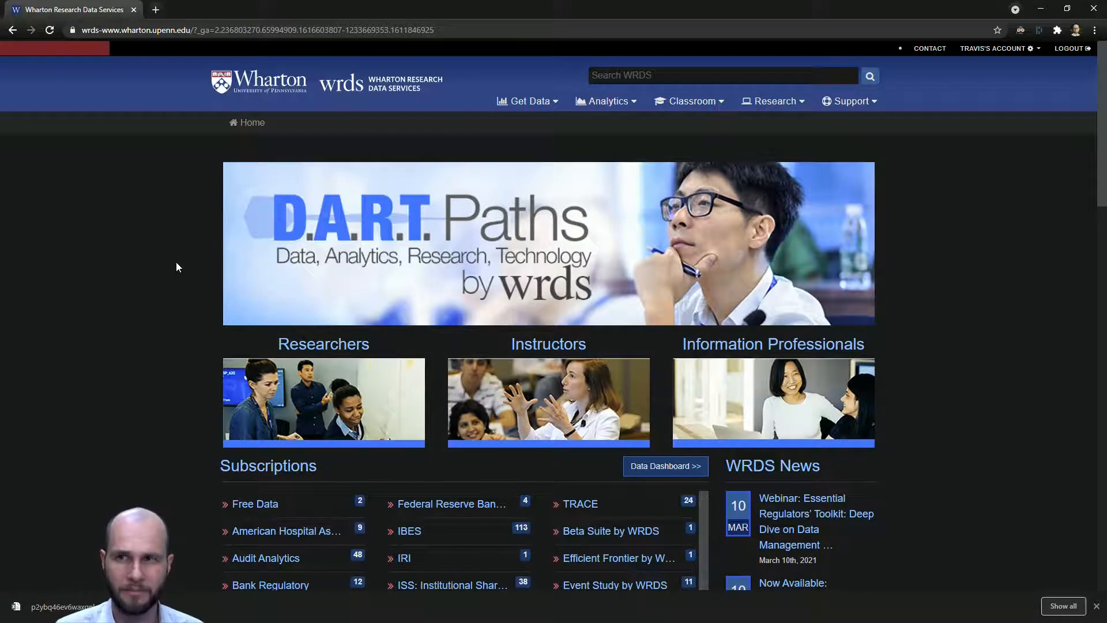
# Navigate Company Financials > S&P Compustat > North America - Daily to the Fundamentals Quarterly form
pyautogui.click(525, 101)
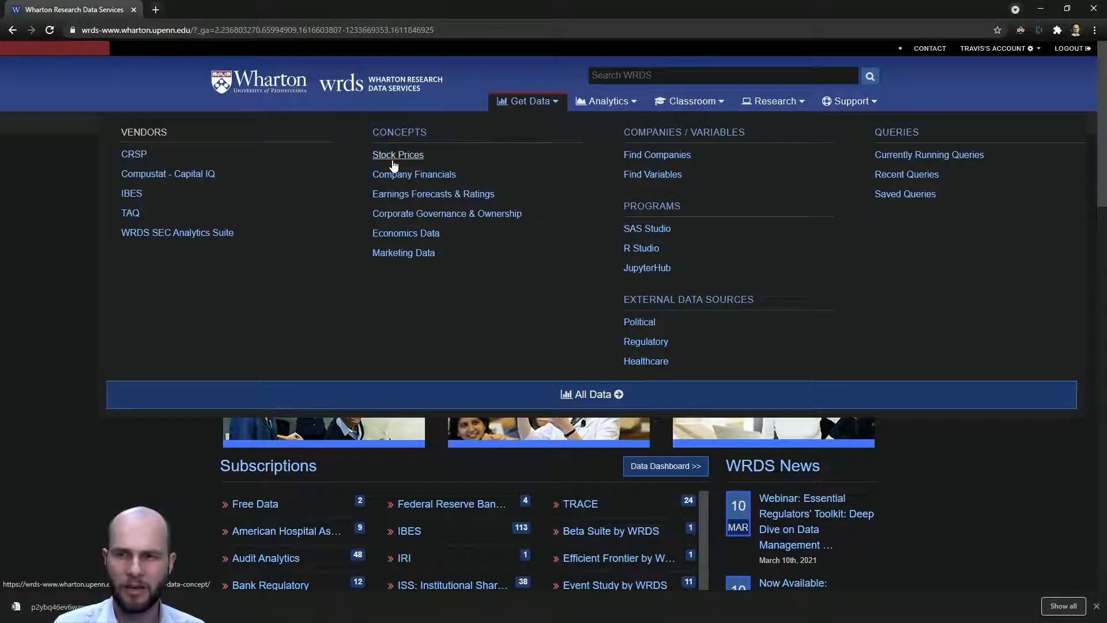
pyautogui.click(414, 174)
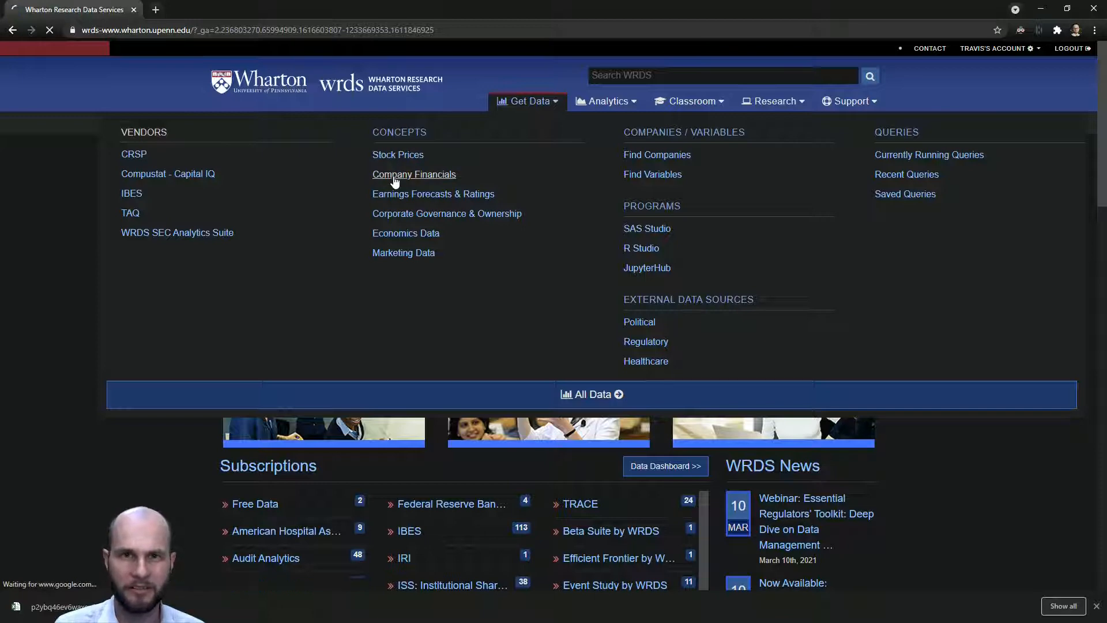
pyautogui.click(414, 174)
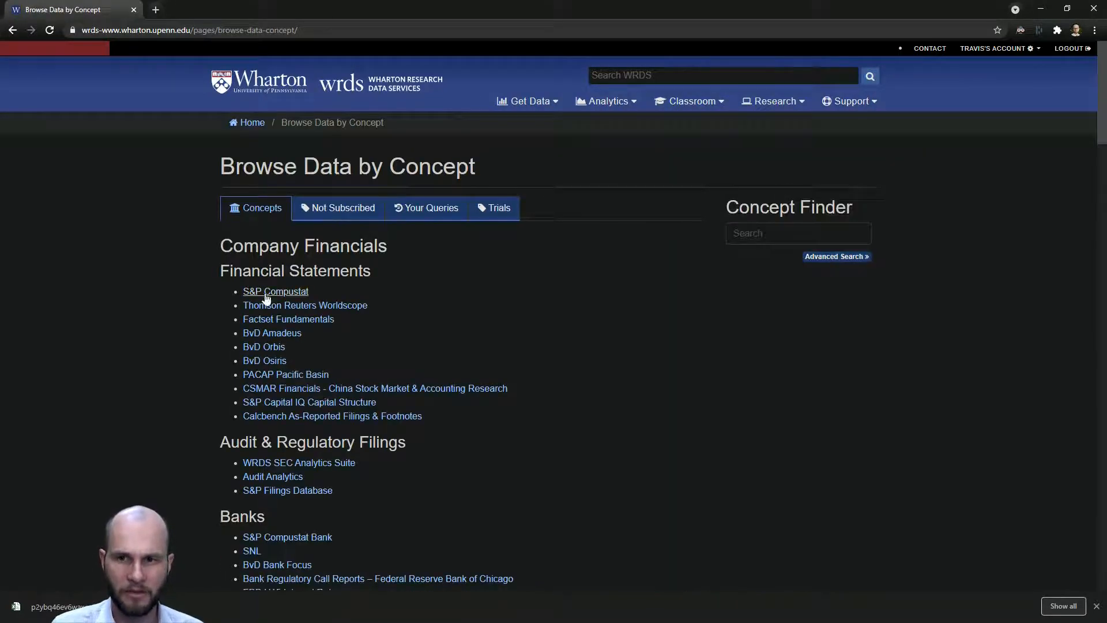
pyautogui.click(276, 290)
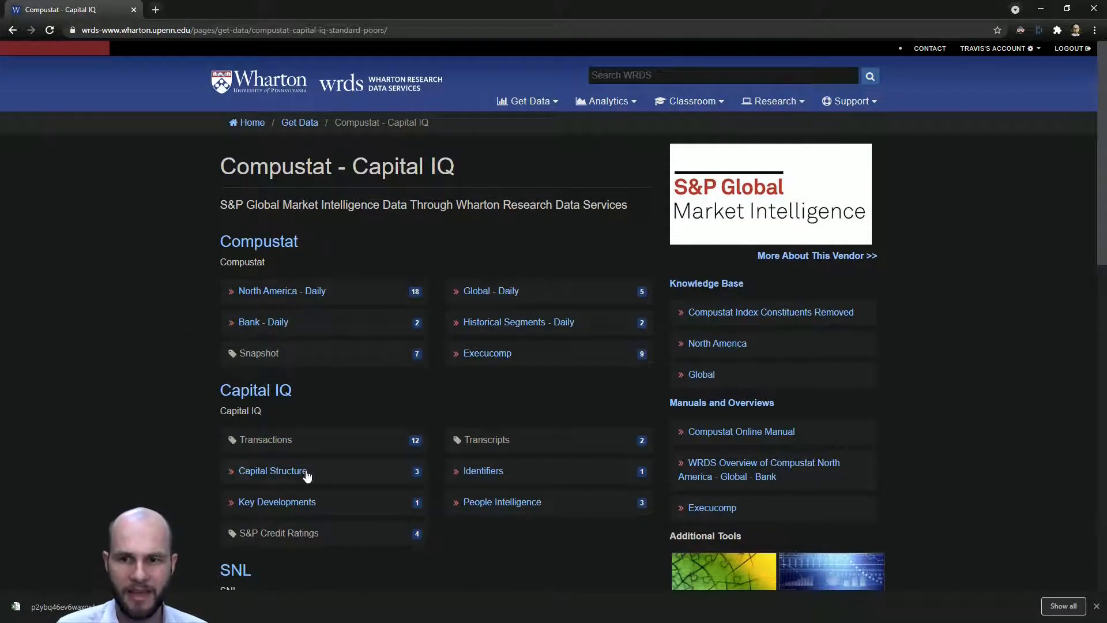
pyautogui.moveTo(258, 241)
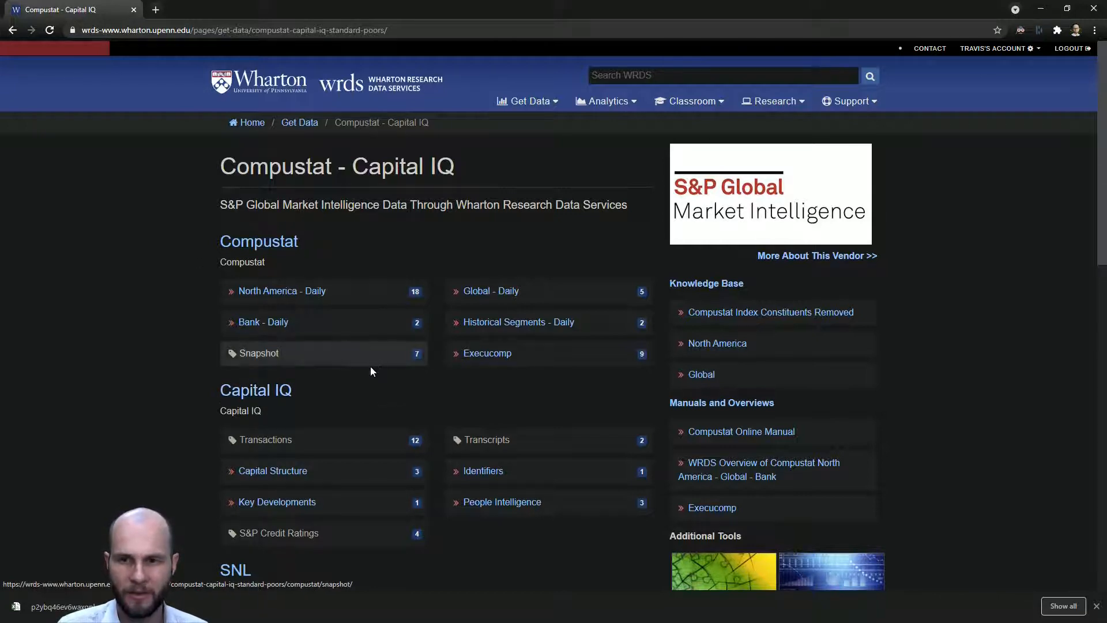
pyautogui.moveTo(337, 304)
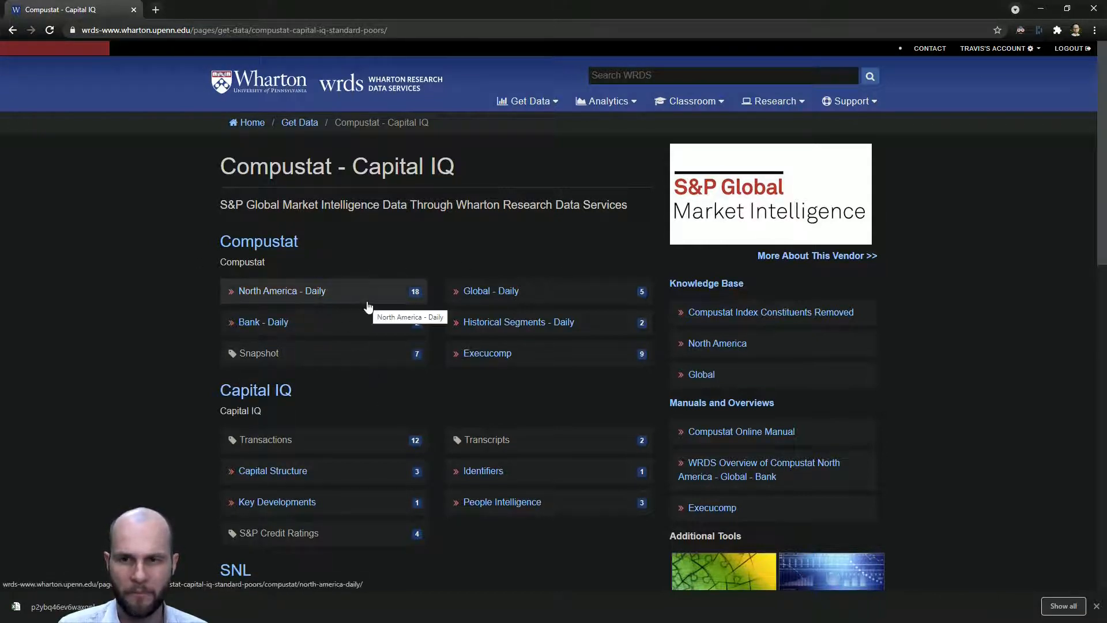
pyautogui.click(281, 290)
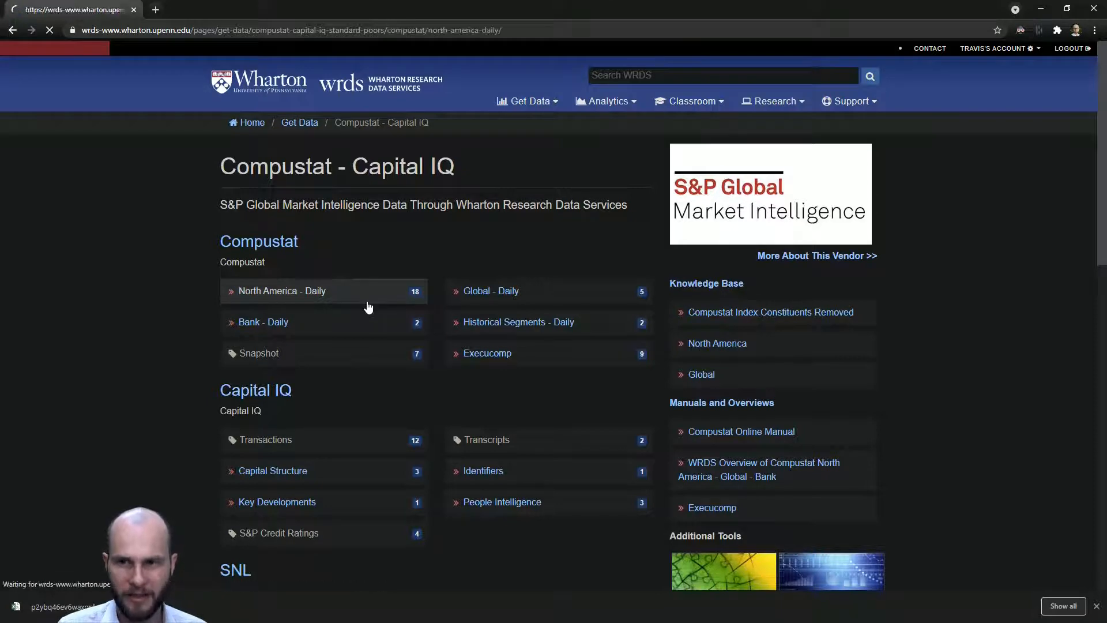
pyautogui.click(281, 290)
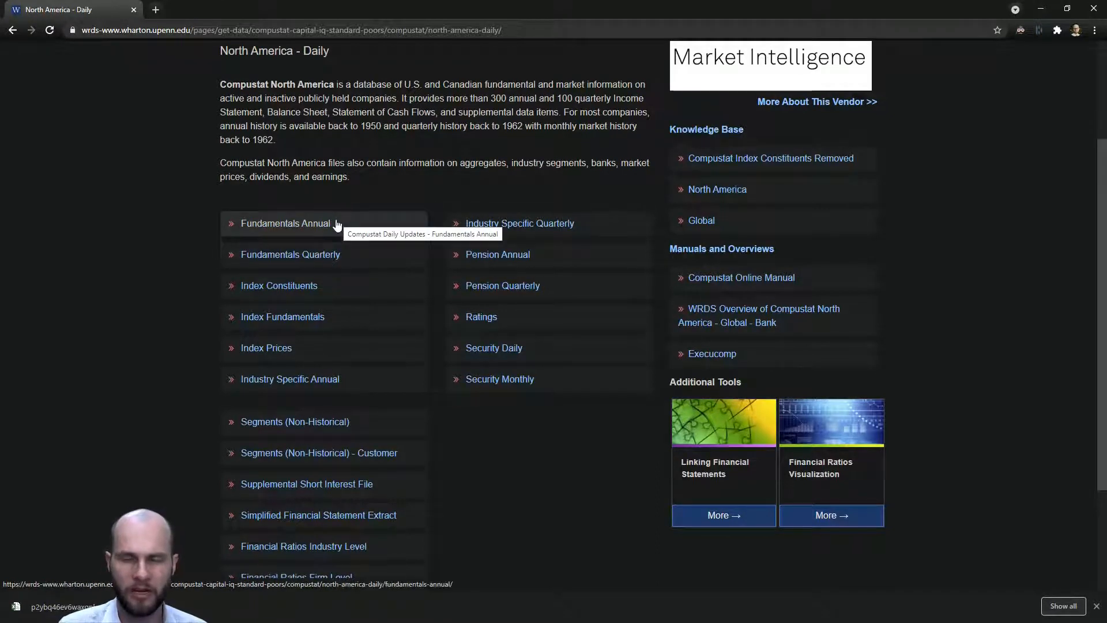
pyautogui.moveTo(290, 255)
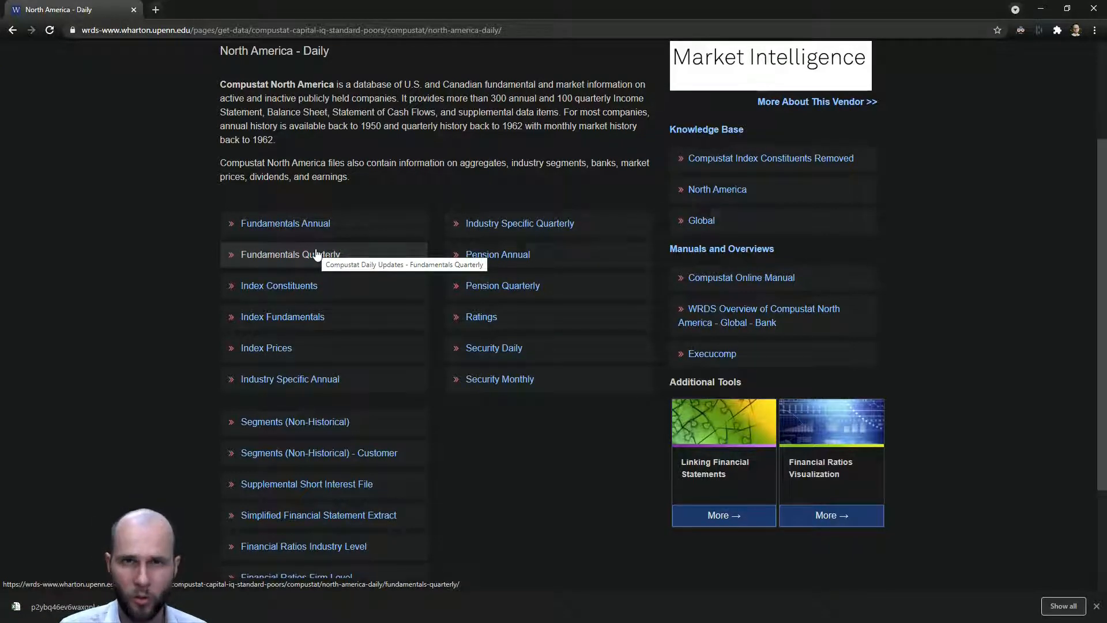
pyautogui.click(289, 254)
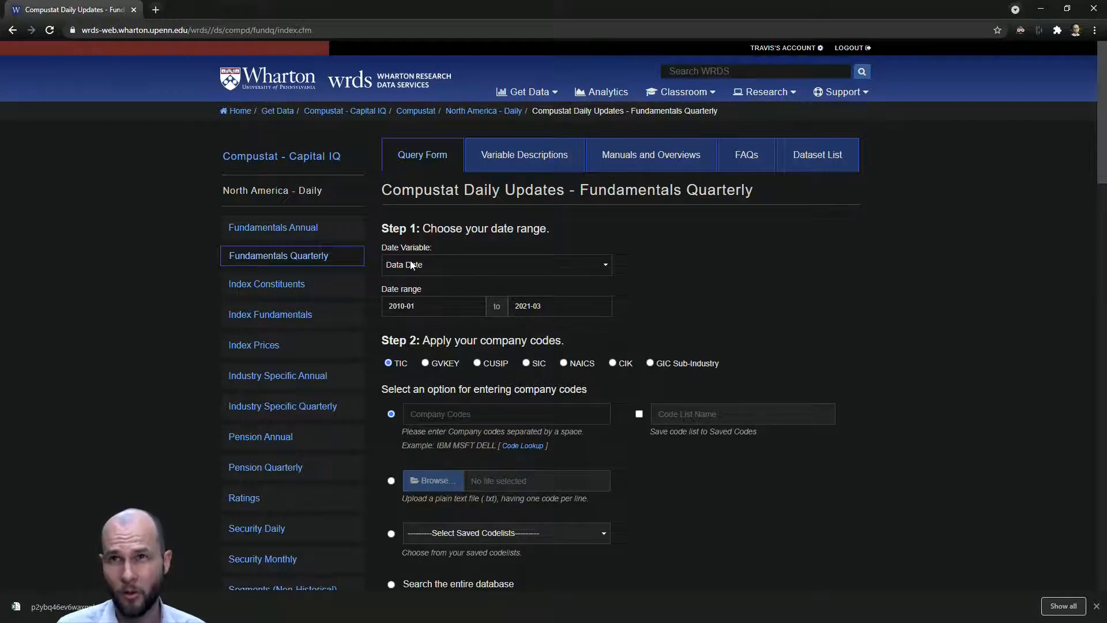
pyautogui.click(496, 264)
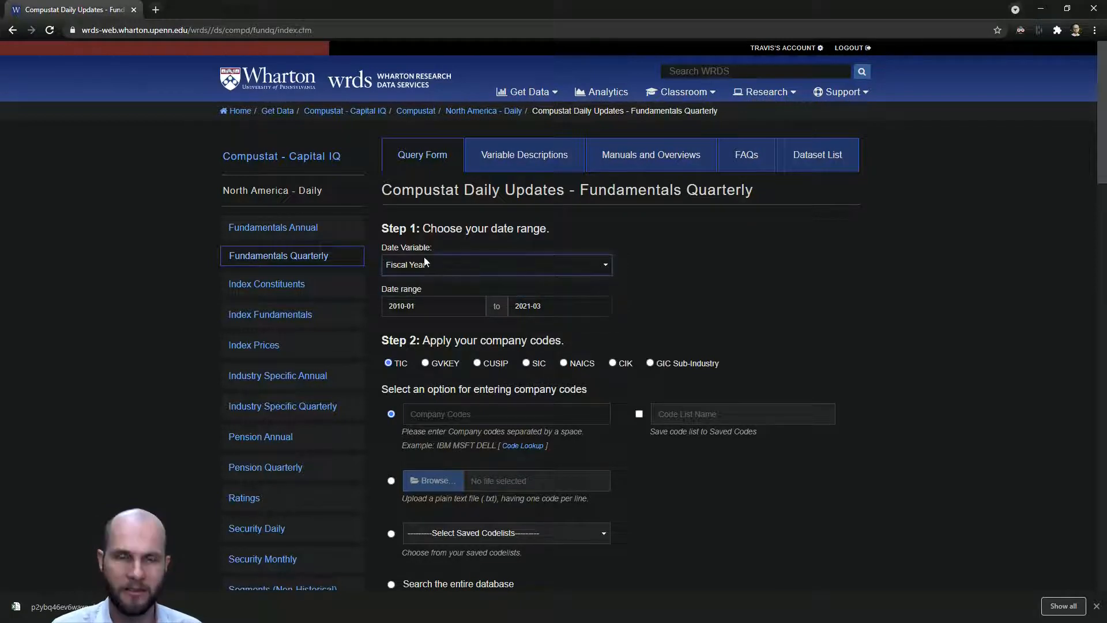
pyautogui.click(496, 264)
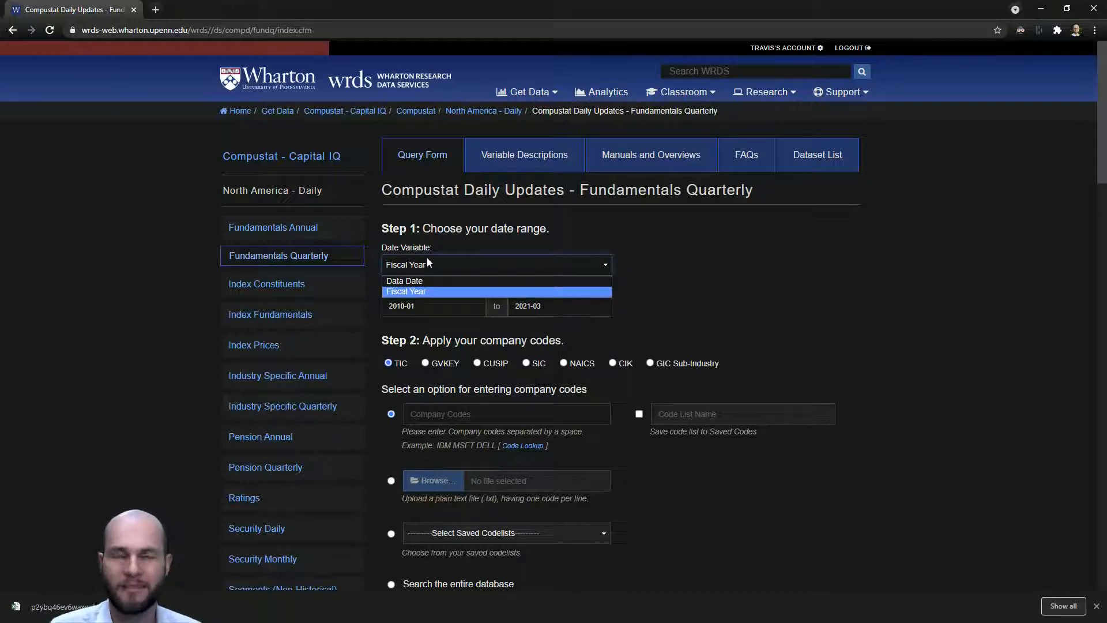
pyautogui.moveTo(433, 293)
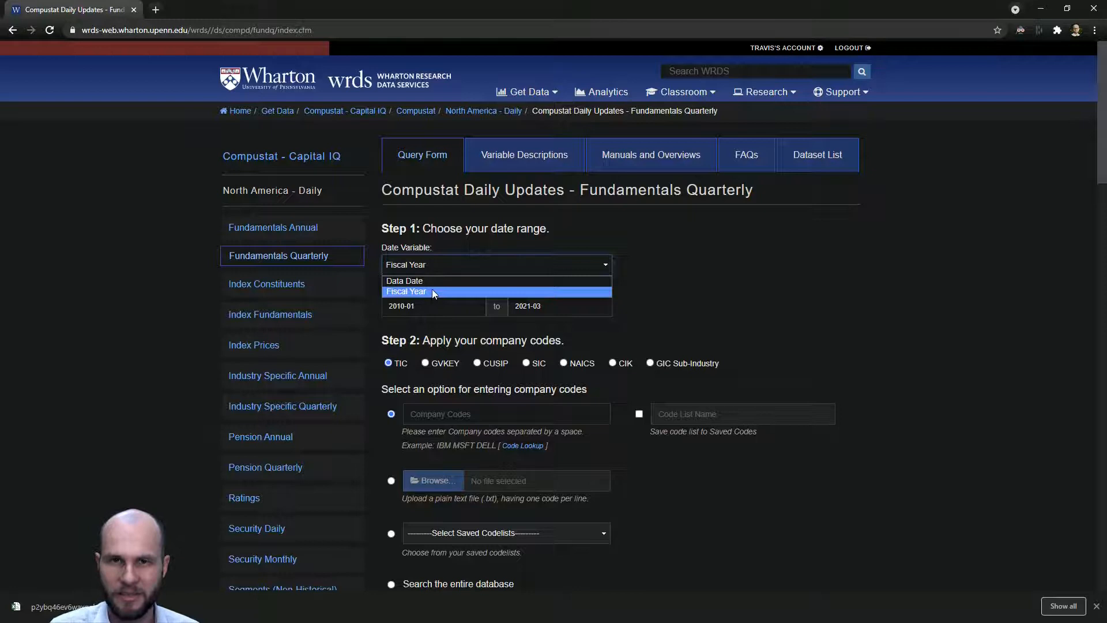
pyautogui.click(404, 280)
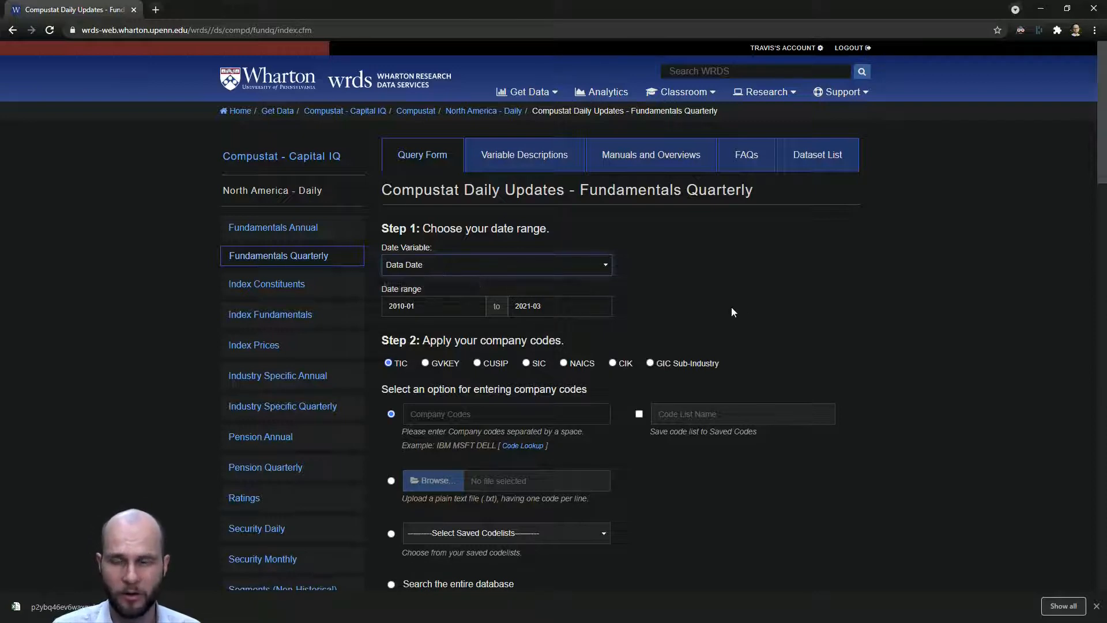
pyautogui.click(434, 306)
pyautogui.write('963')
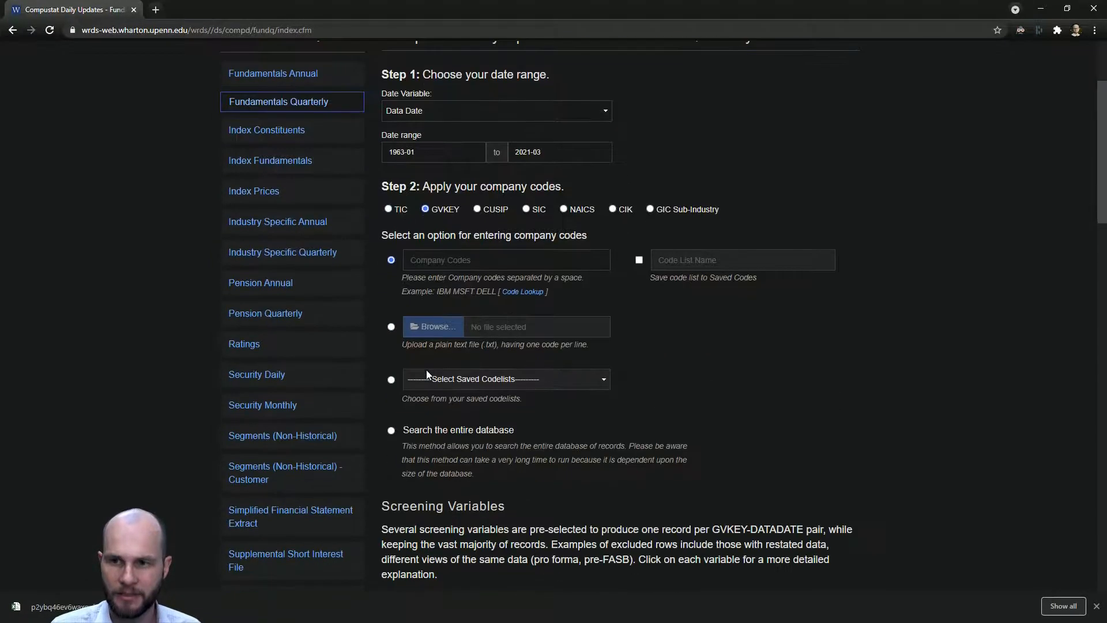
# Switch the query to search the entire database and scroll to Screening Variables
pyautogui.click(391, 430)
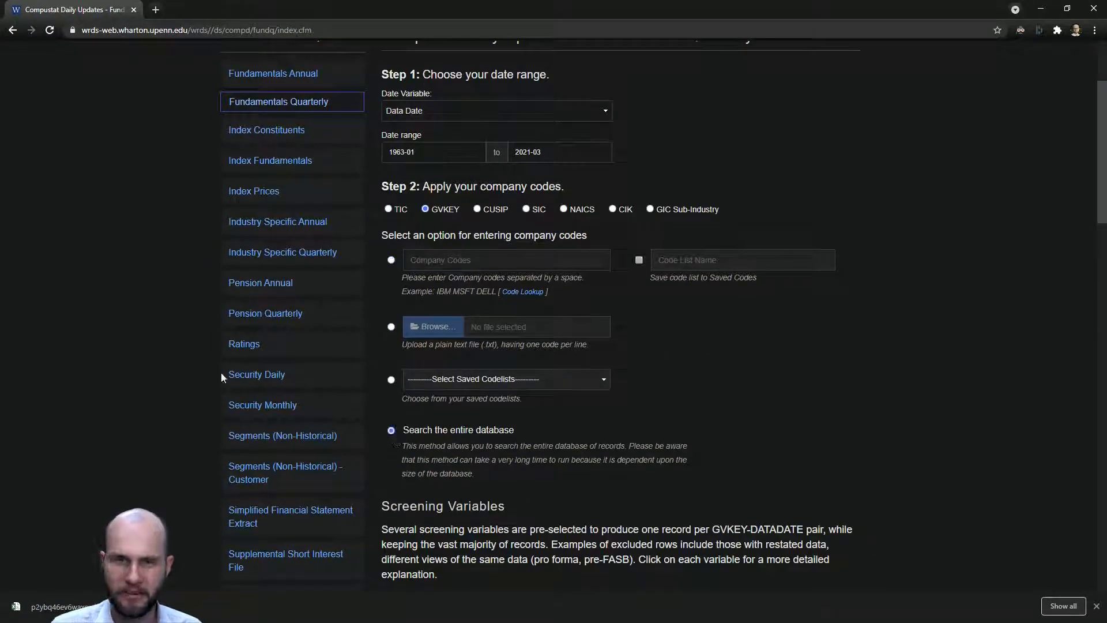
pyautogui.scroll(-3)
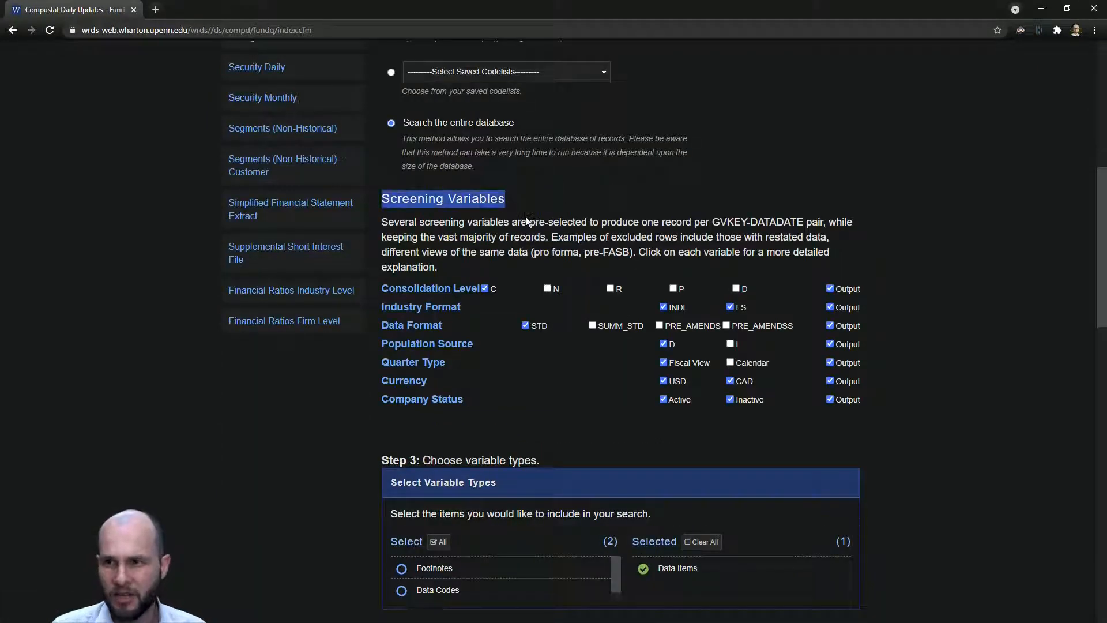
# Review Consolidation Level help and adjust screening options, excluding CAD and omitting screening variables from output
pyautogui.scroll(-3)
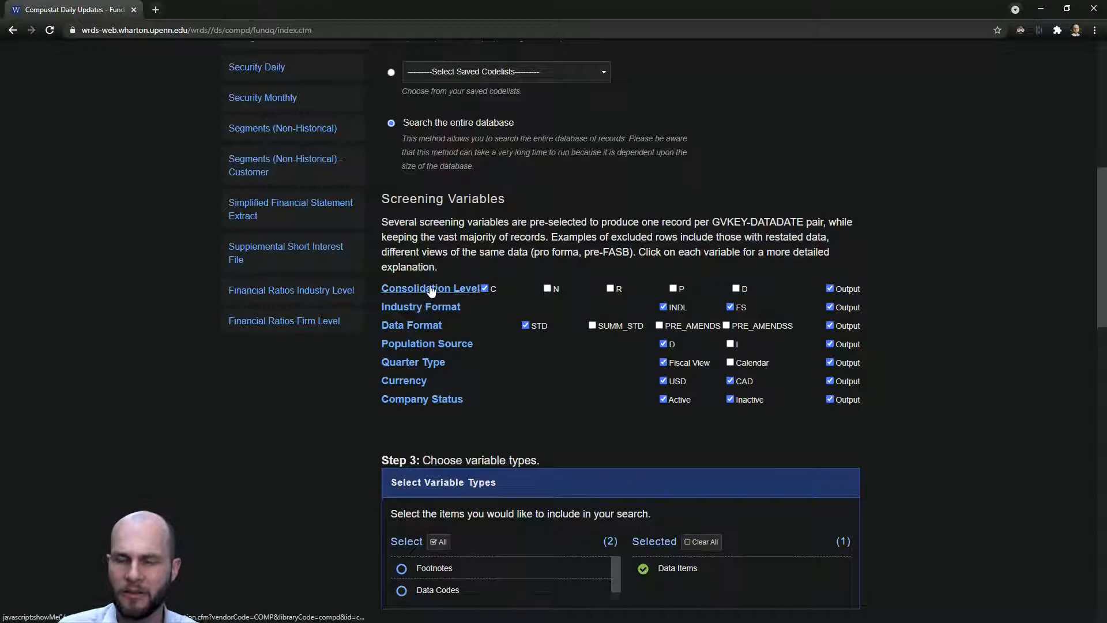
pyautogui.click(430, 288)
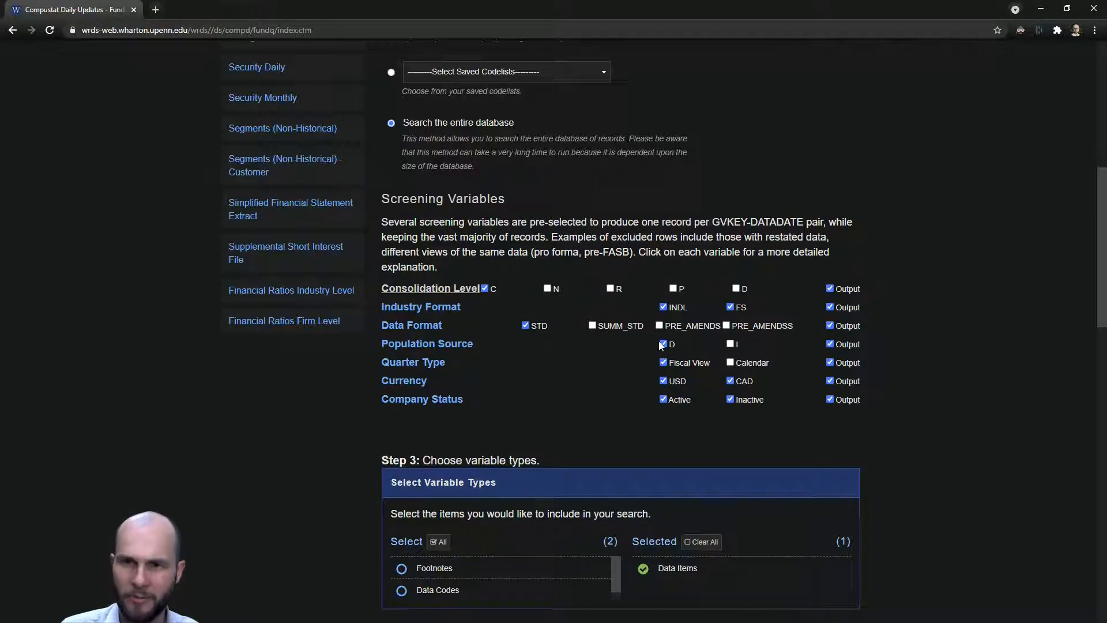
pyautogui.click(426, 343)
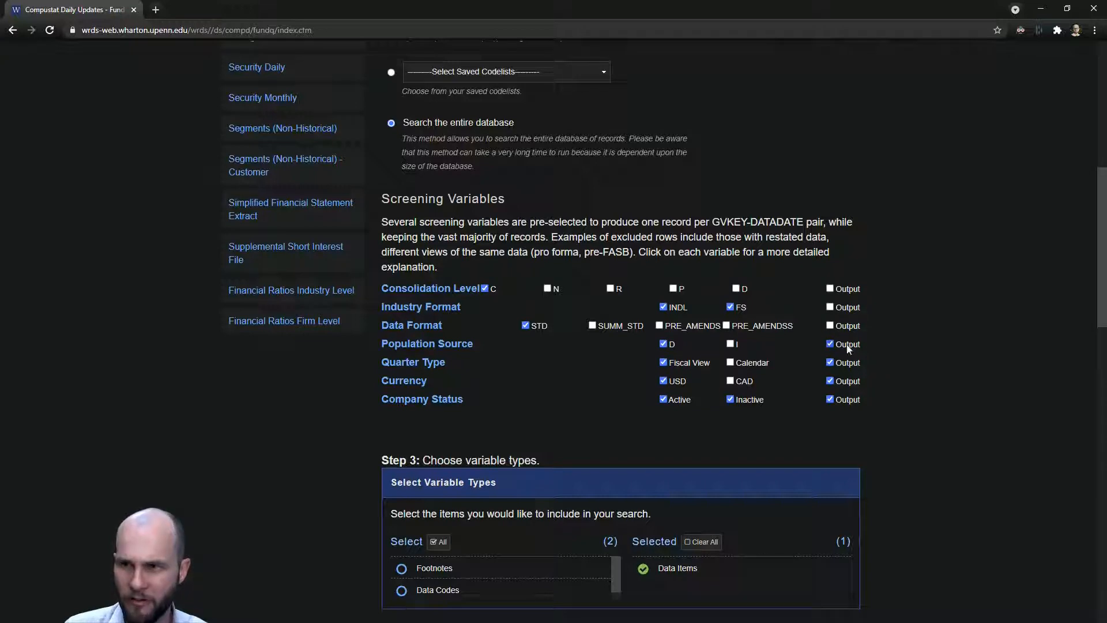
pyautogui.moveTo(1004, 390)
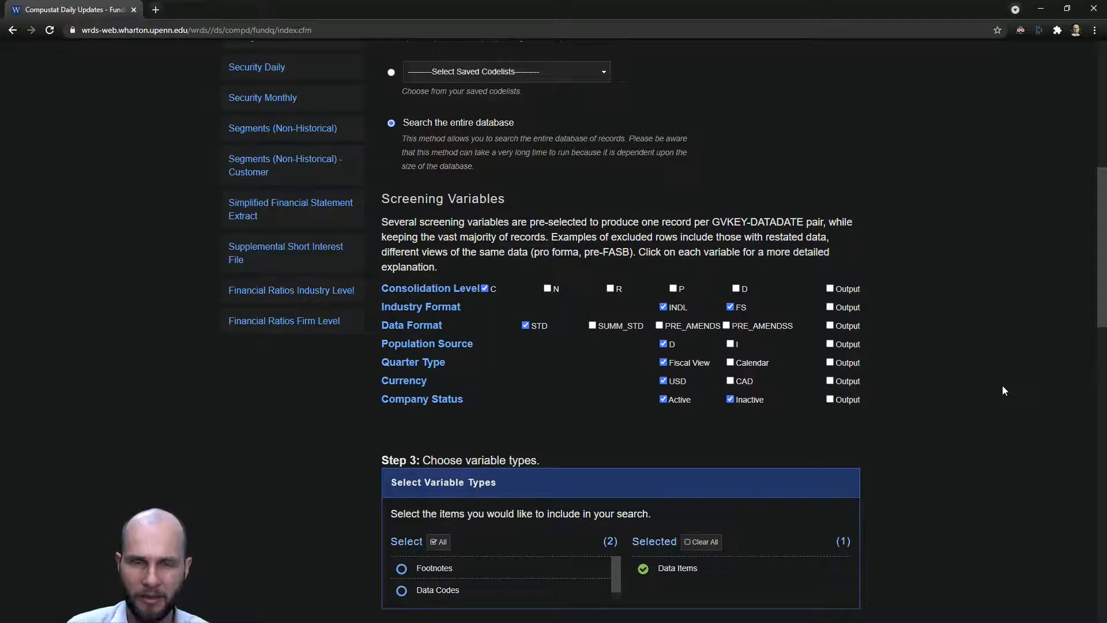
pyautogui.scroll(-3)
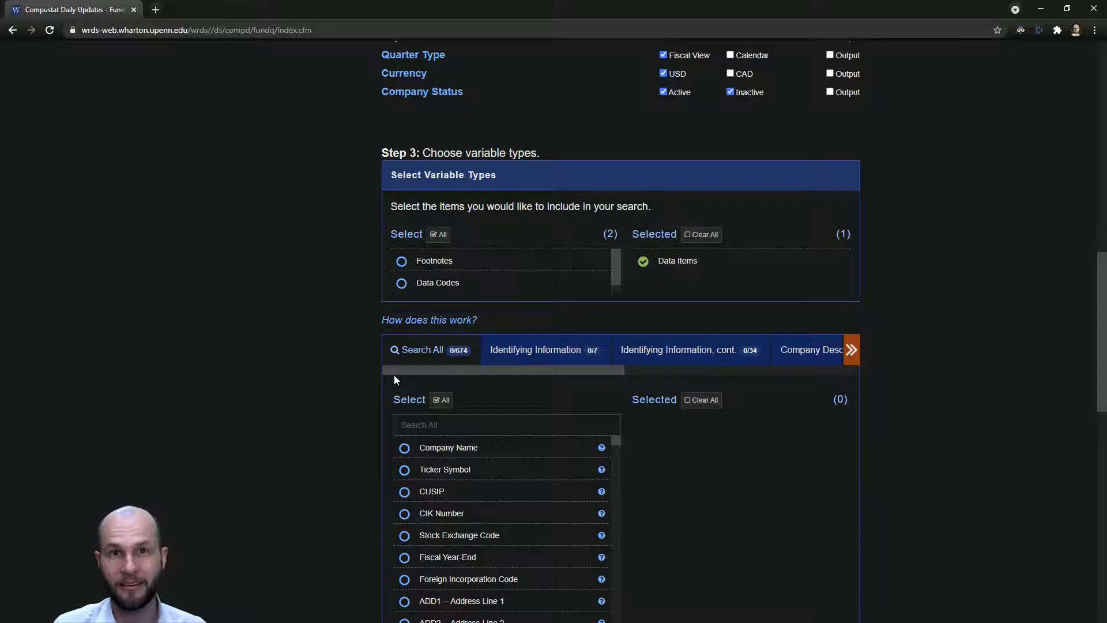
pyautogui.moveTo(422, 373)
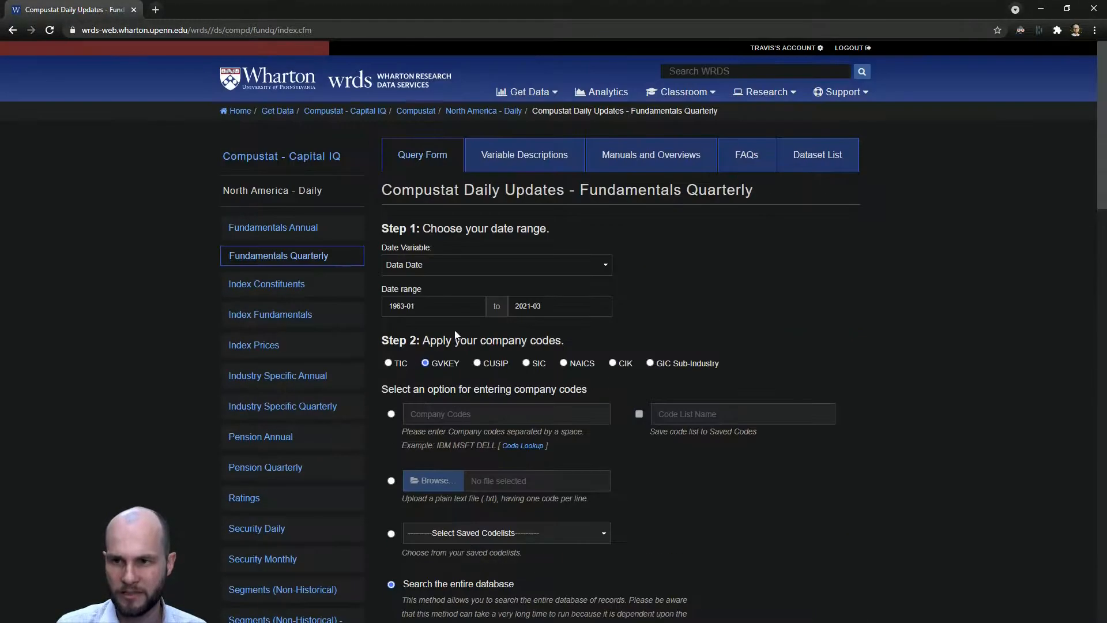
pyautogui.scroll(-3)
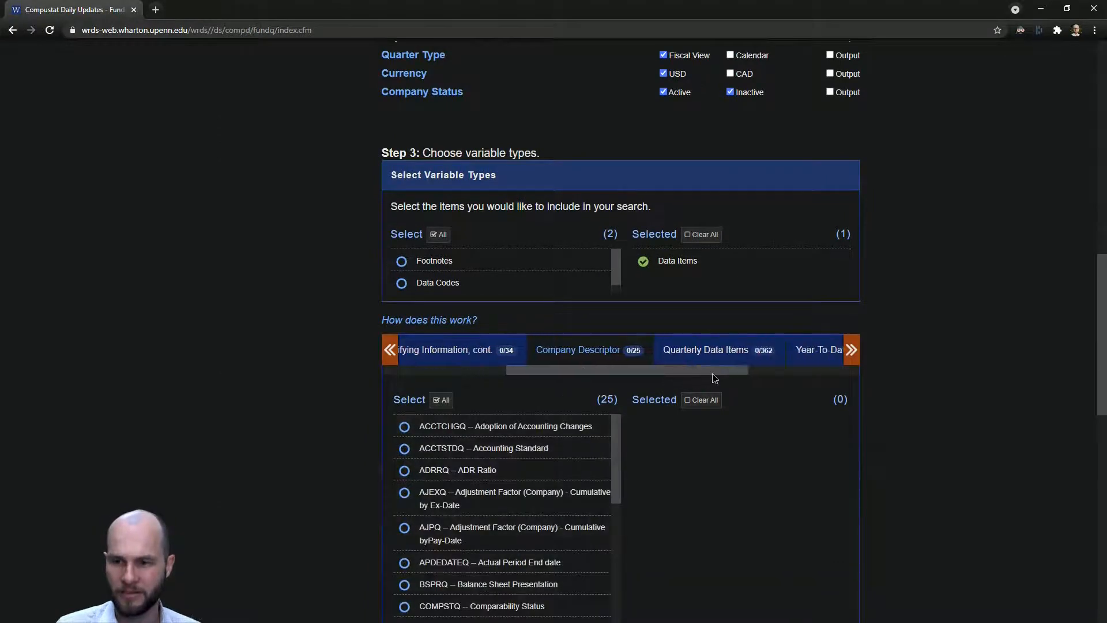
pyautogui.click(704, 349)
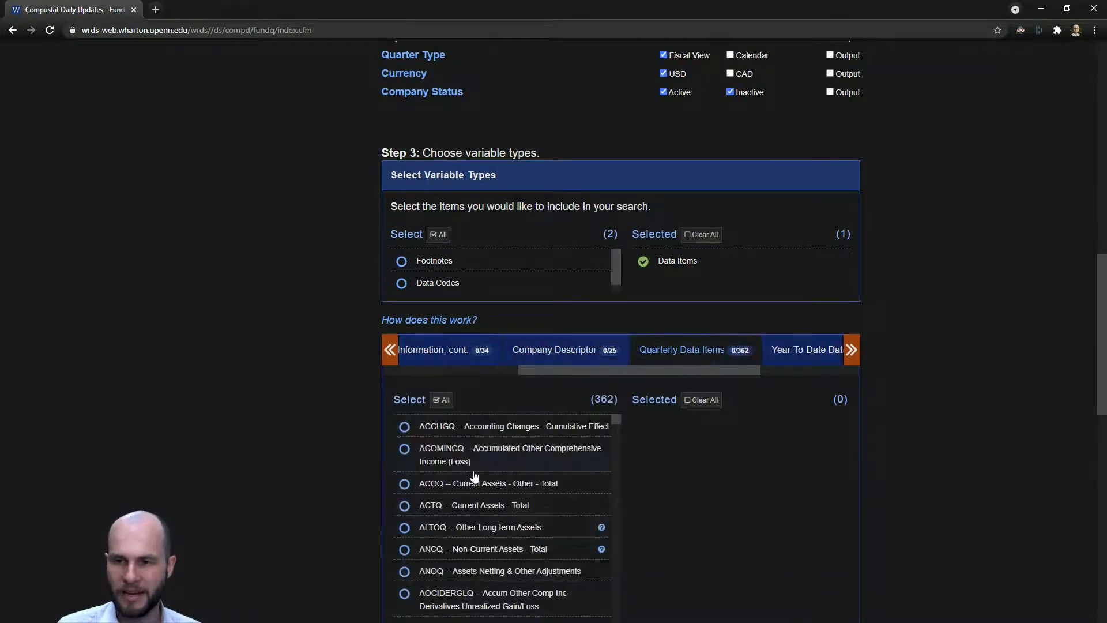
pyautogui.scroll(-3)
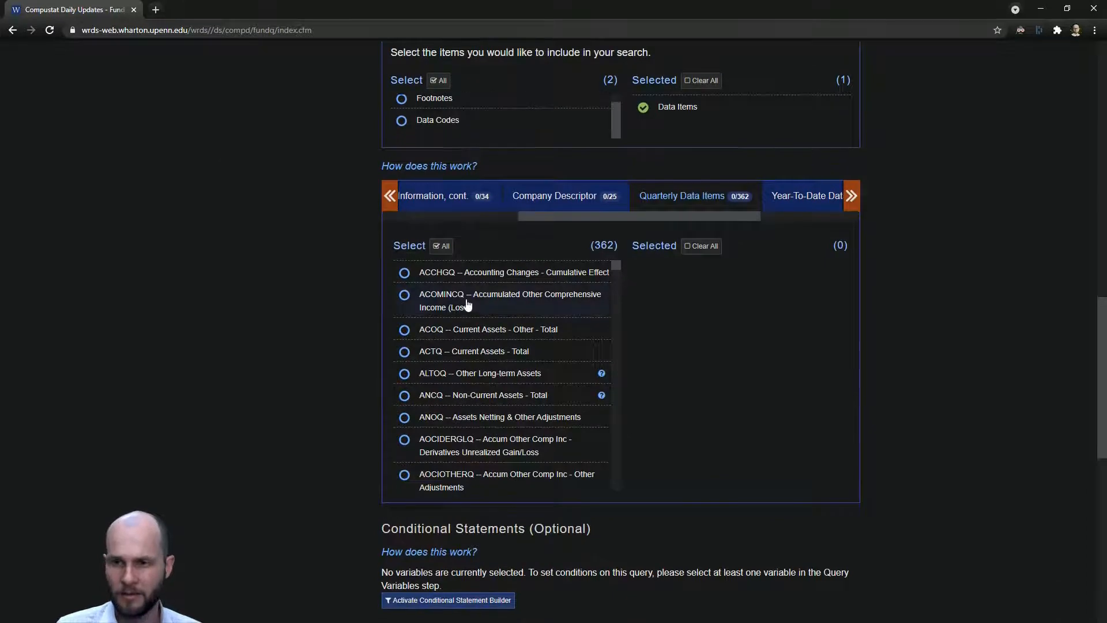
pyautogui.moveTo(604, 286)
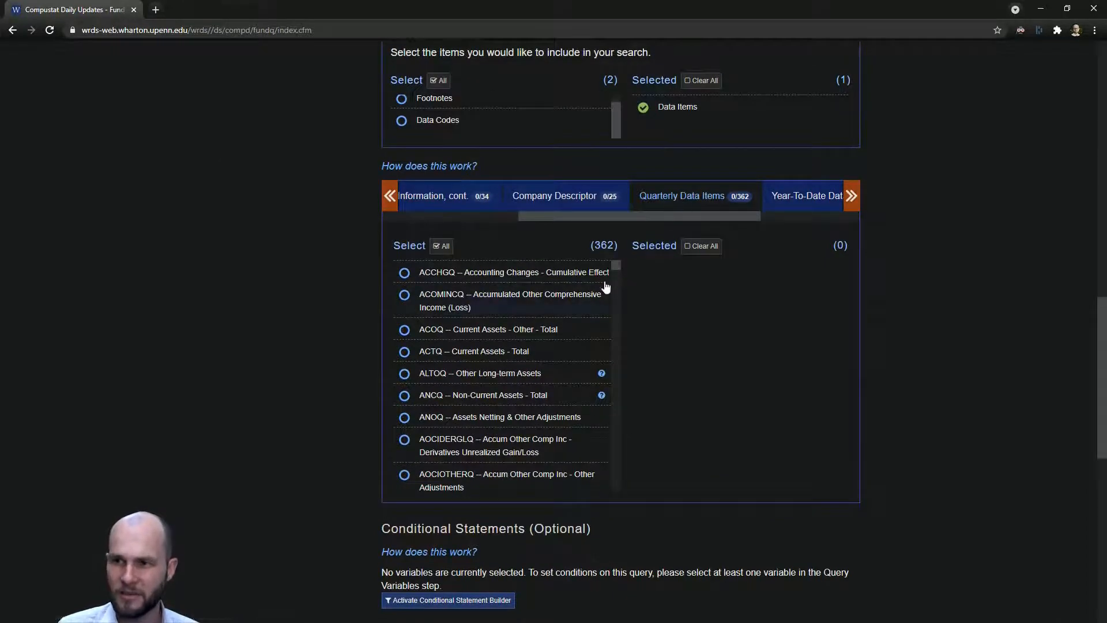
pyautogui.scroll(-3)
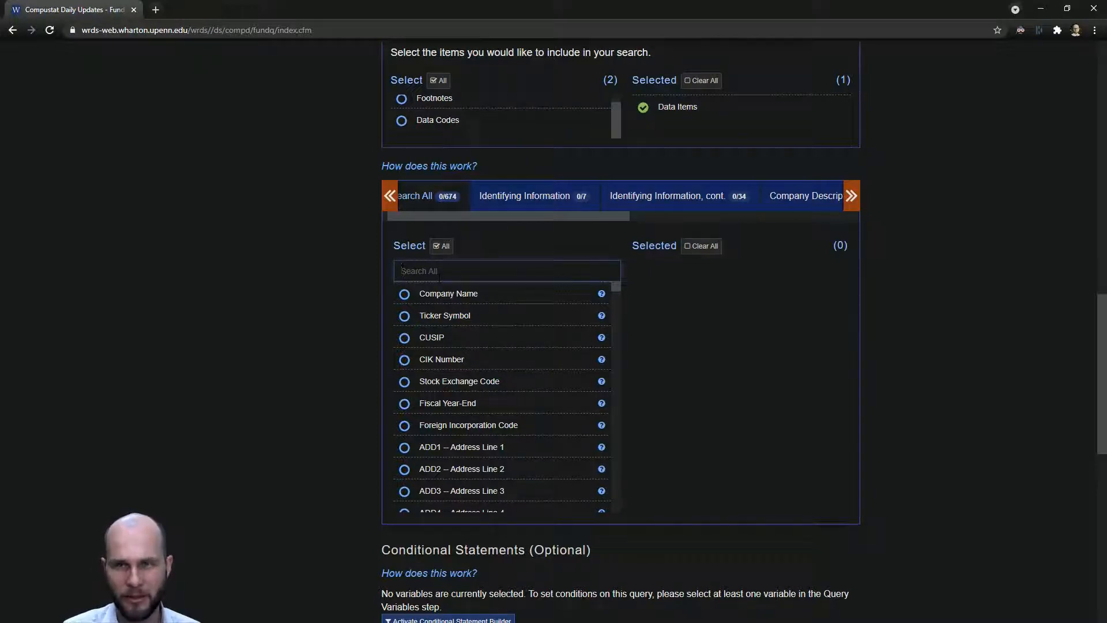
pyautogui.write('book')
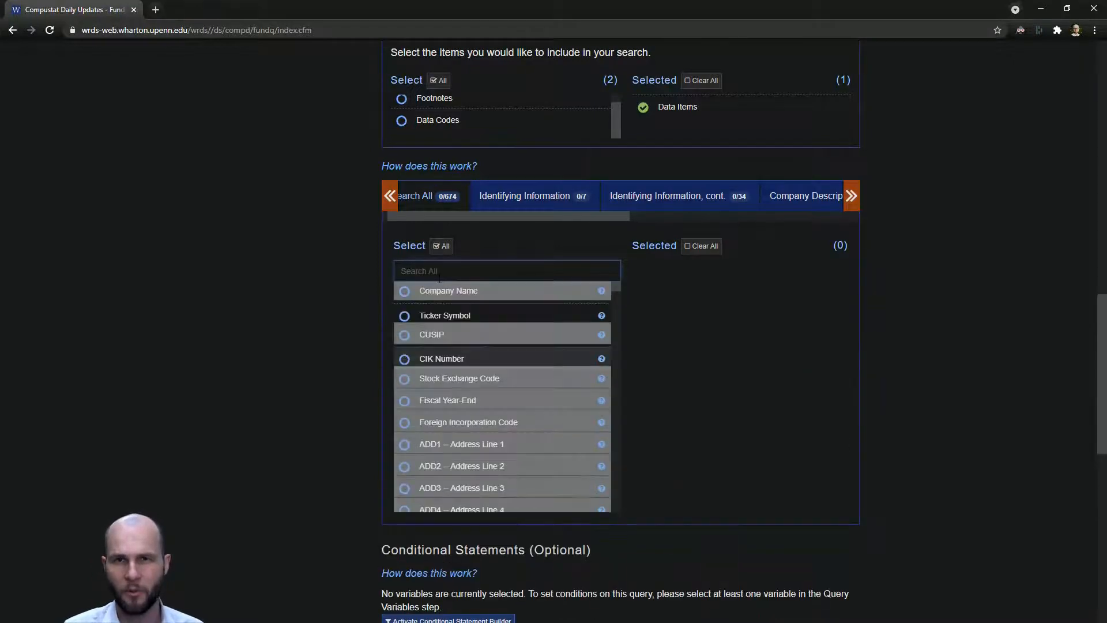
# Search 'equity', add CEQQ and SEQQ, and select the search text for replacement
pyautogui.write('equity')
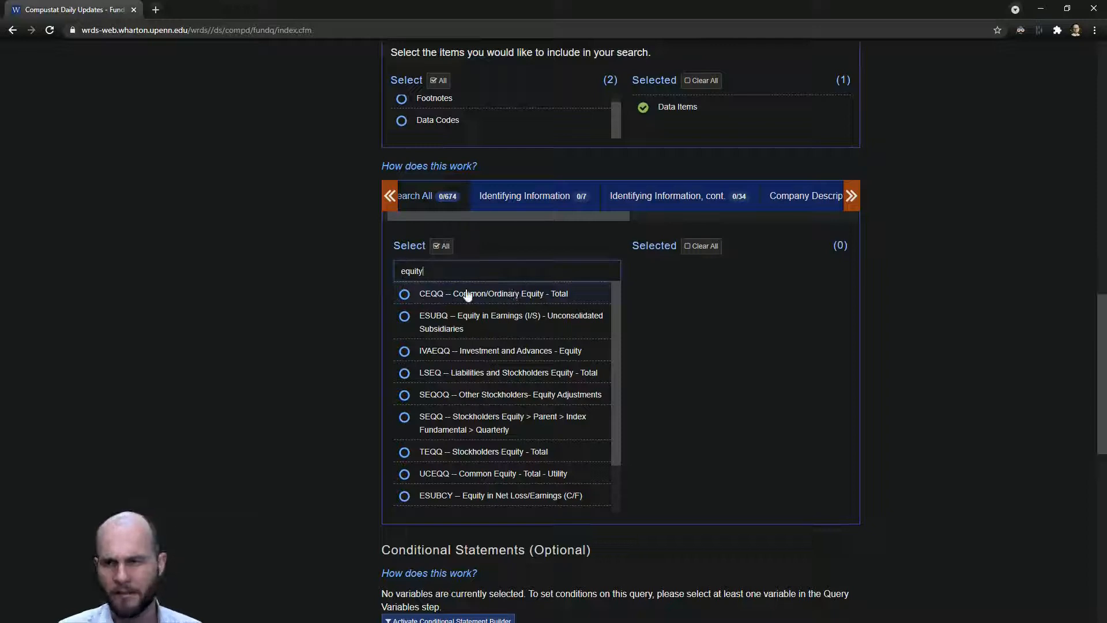
pyautogui.click(494, 293)
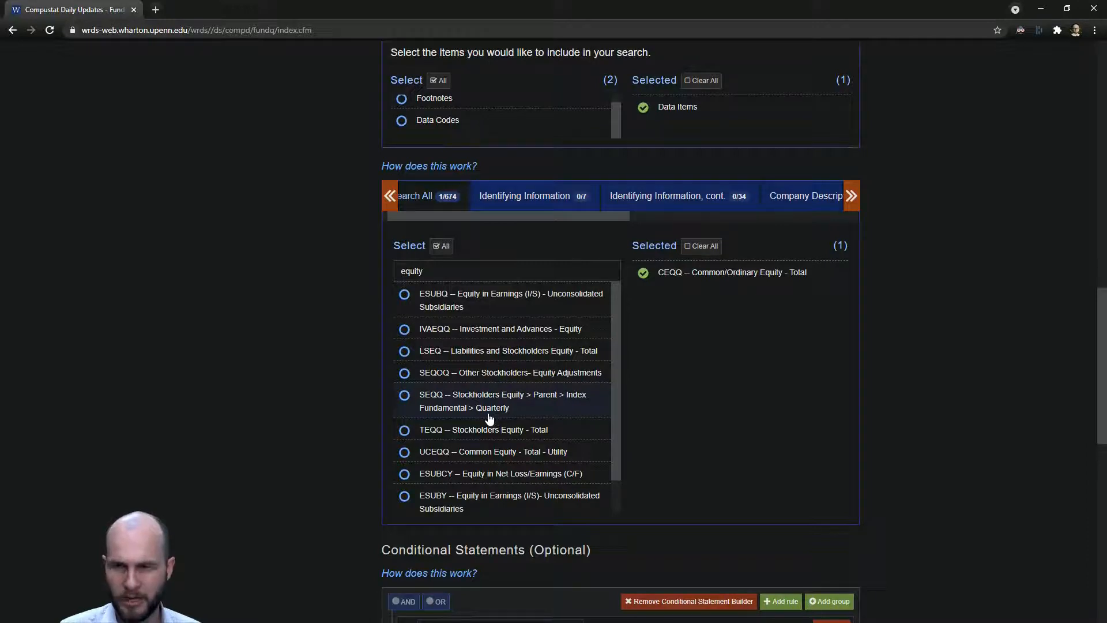
pyautogui.click(502, 400)
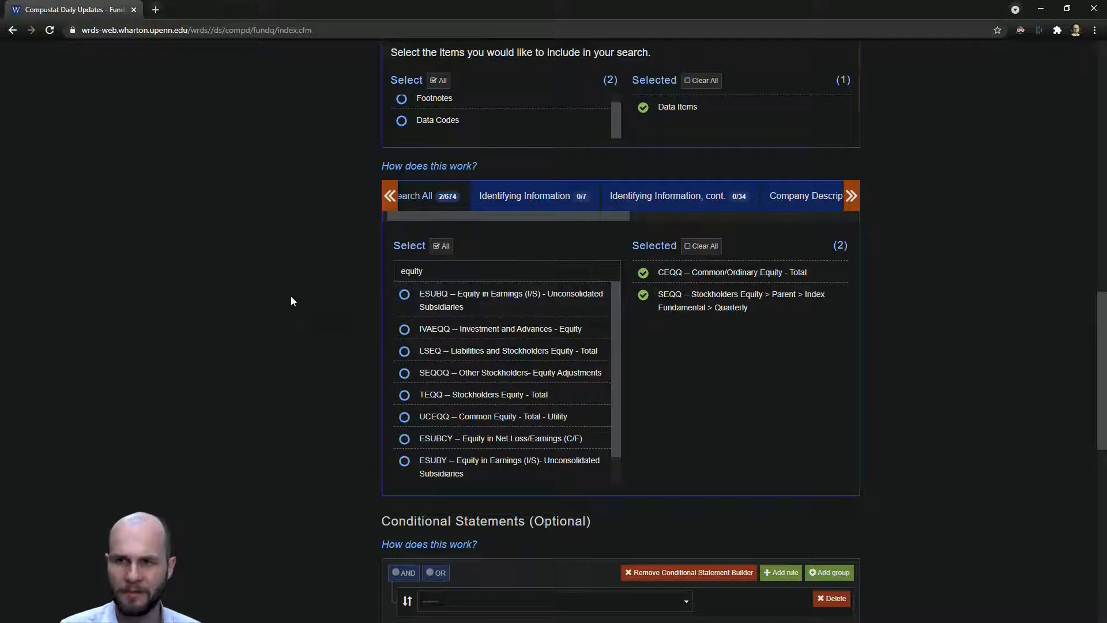
pyautogui.tripleClick(411, 271)
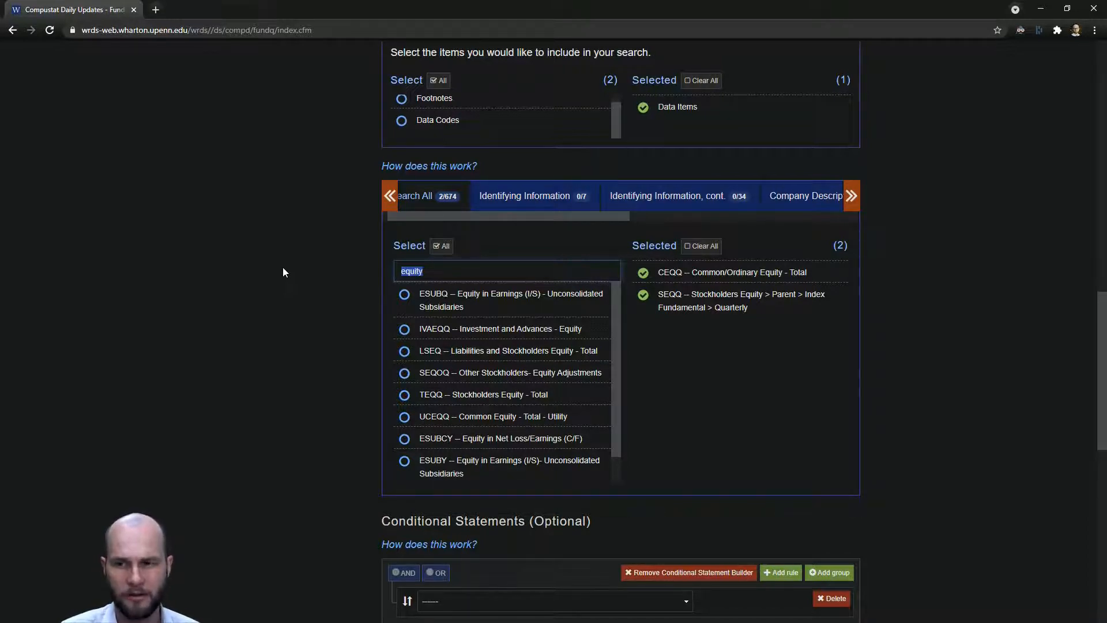
pyautogui.moveTo(378, 321)
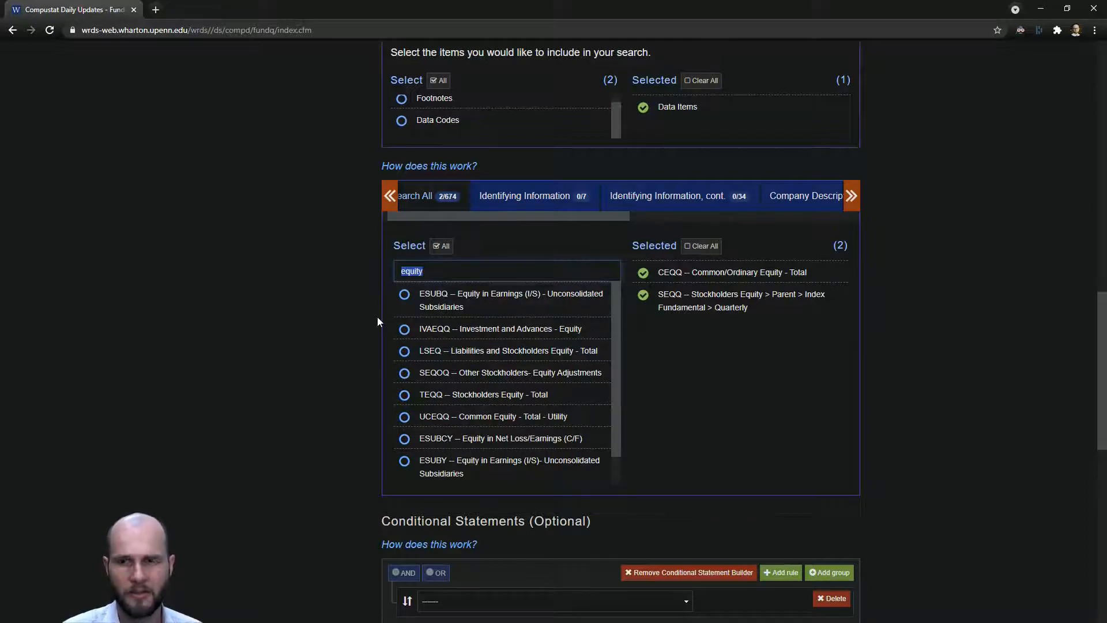
# Add PRCCQ from a 'price' search and CSHOQ from a 'shares out' search
pyautogui.write('price')
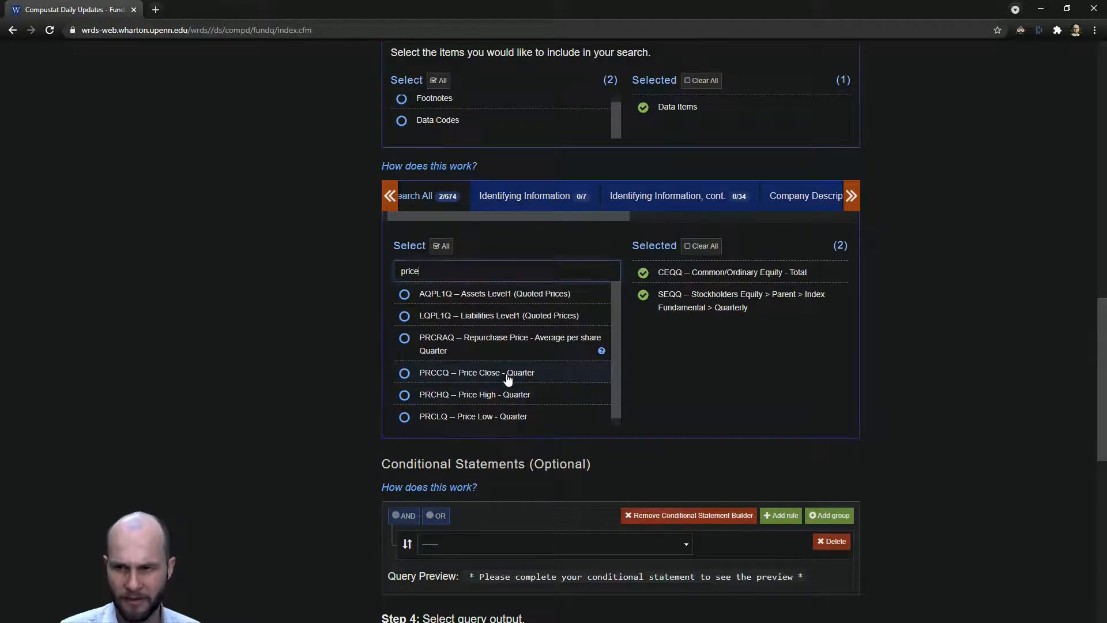
pyautogui.click(477, 372)
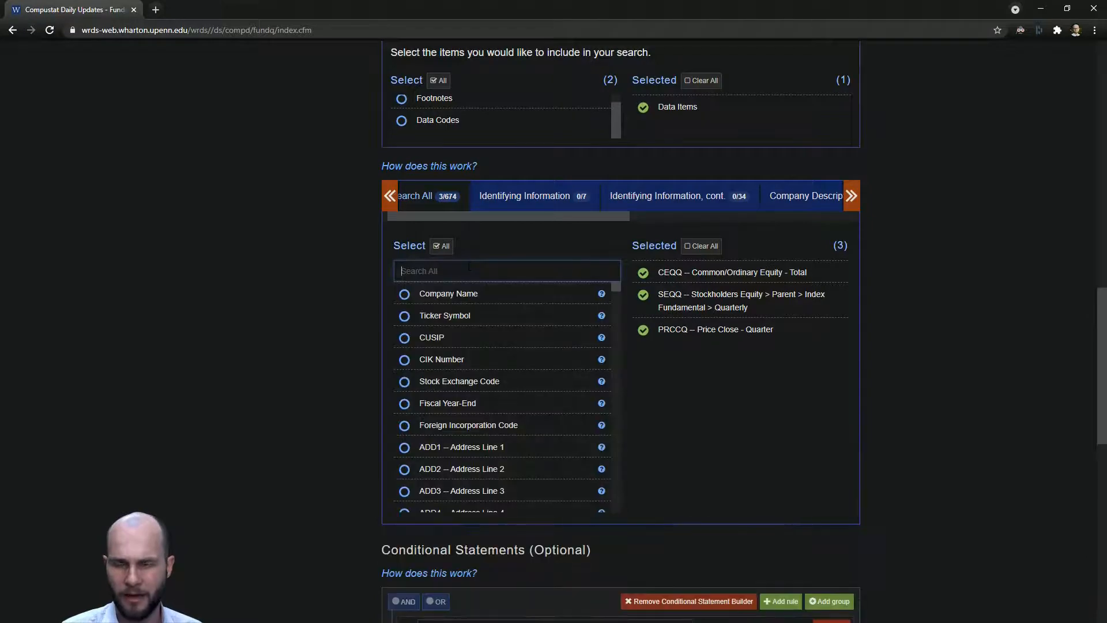
pyautogui.write('shares out')
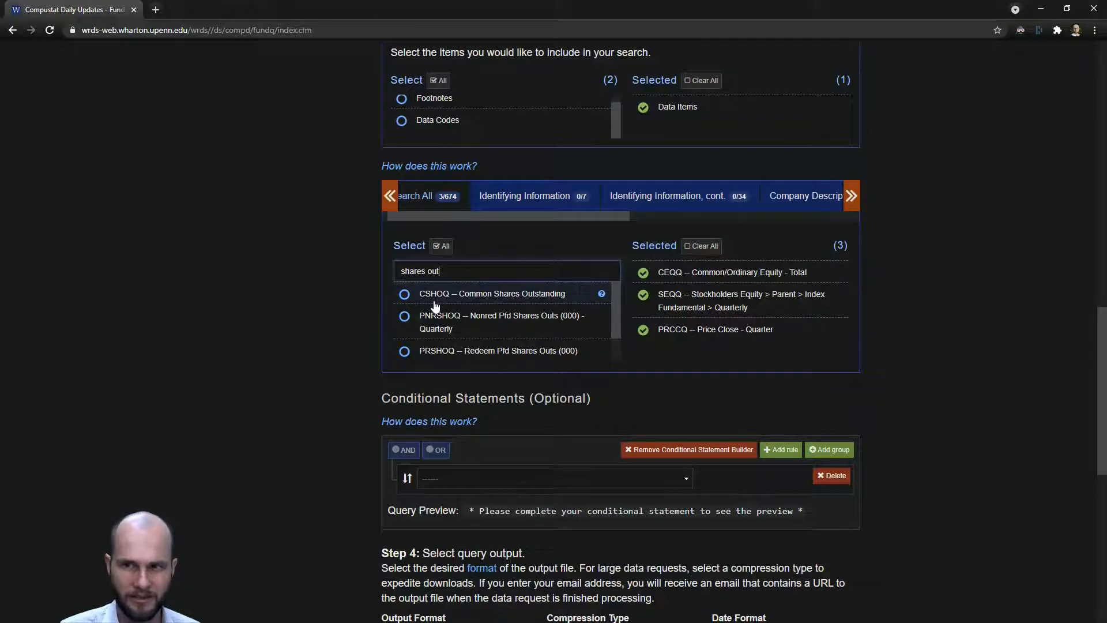
pyautogui.click(404, 293)
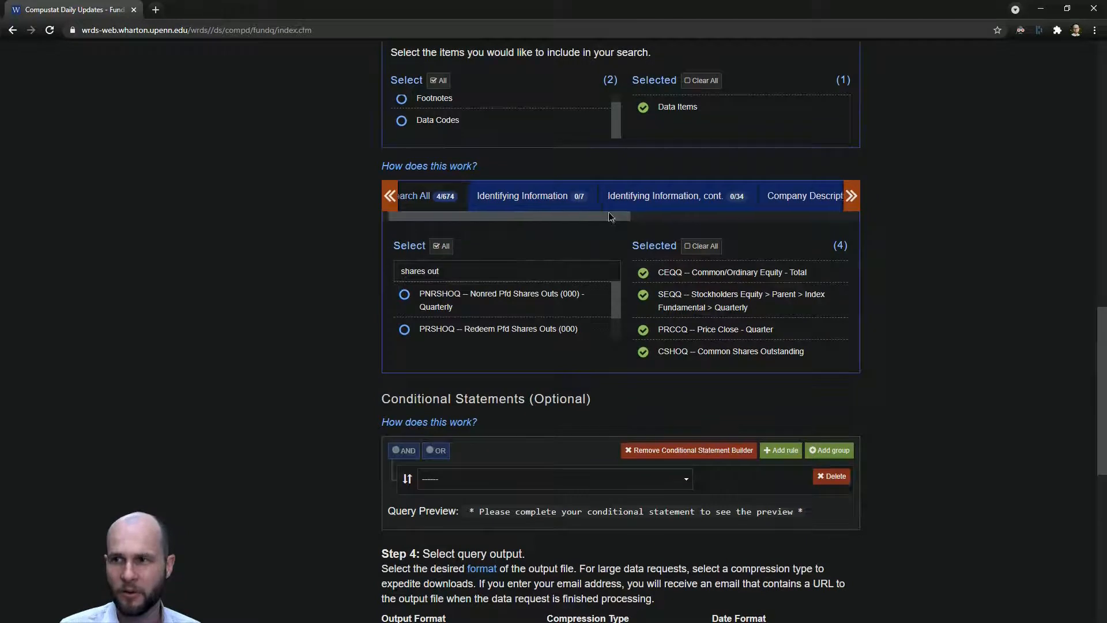
# Show the Quarterly Data Items list and scroll to the output settings
pyautogui.moveTo(610, 217); pyautogui.dragTo(692, 217)
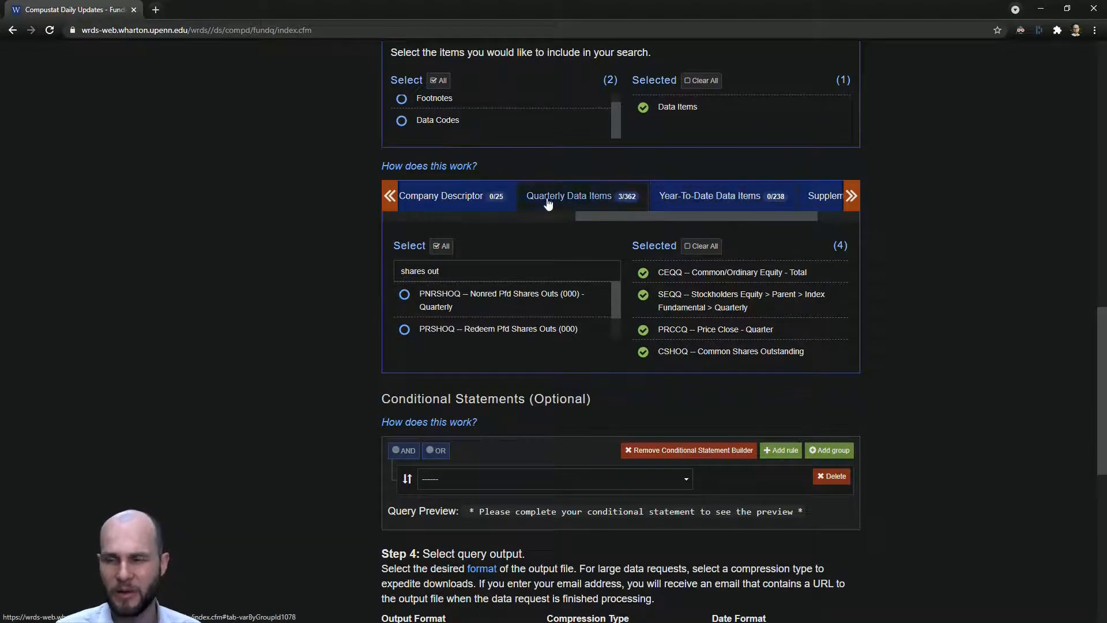
pyautogui.click(851, 195)
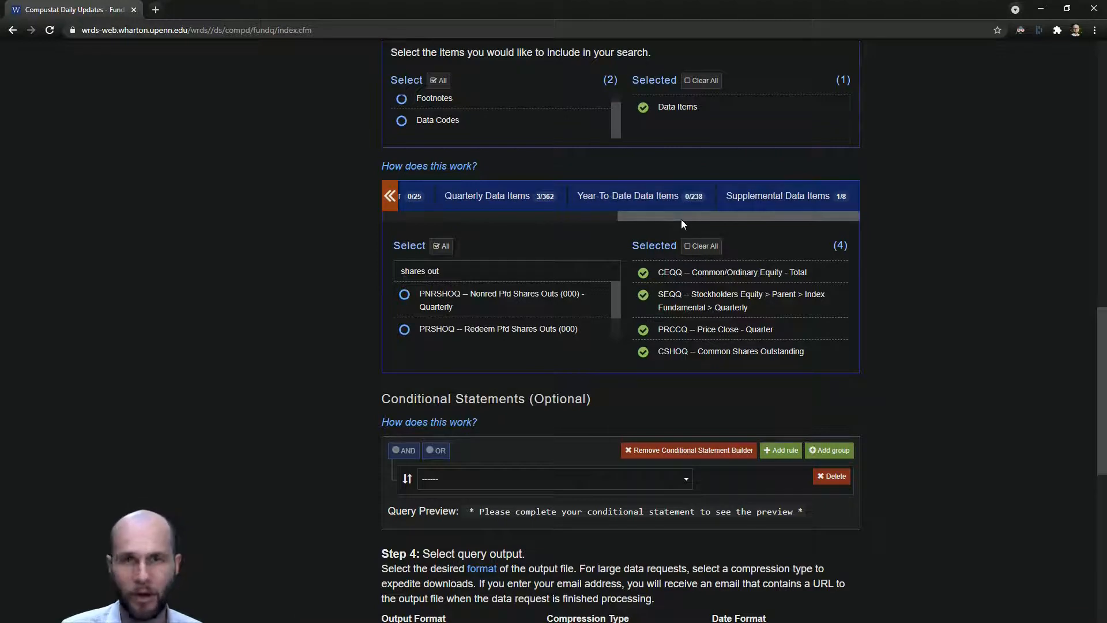
pyautogui.moveTo(499, 199)
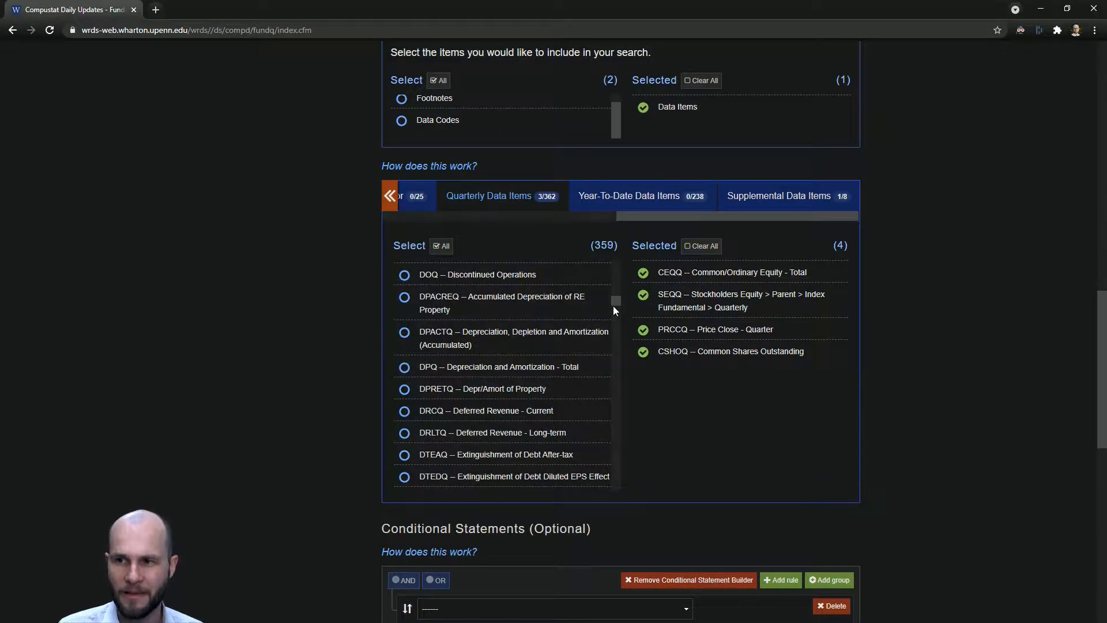
pyautogui.scroll(-3)
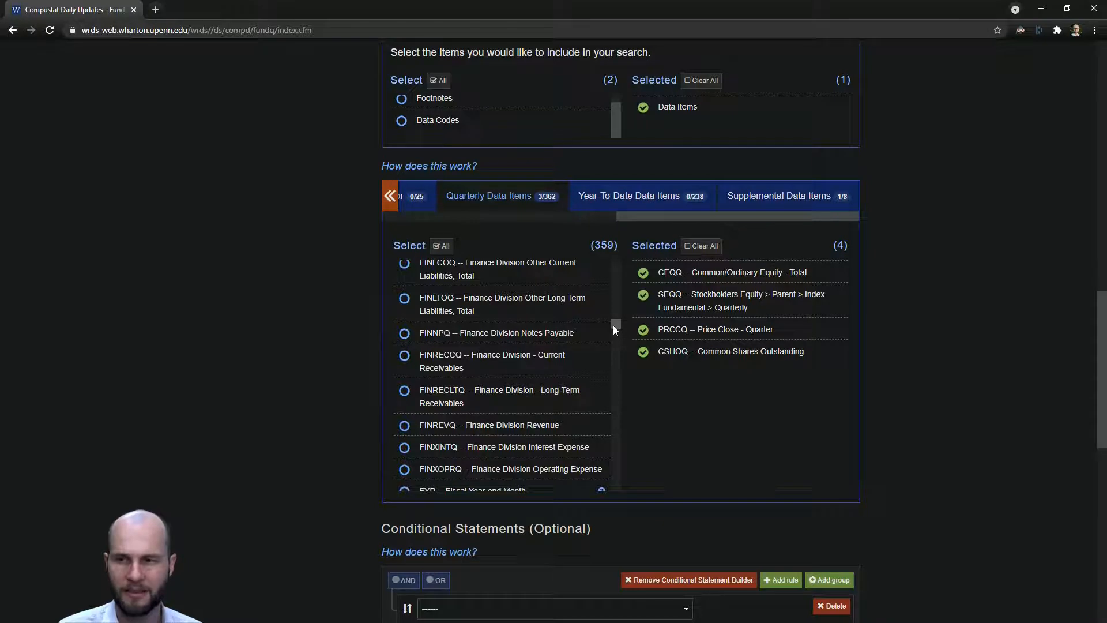
pyautogui.moveTo(507, 341)
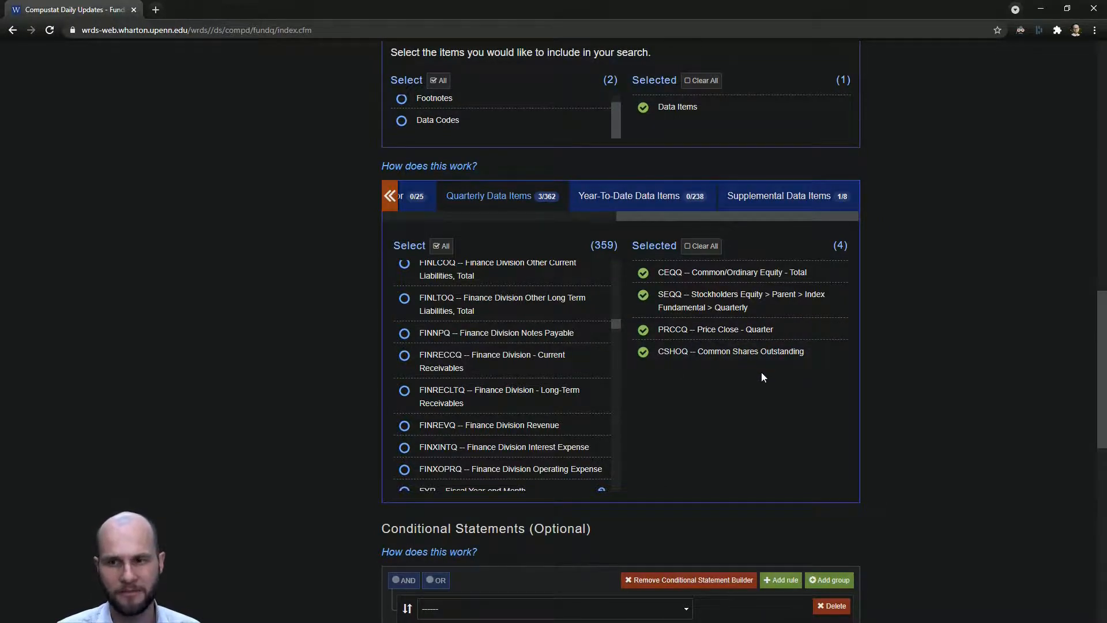
pyautogui.scroll(-3)
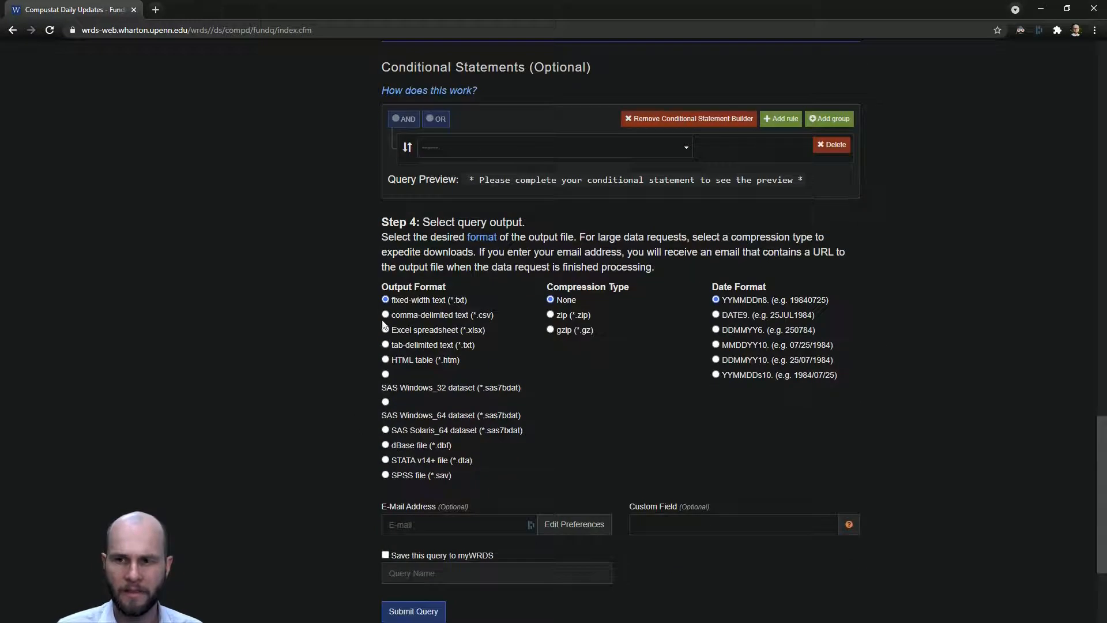
# Select STATA v14+ (*.dta) as the output format and submit the query
pyautogui.click(385, 460)
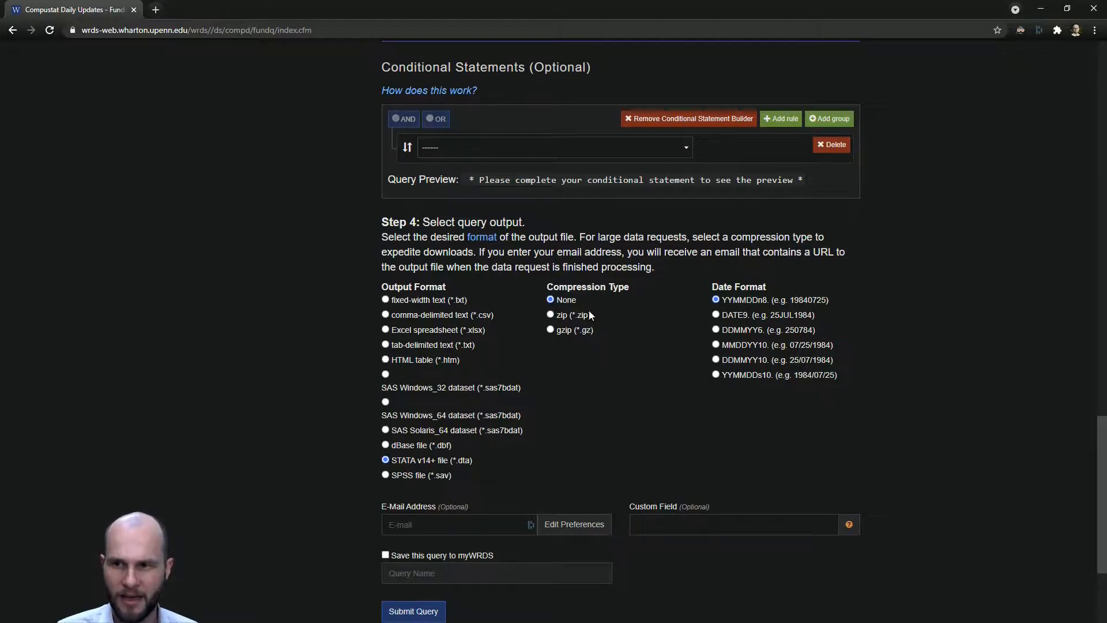
pyautogui.click(413, 611)
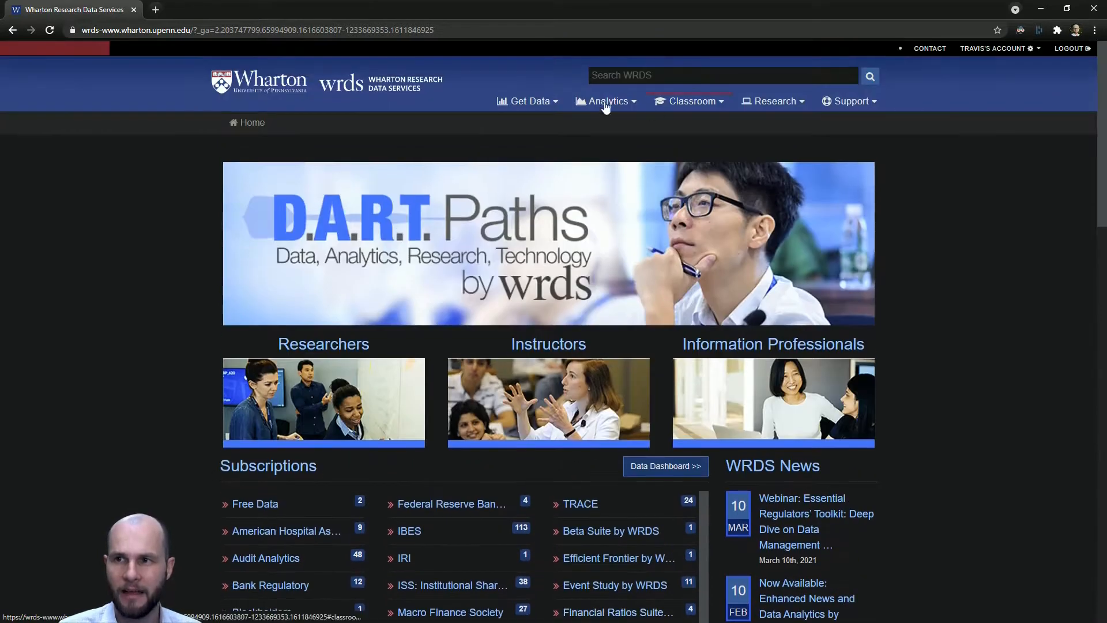
# Open the Classroom menu to list intro, accounting and investments tutorials
pyautogui.click(687, 101)
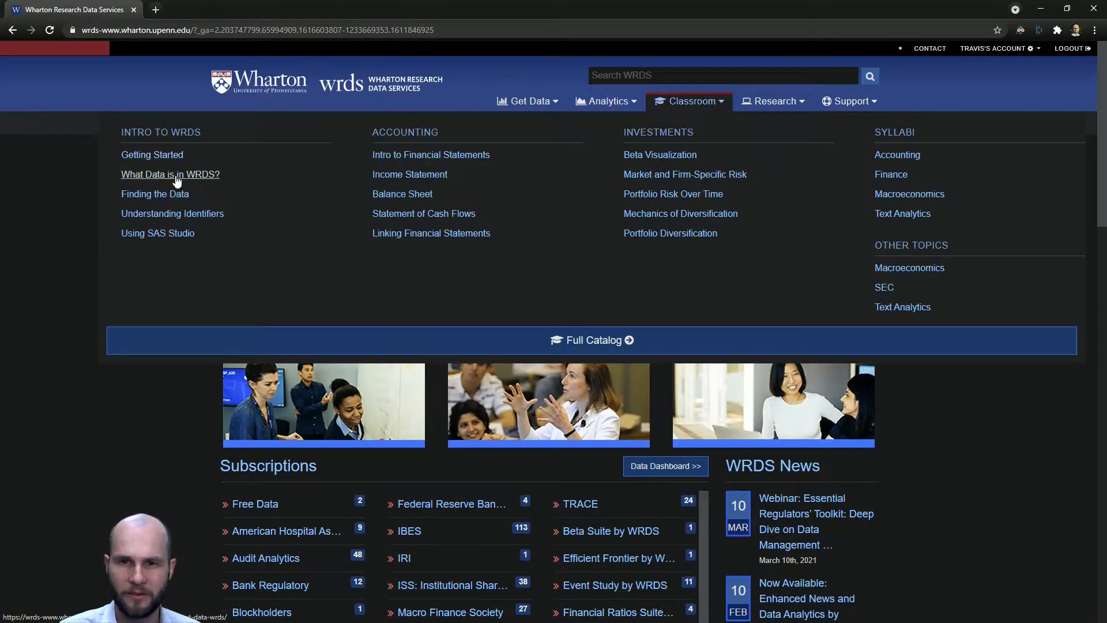
pyautogui.moveTo(431, 233)
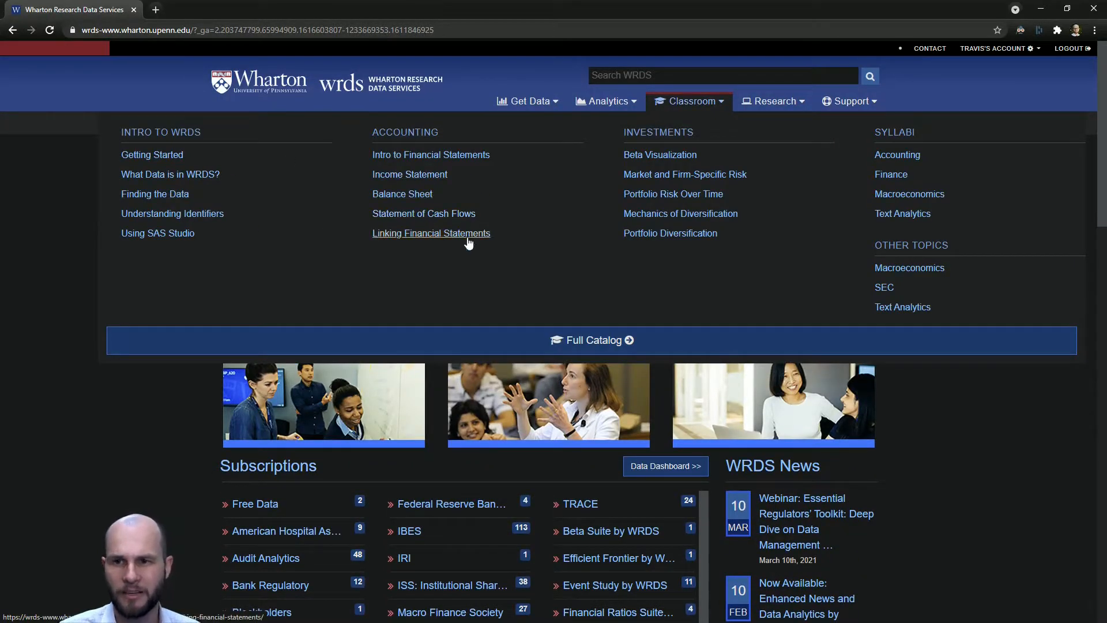
pyautogui.moveTo(783, 205)
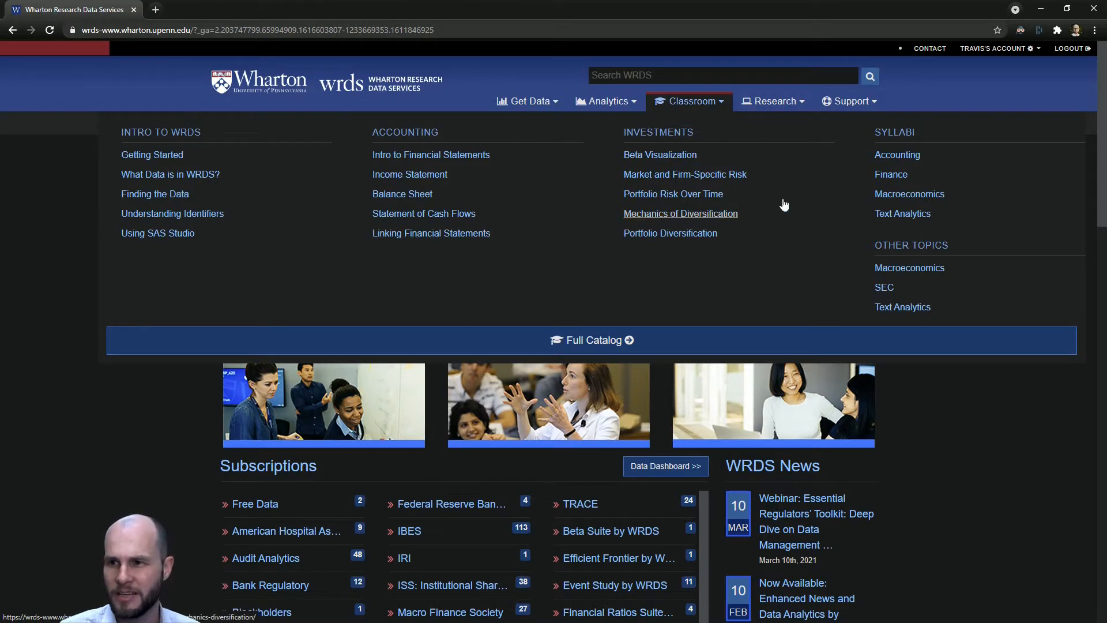